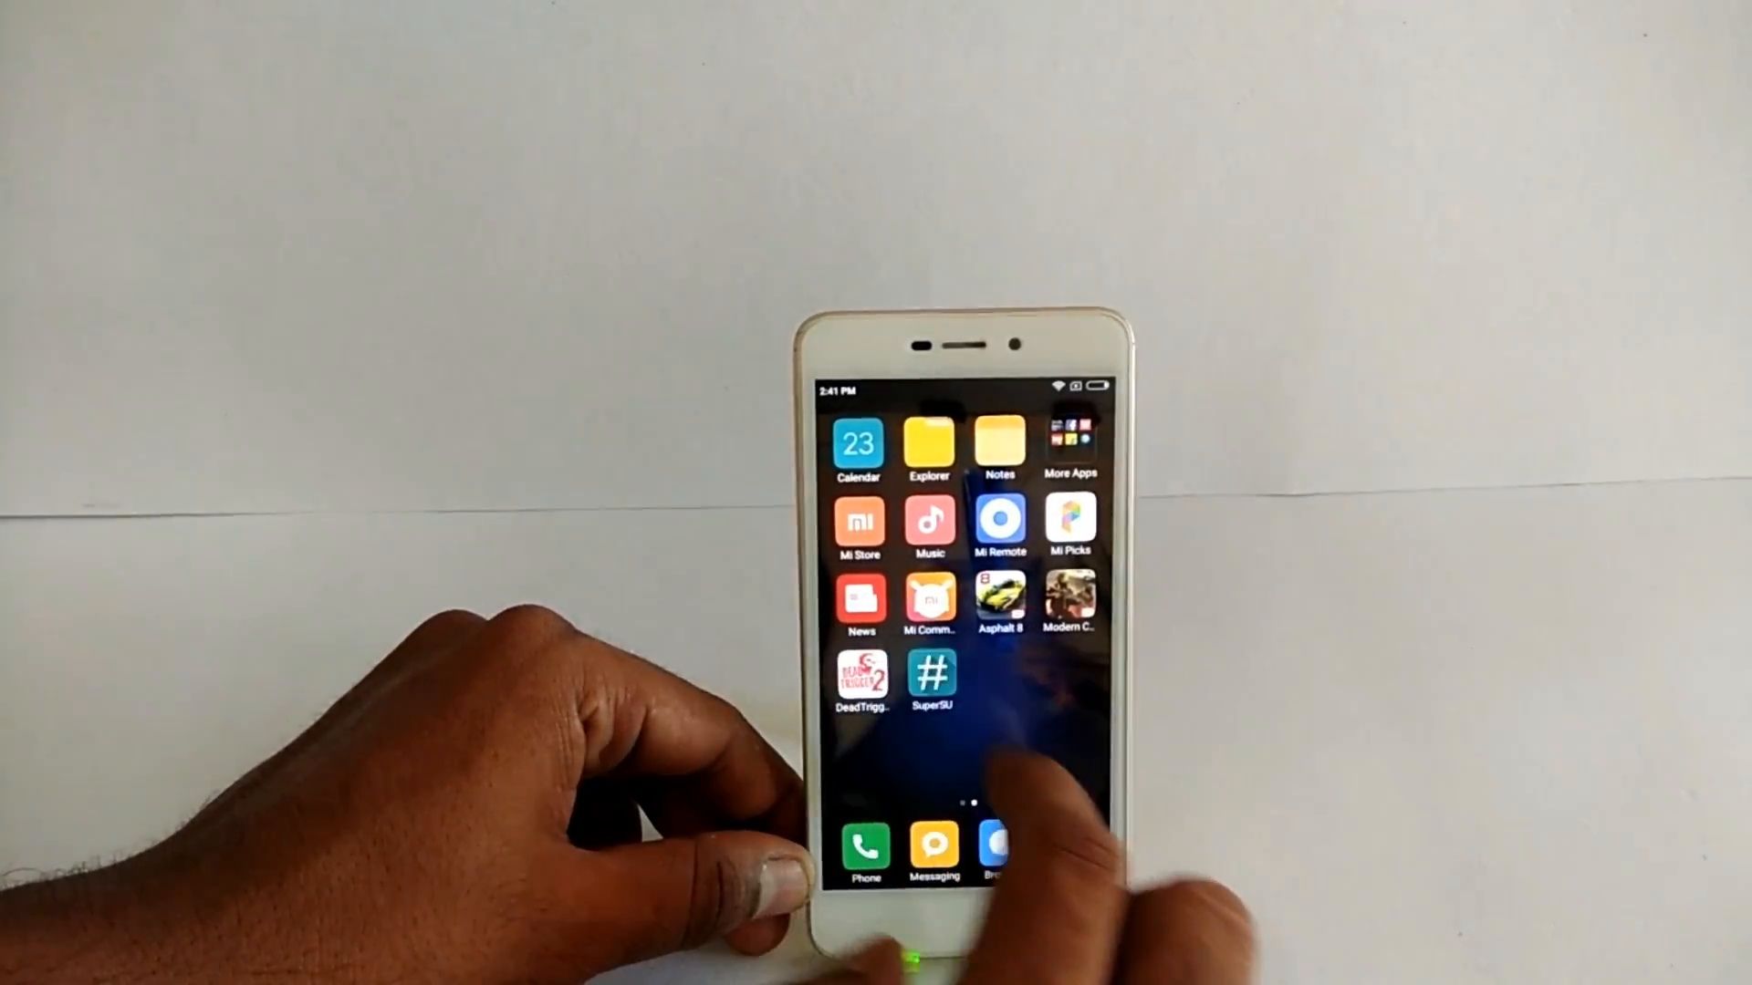
# Launch SuperSU from the home screen and choose its Expert setup.
pyautogui.click(930, 675)
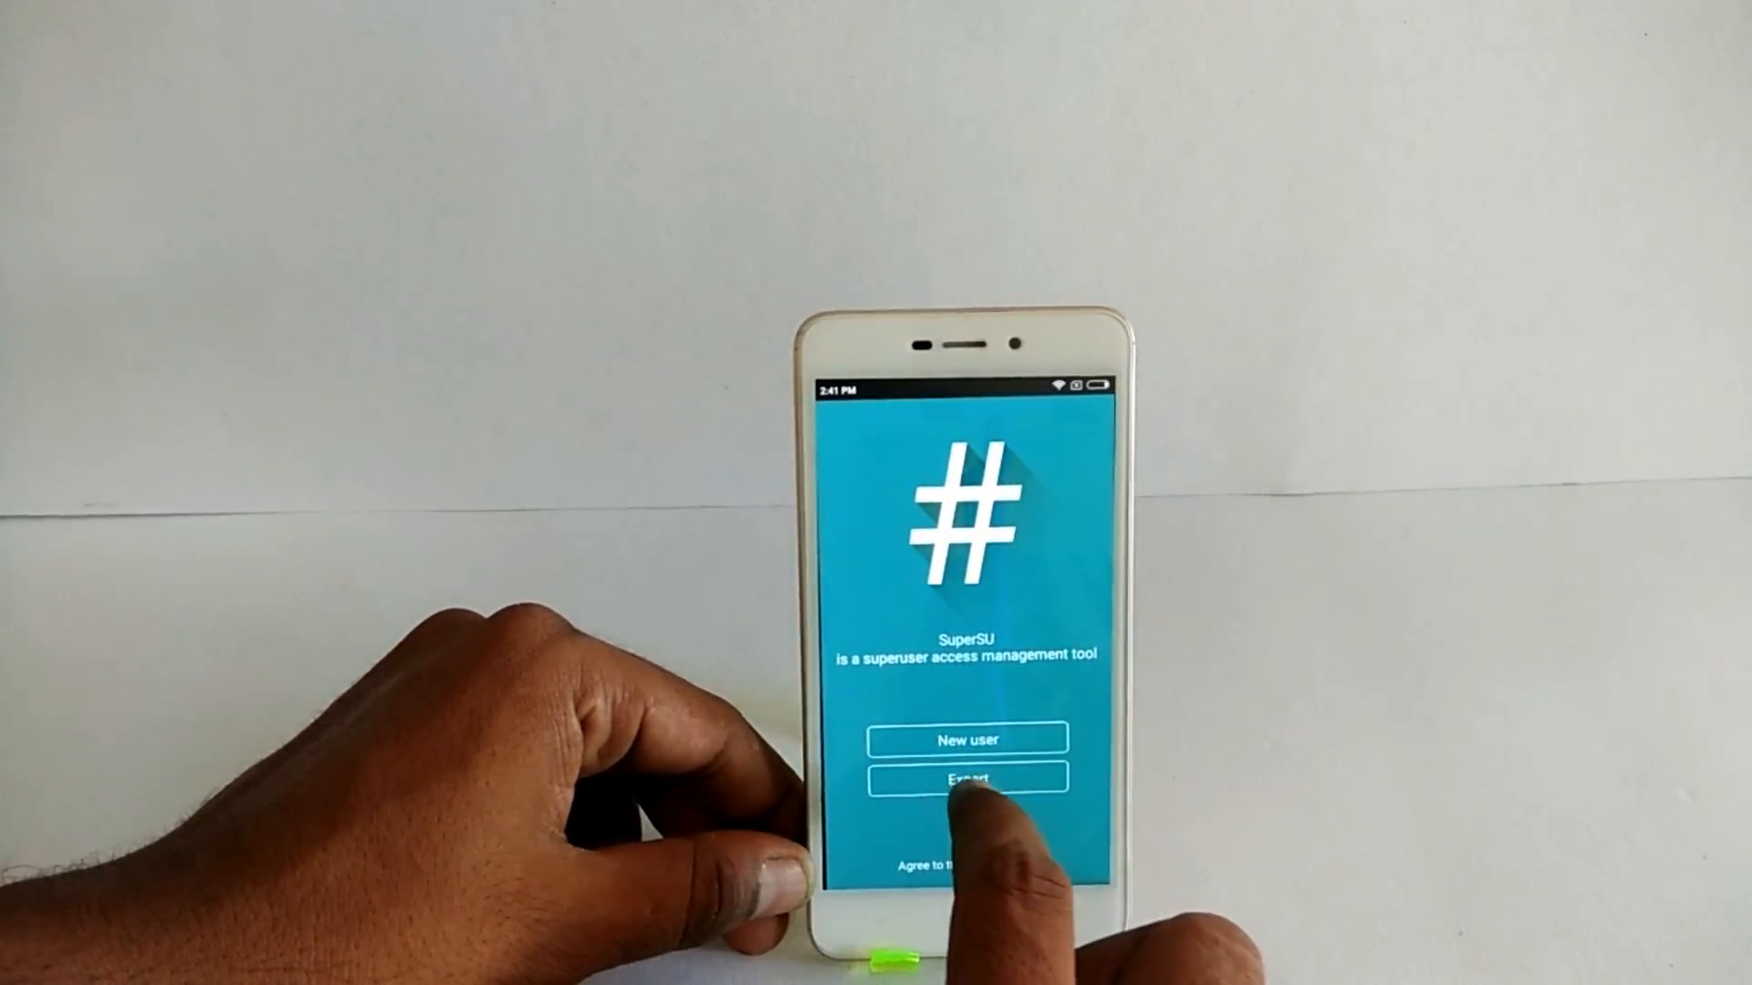
pyautogui.click(965, 777)
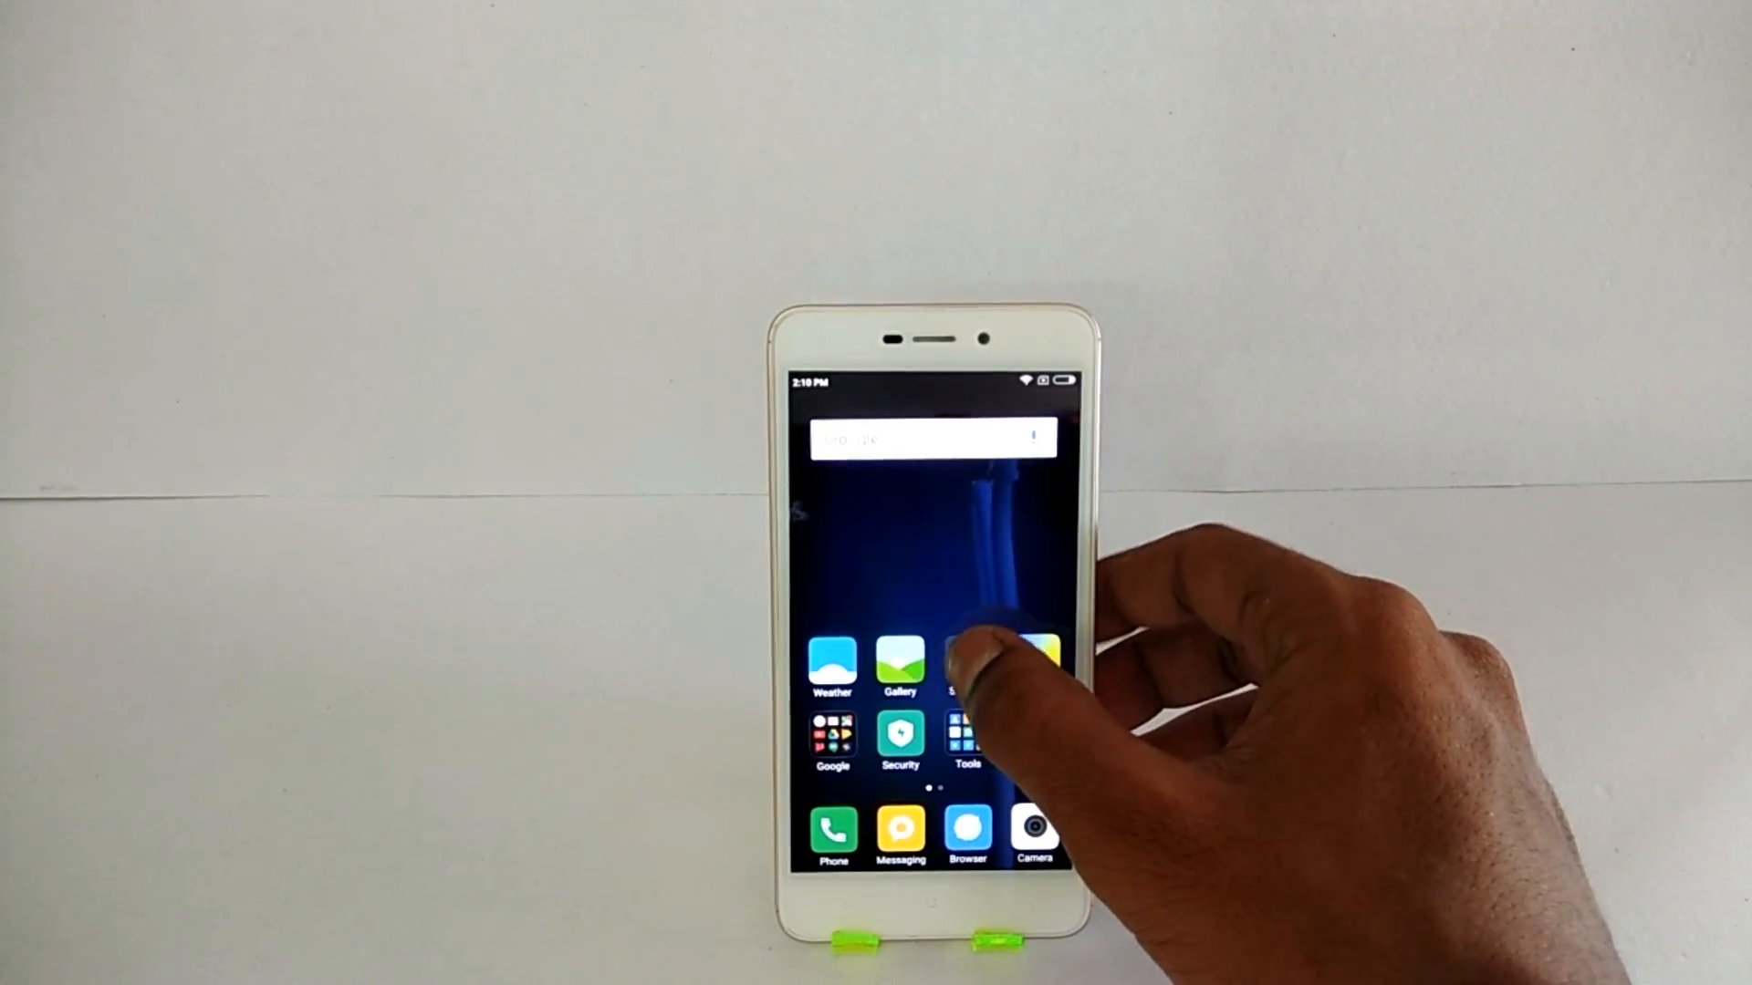
# Check About phone shows a Redmi 4A, then reach Developer options via Additional settings.
pyautogui.click(1011, 666)
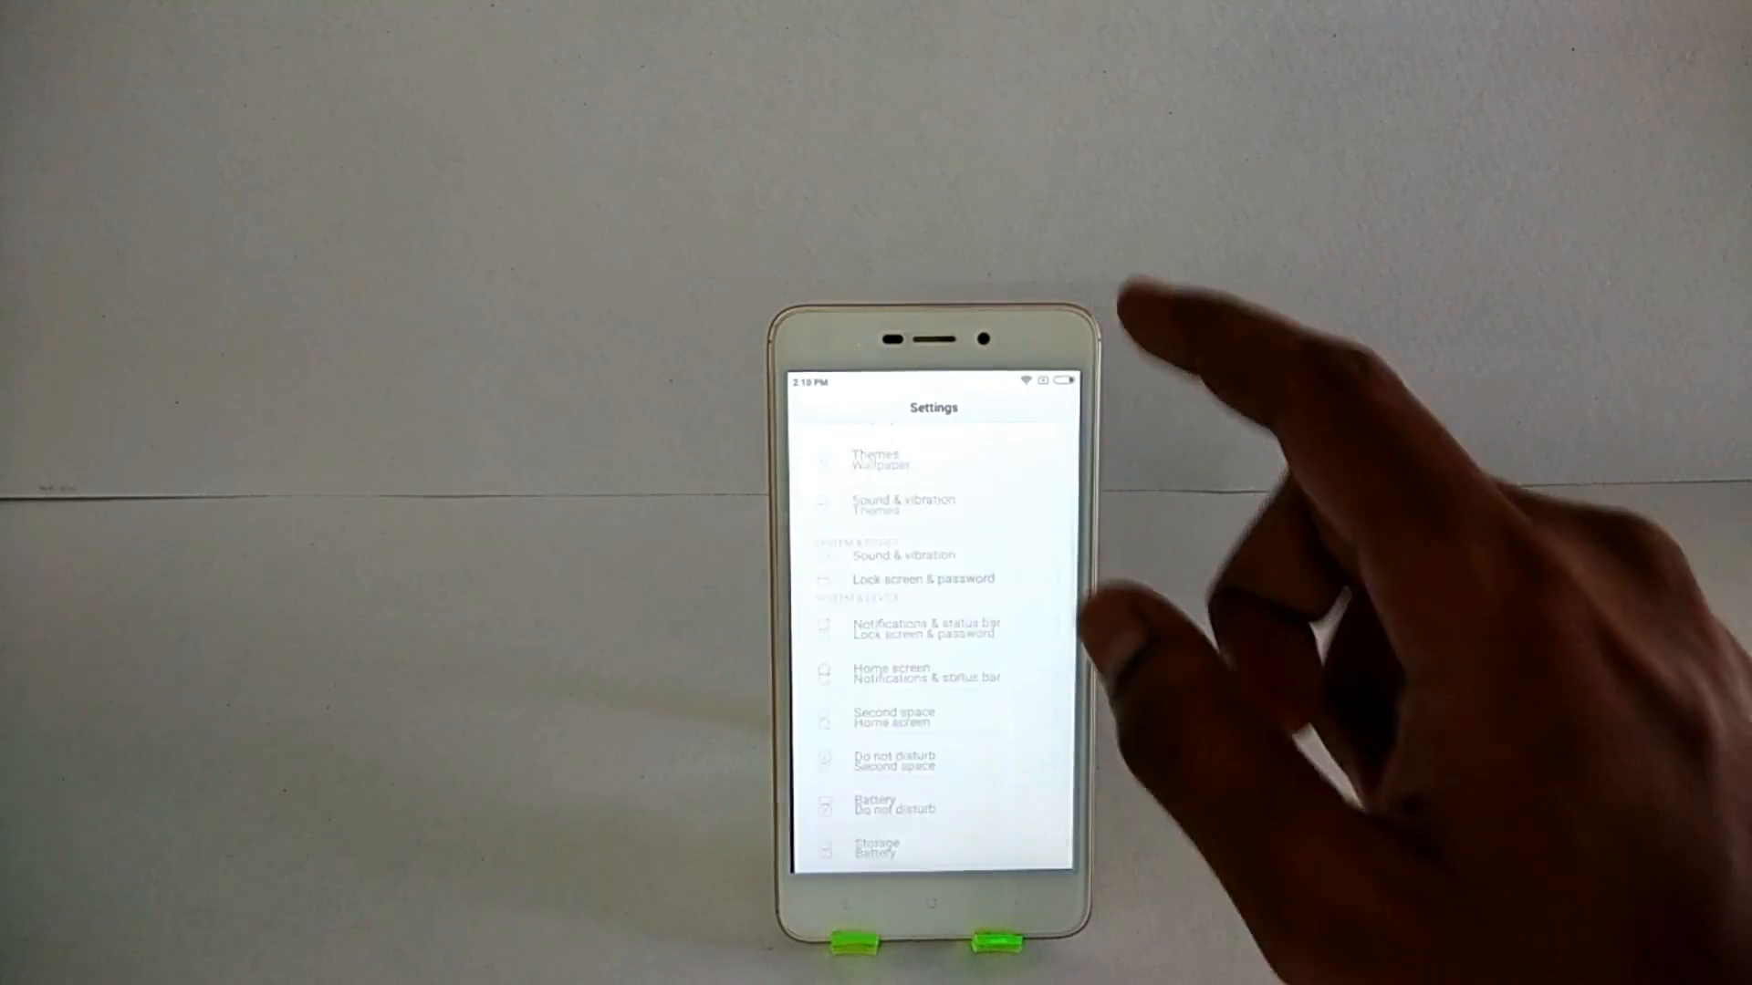
pyautogui.scroll(-3)
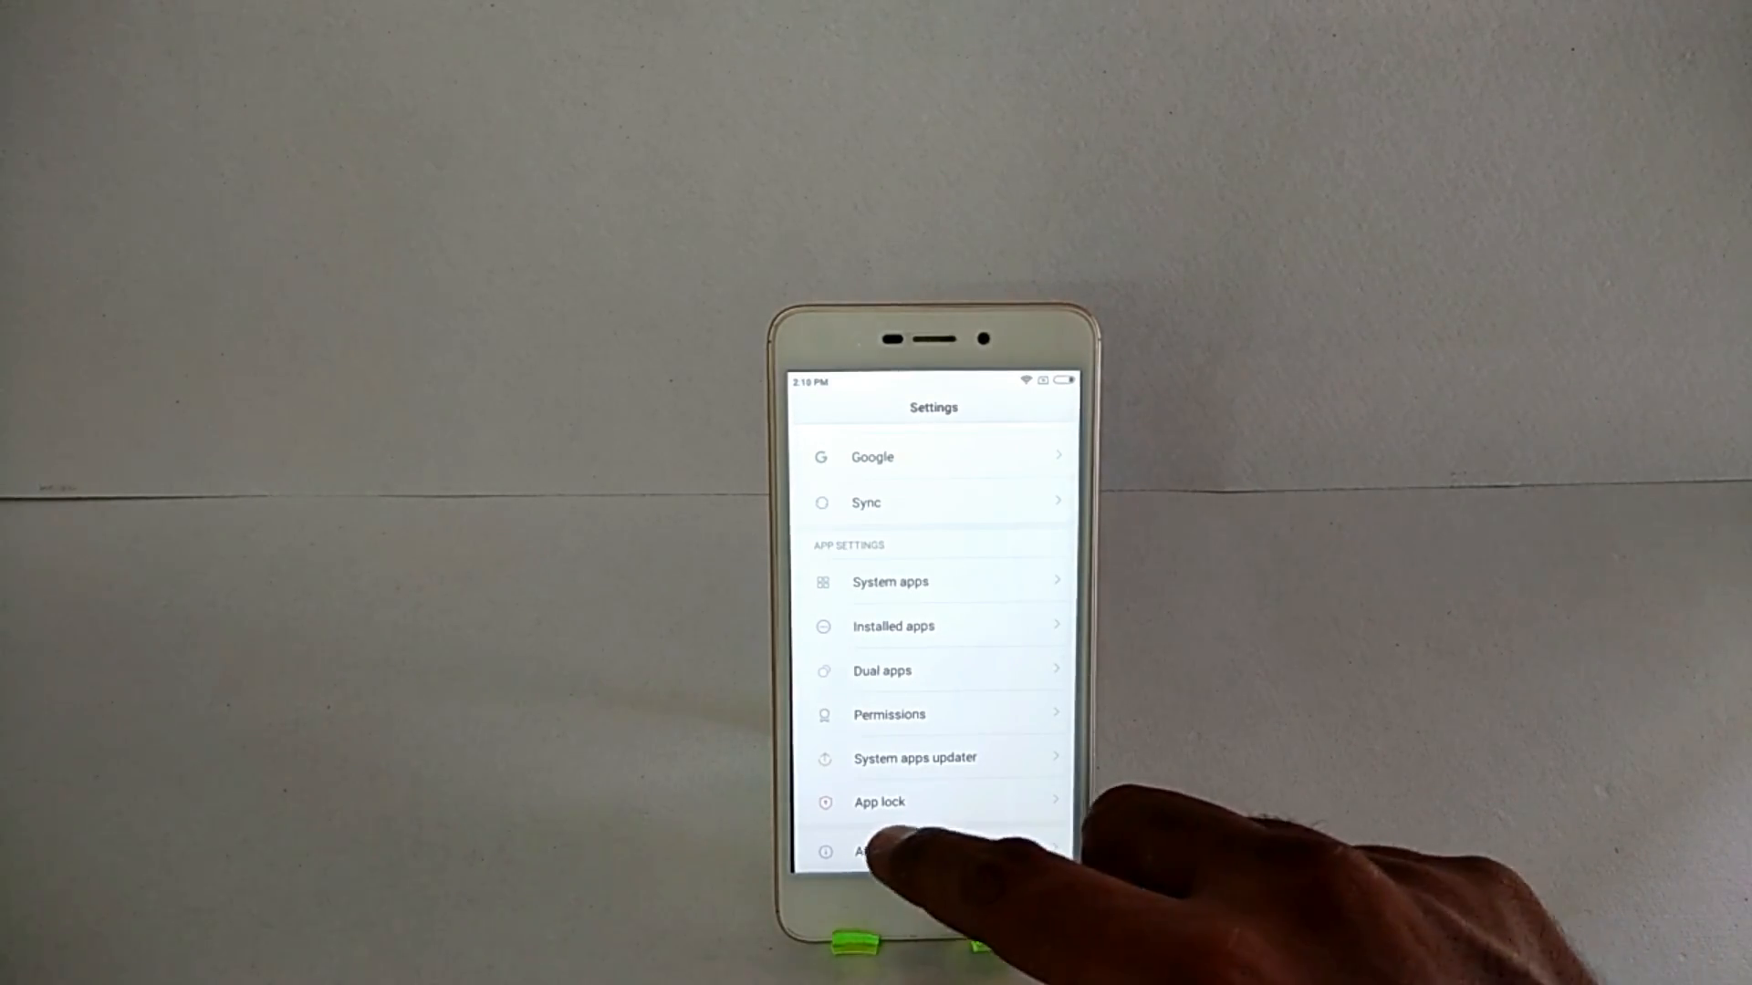
pyautogui.click(883, 853)
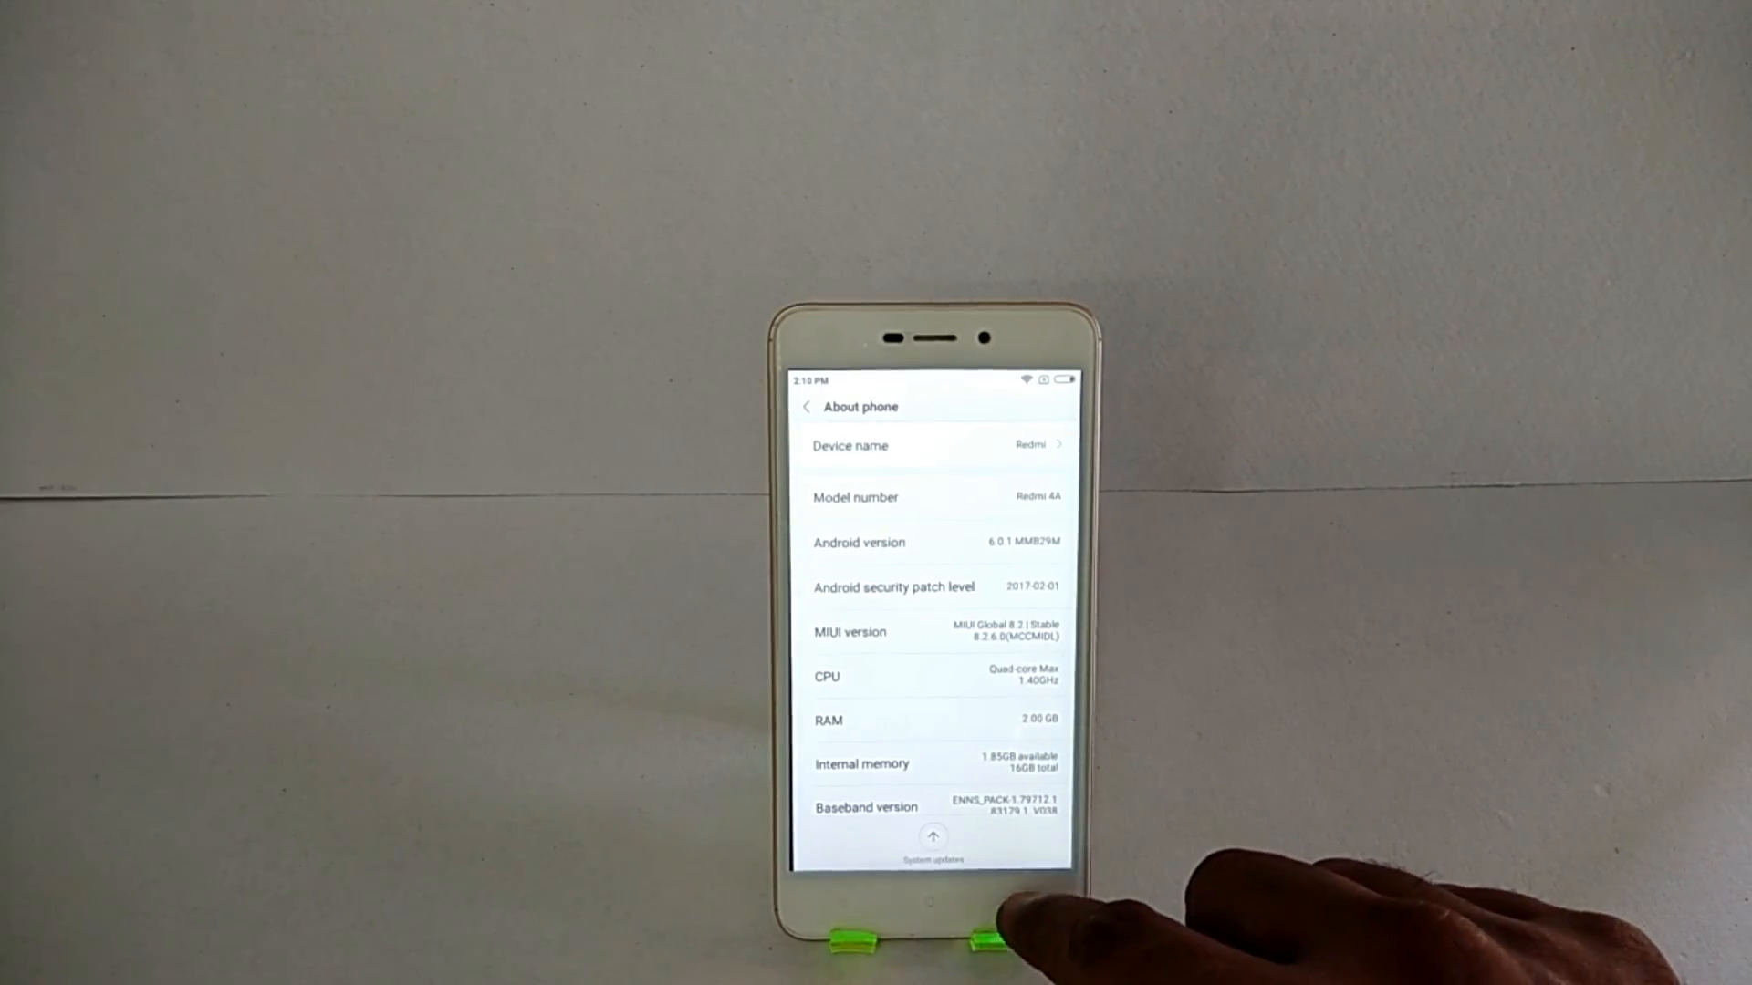
pyautogui.click(805, 405)
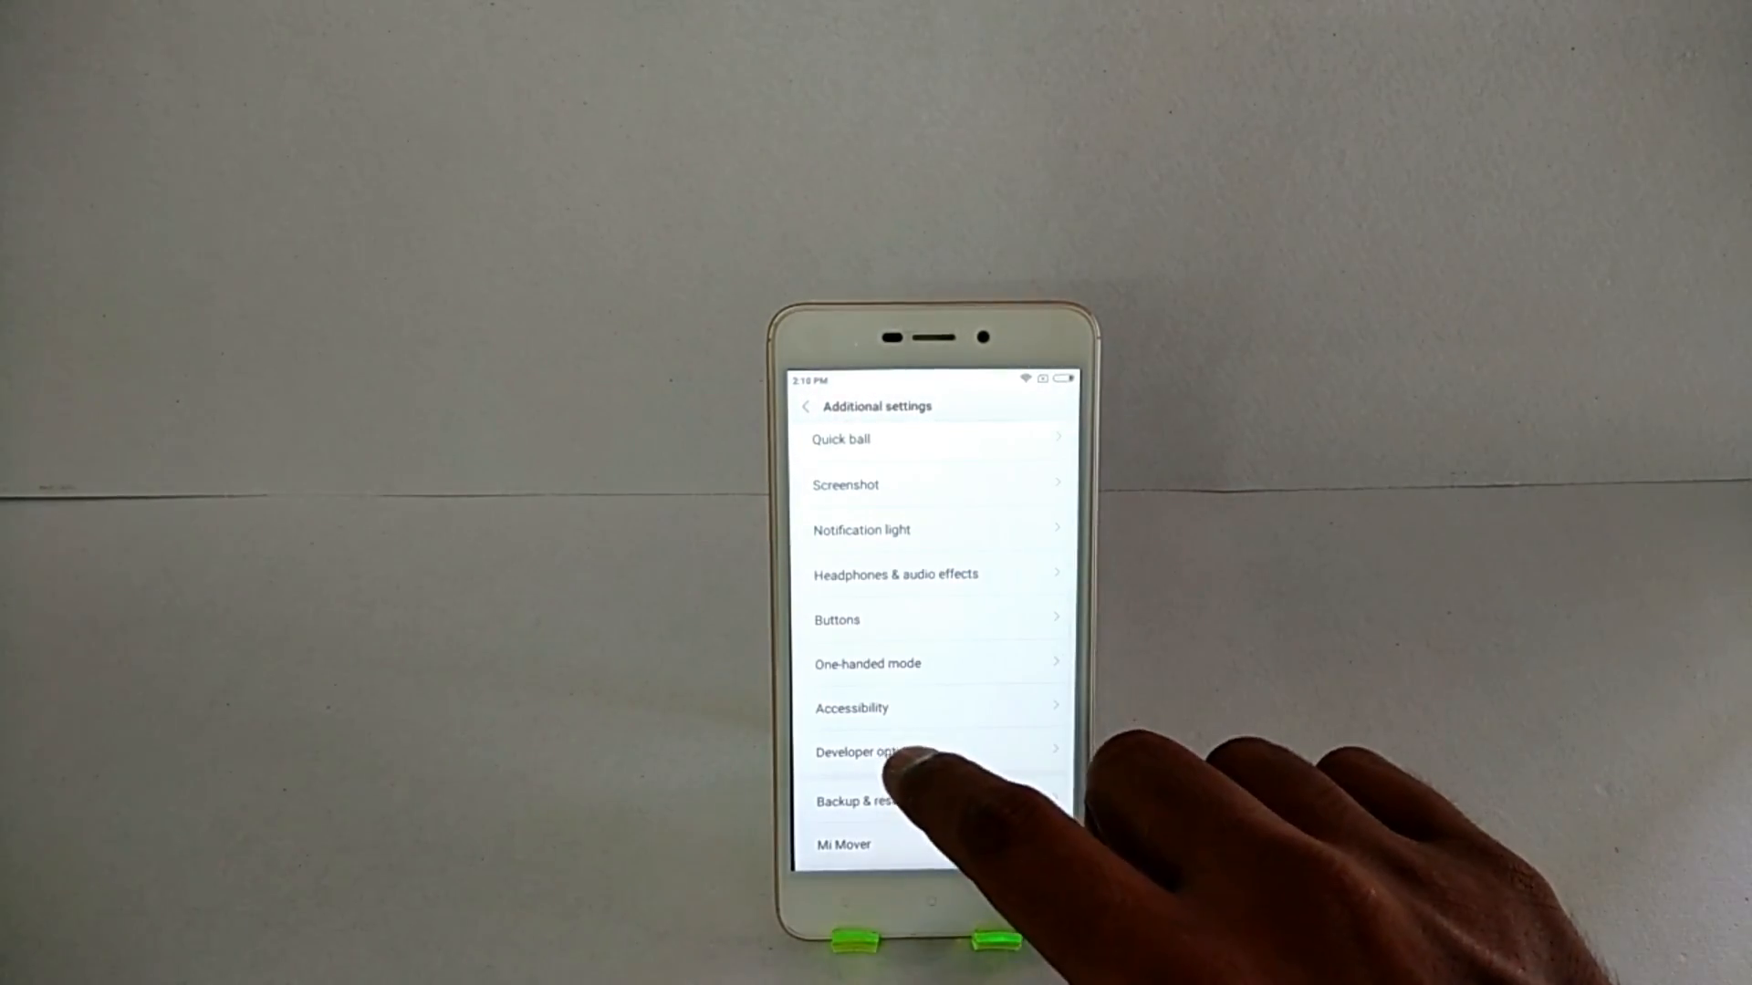
pyautogui.click(860, 750)
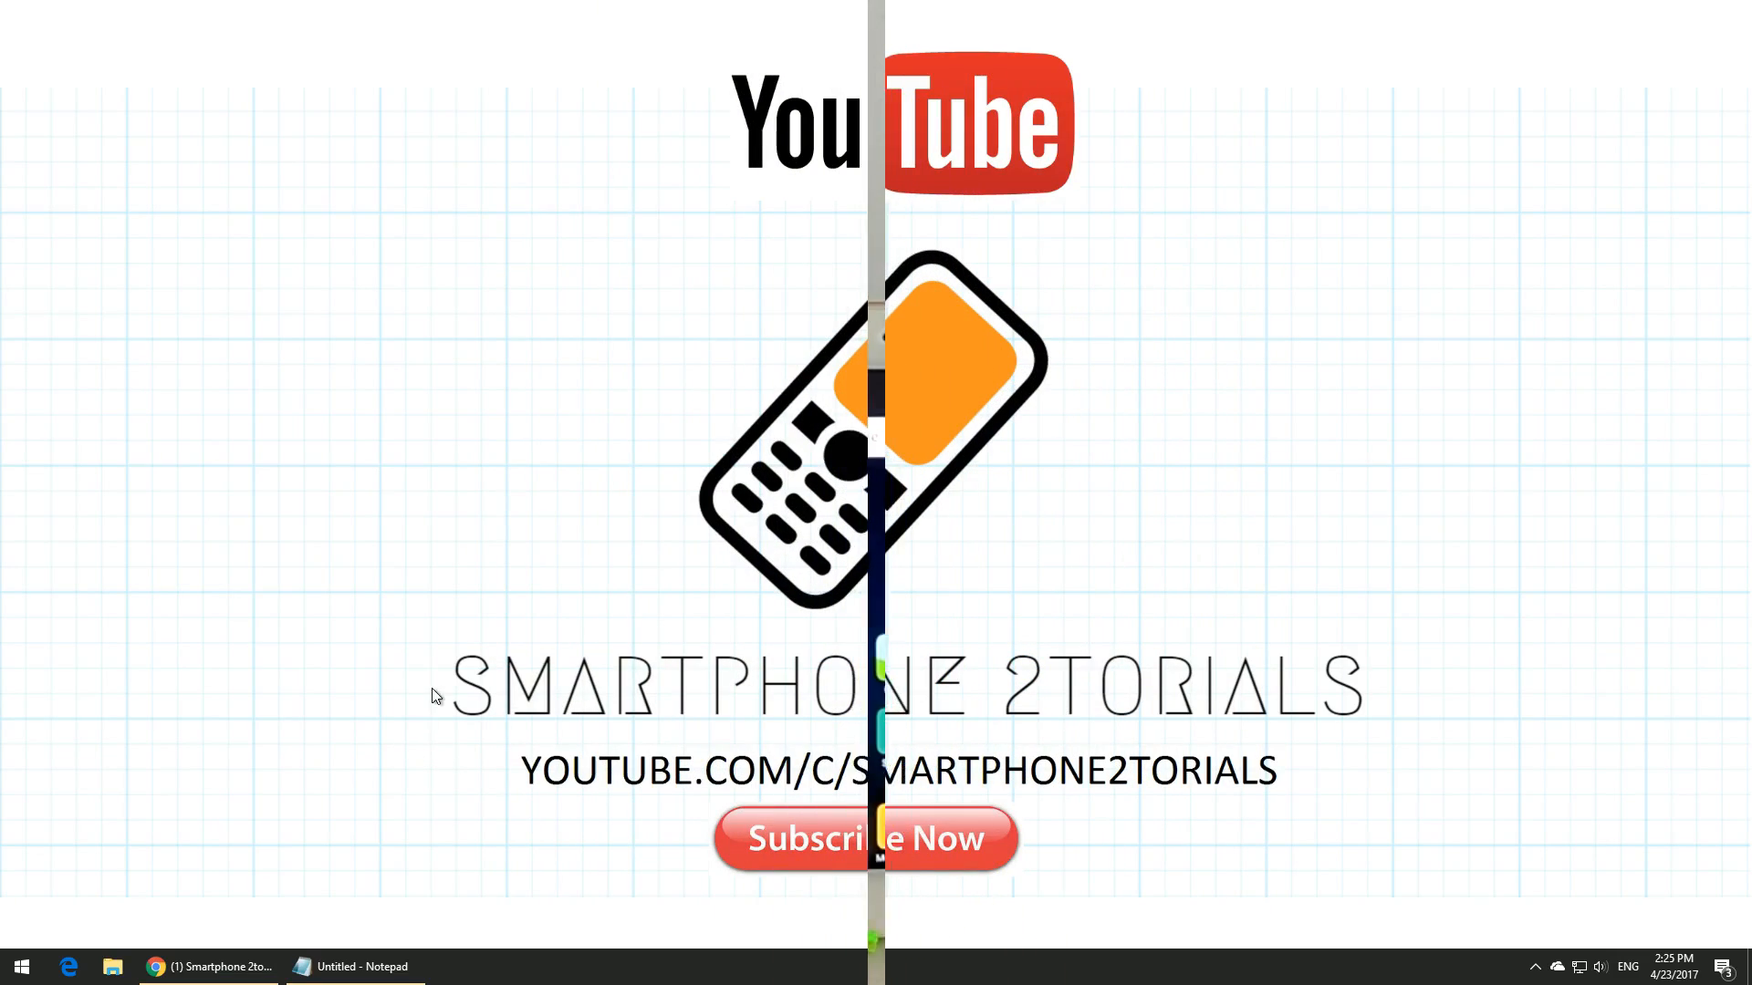
pyautogui.click(352, 968)
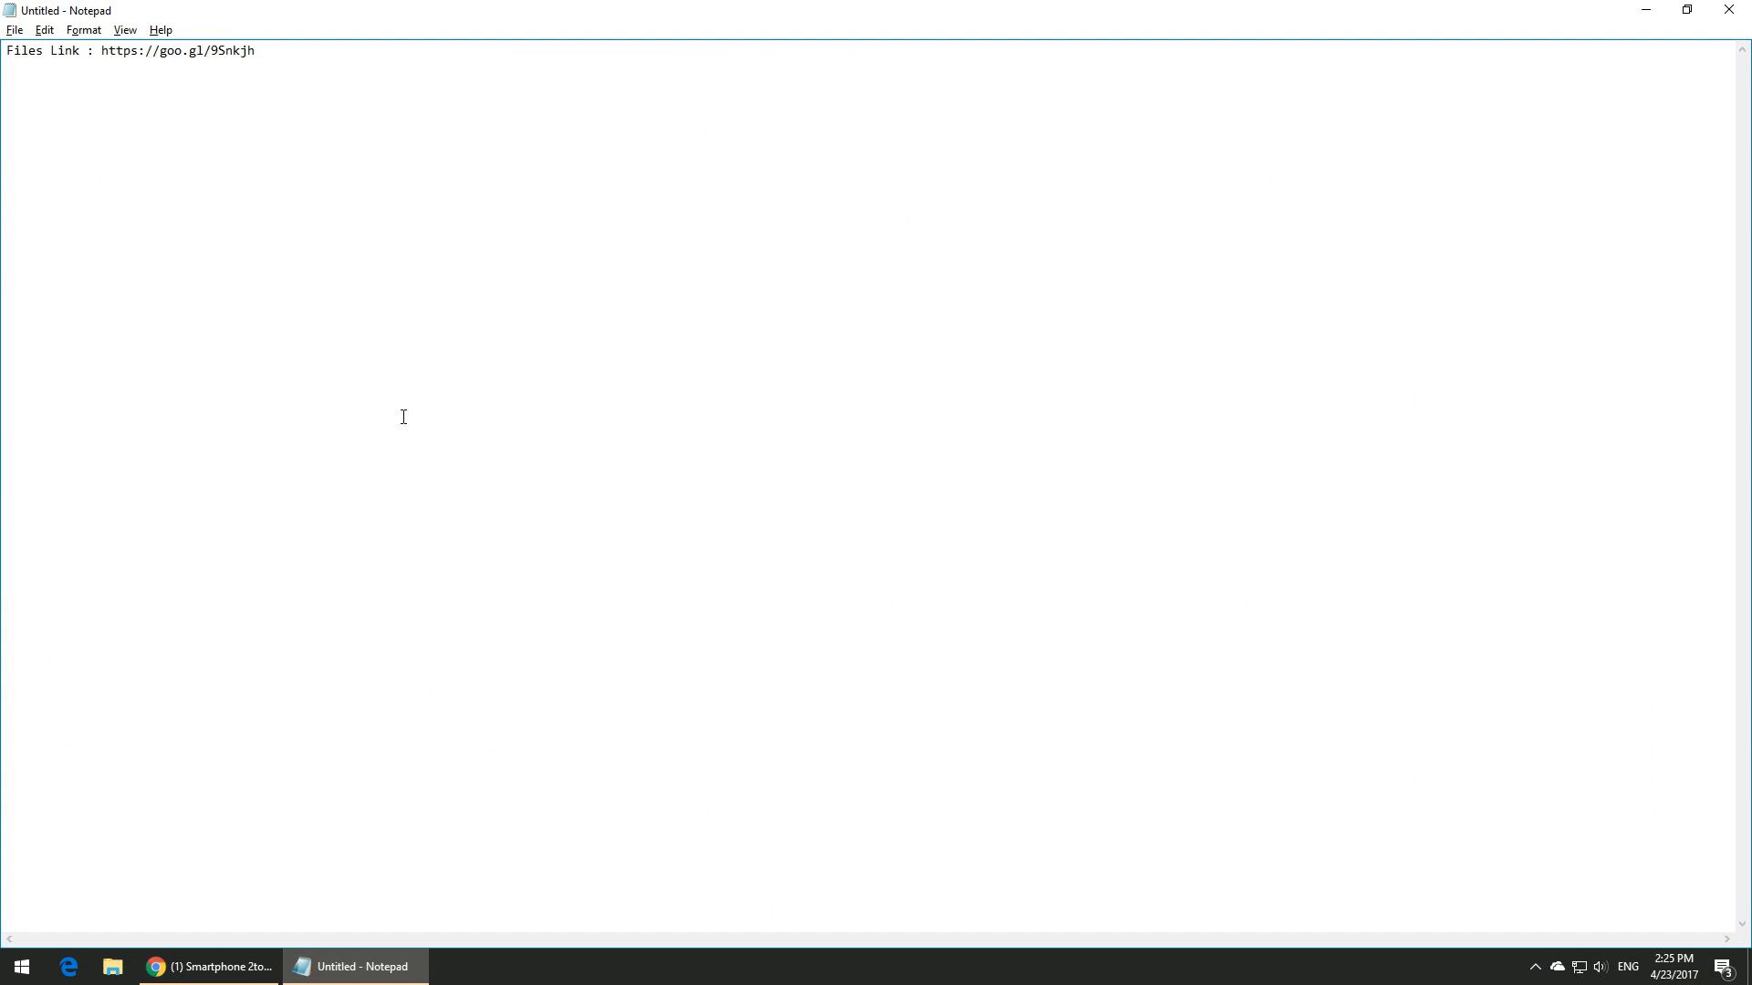
pyautogui.moveTo(99, 51)
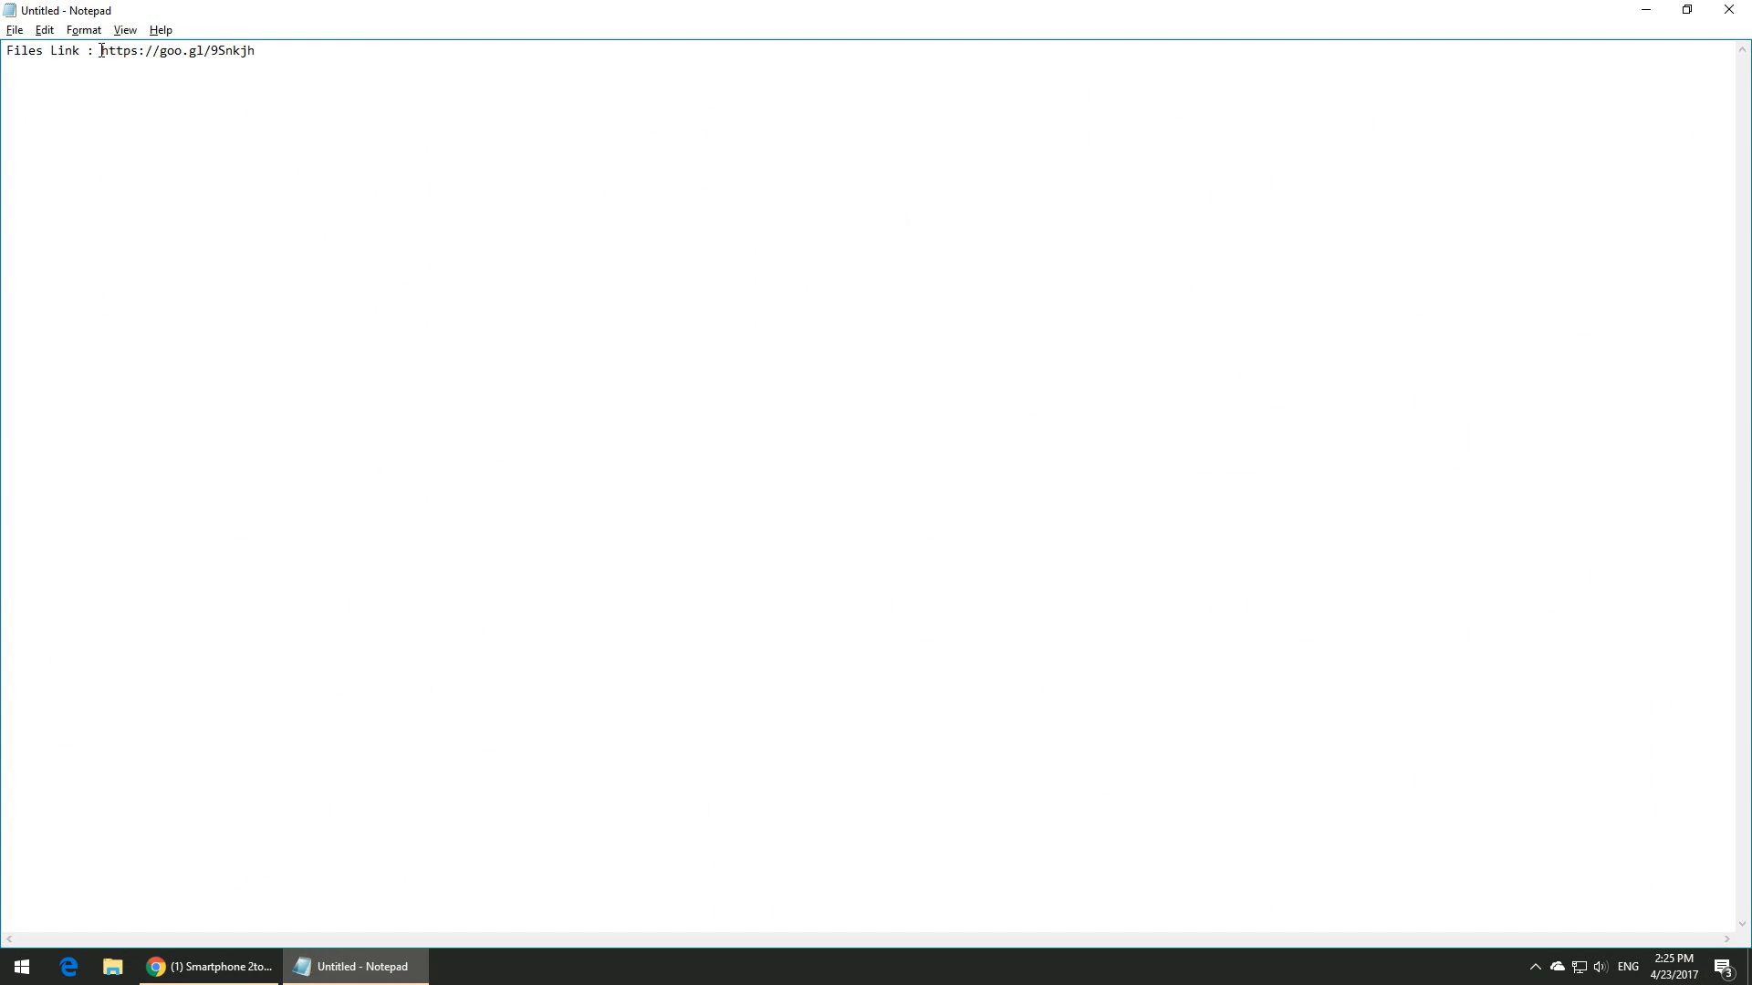
pyautogui.doubleClick(174, 51)
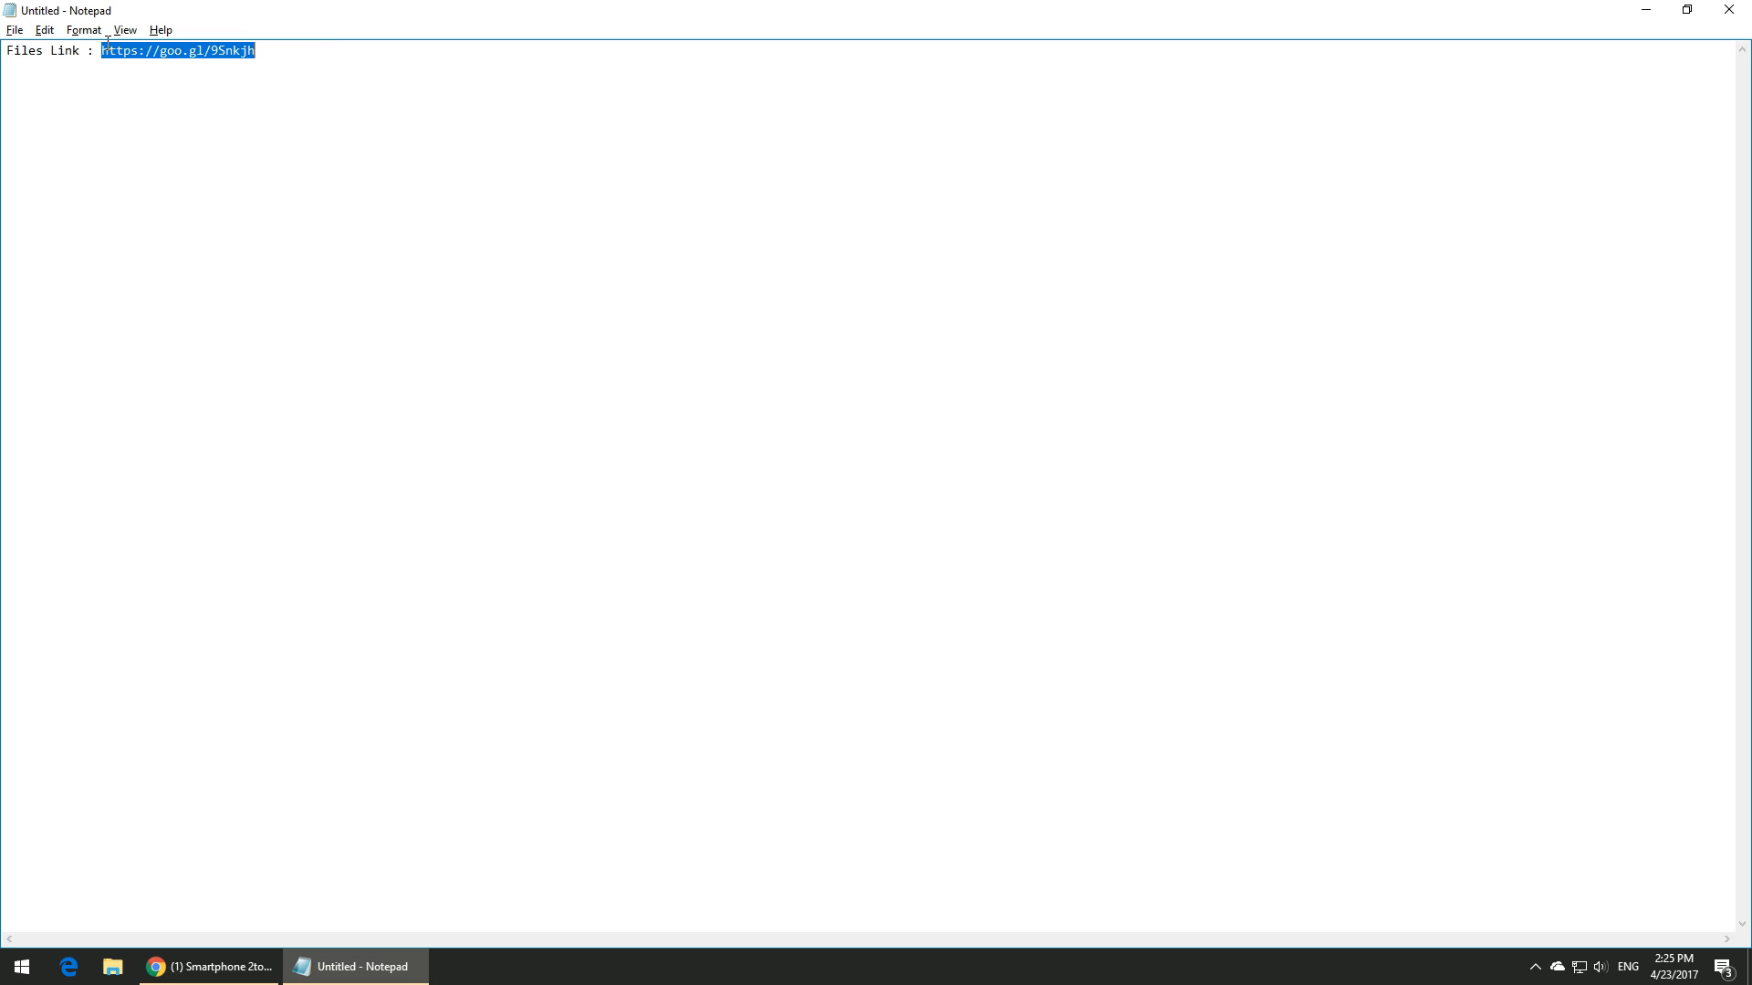
pyautogui.rightClick(208, 967)
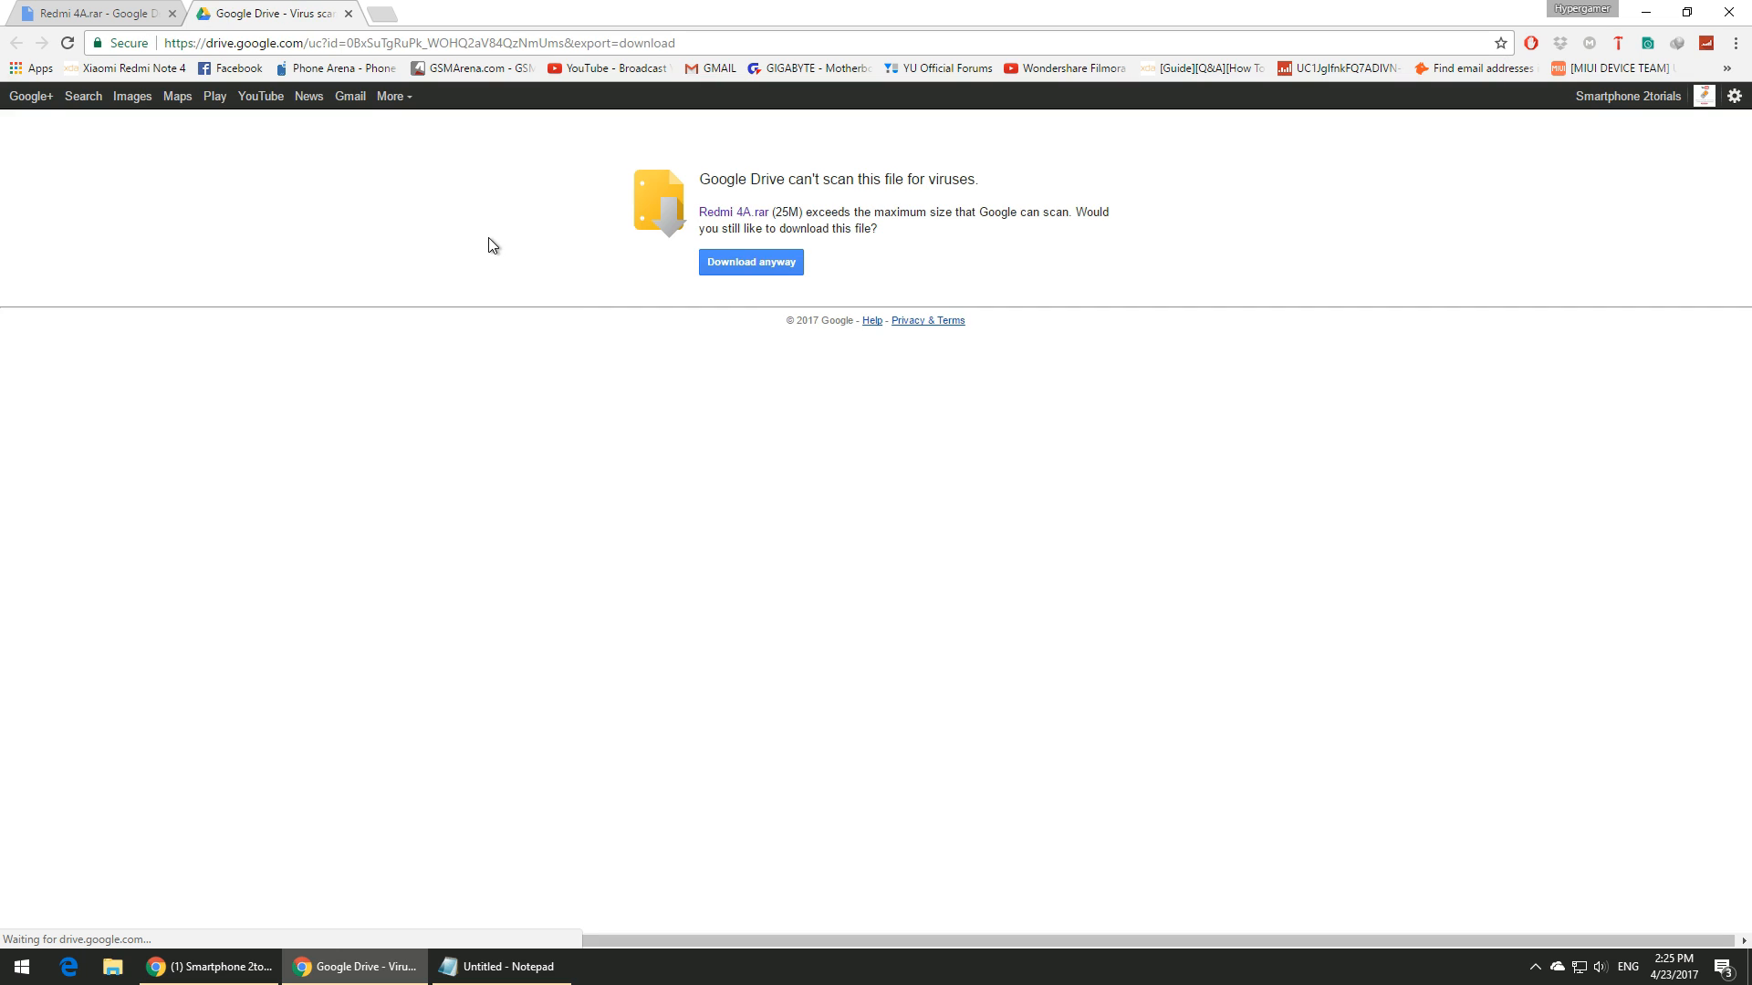
pyautogui.moveTo(750, 261)
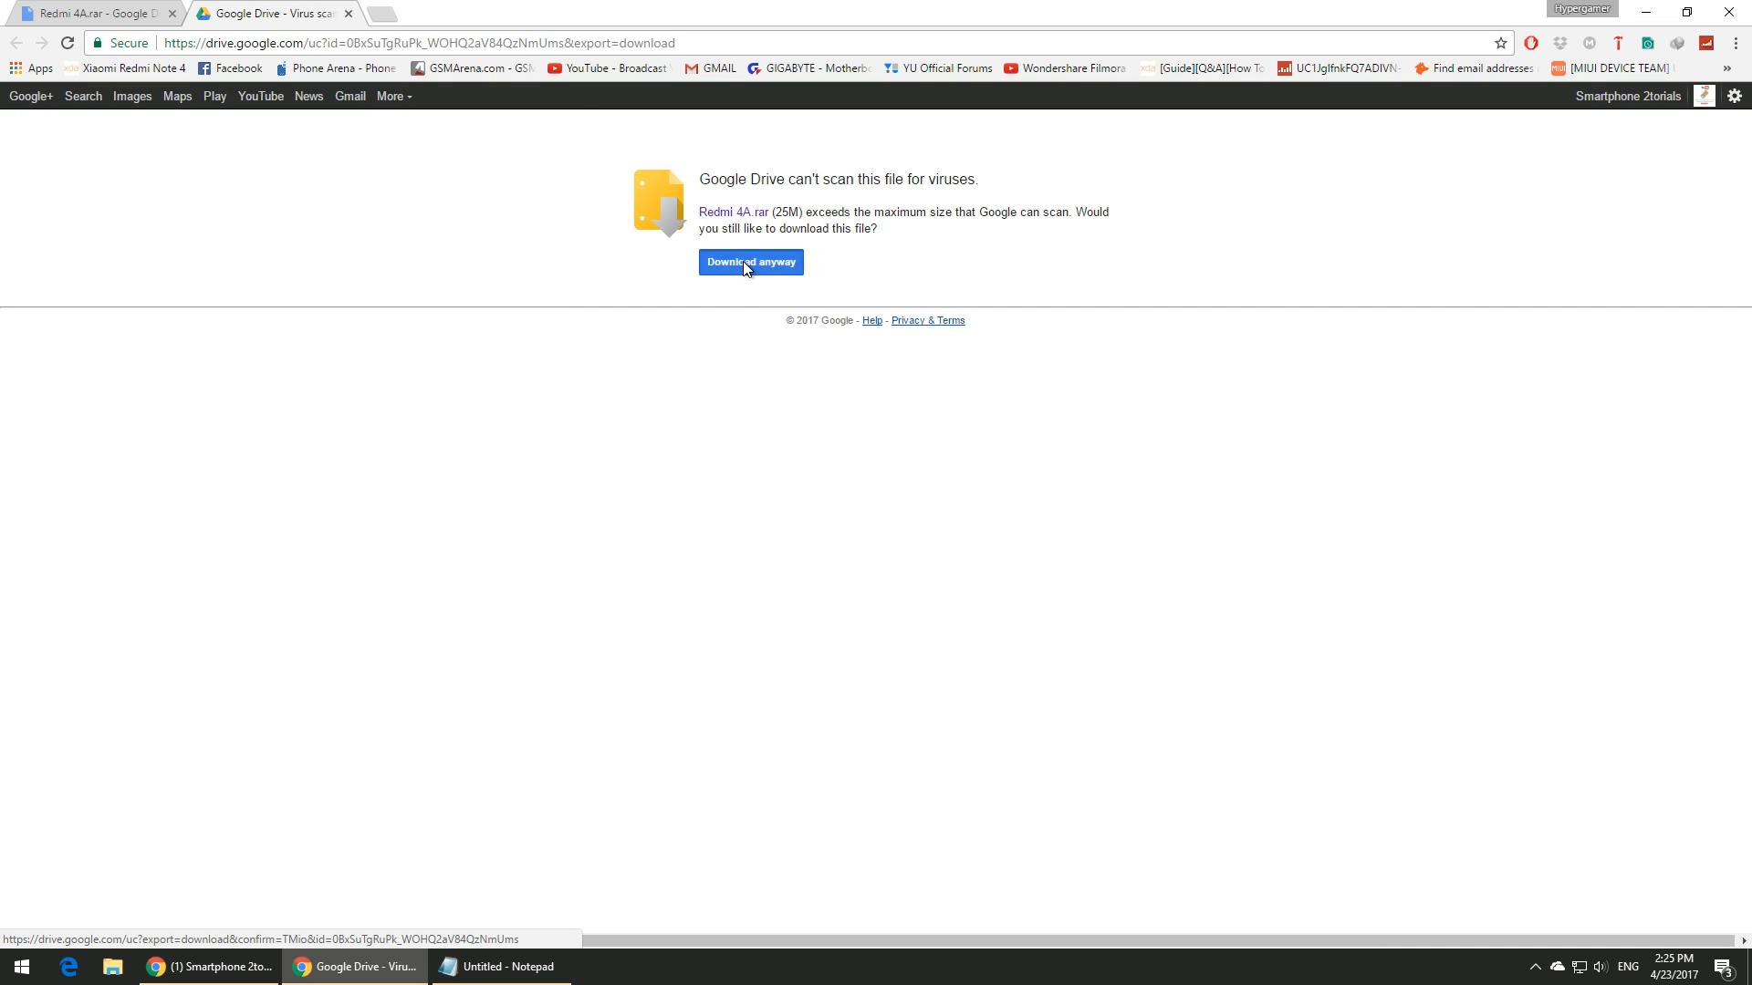
# Download Redmi 4A.rar anyway to the Desktop and open the finished archive.
pyautogui.click(750, 261)
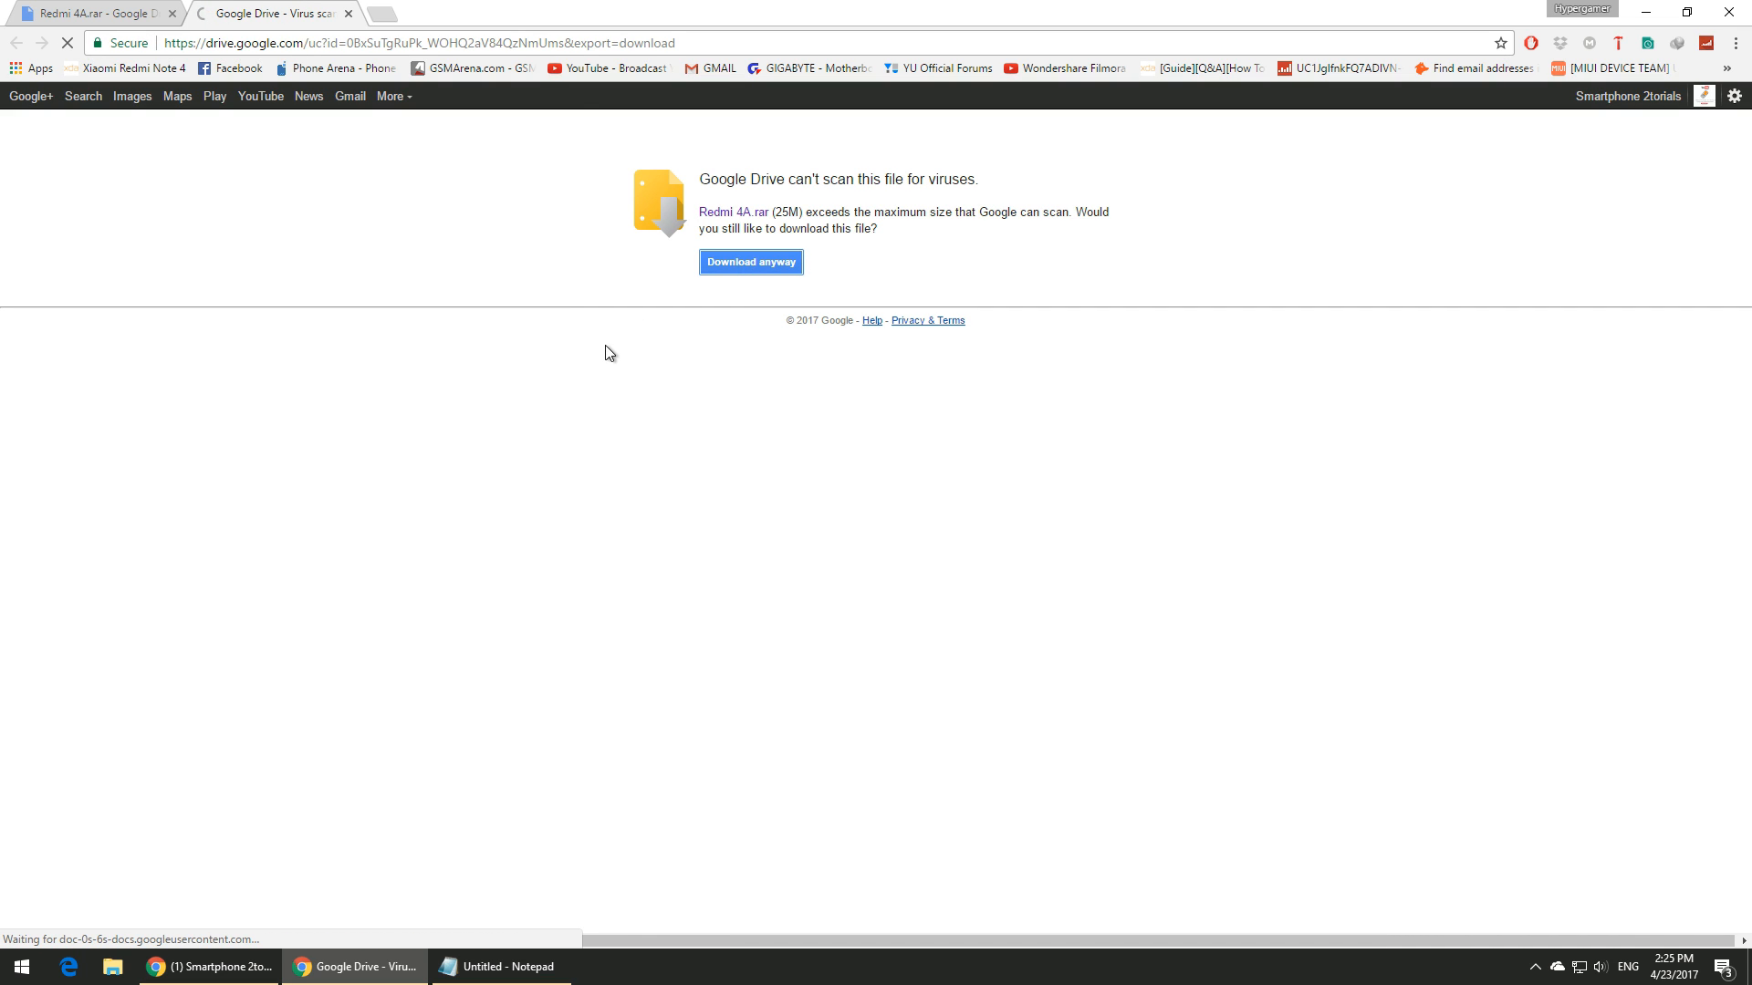
pyautogui.click(750, 260)
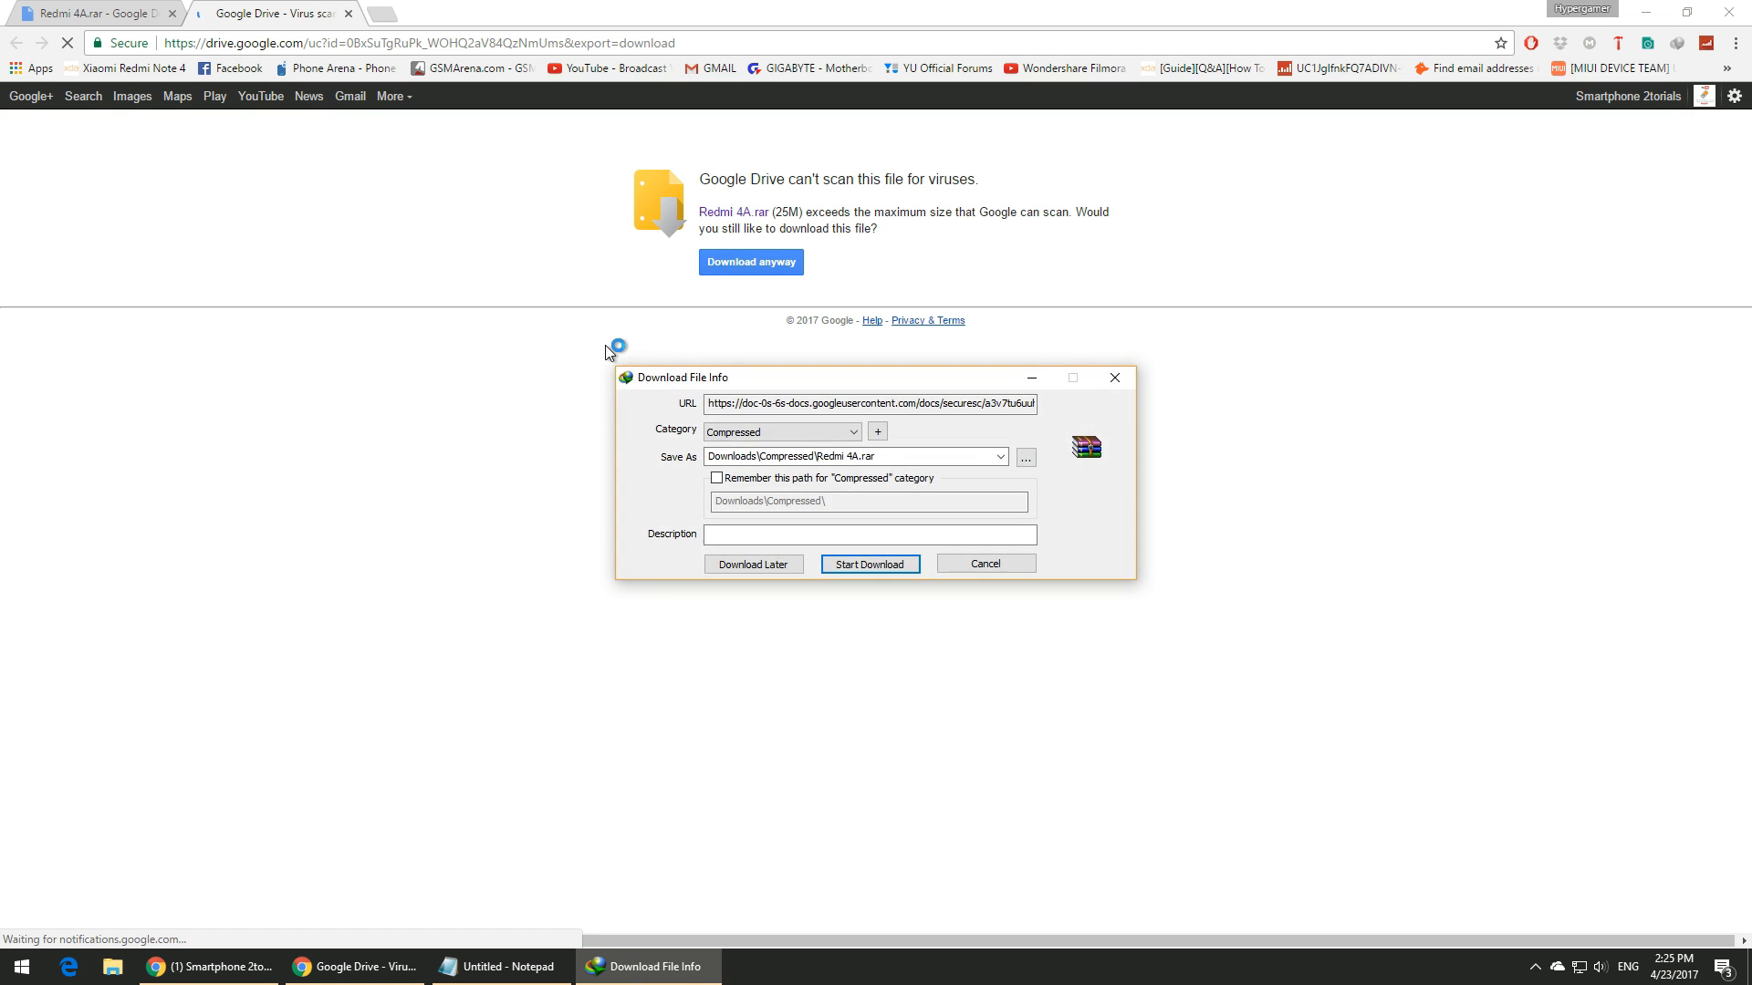
pyautogui.click(1024, 458)
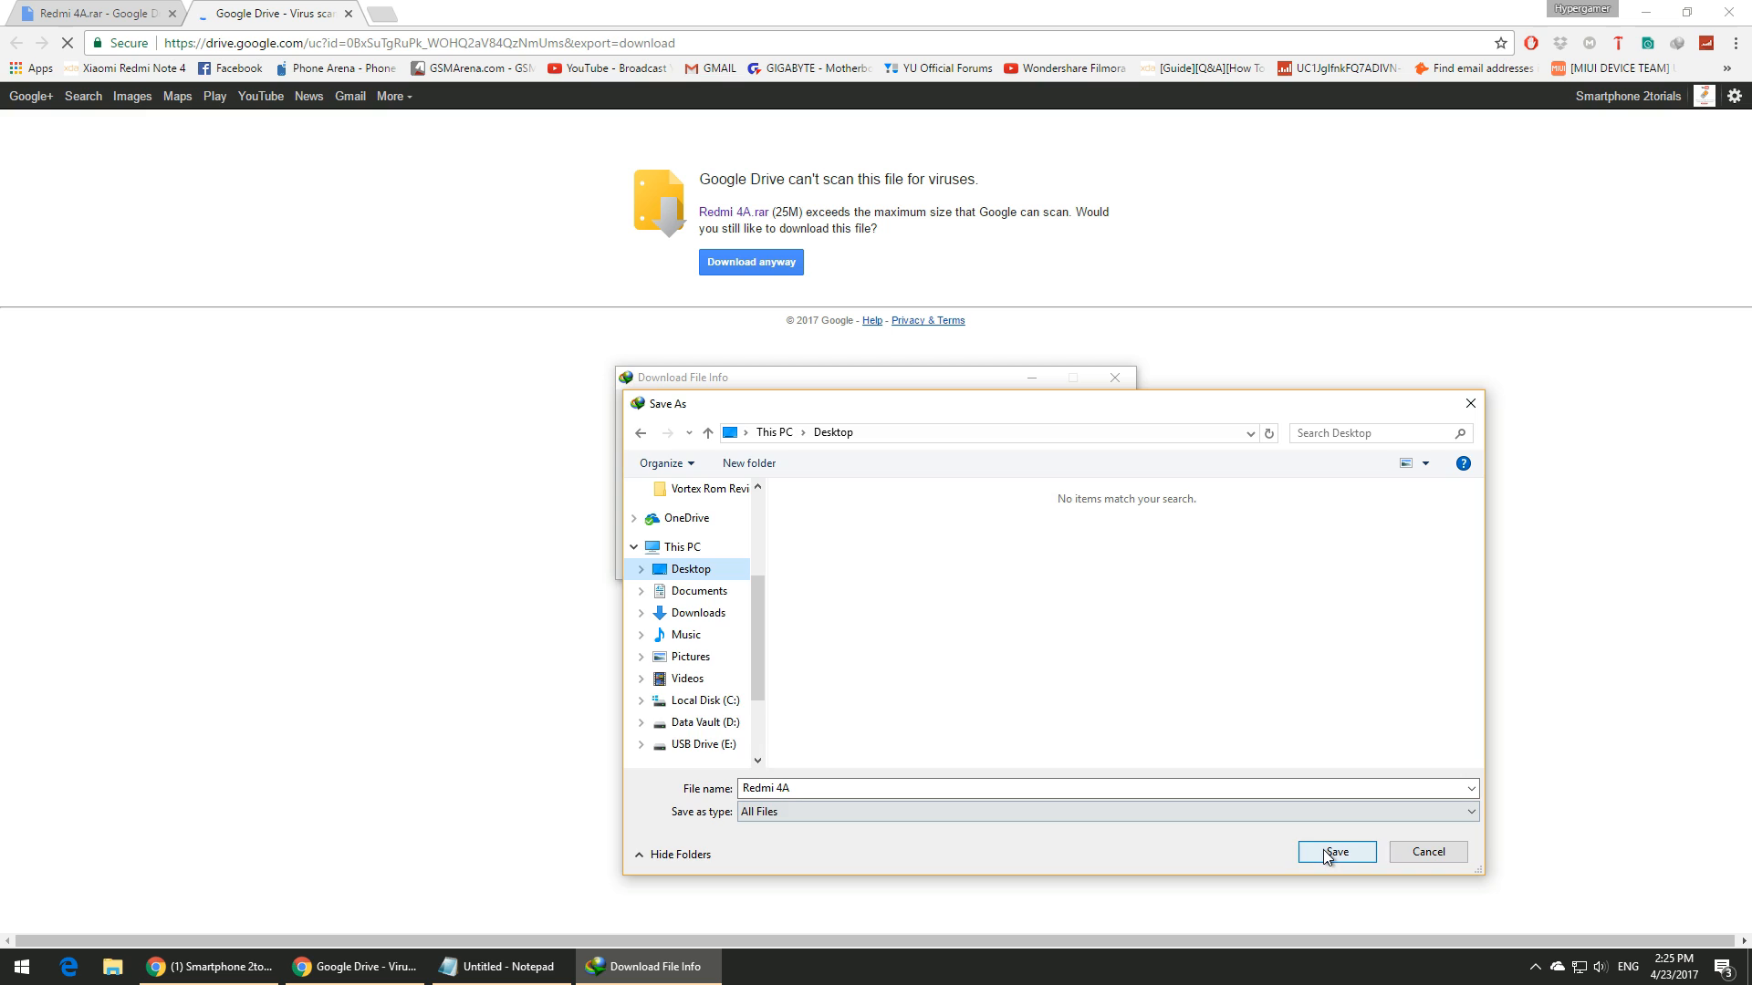
pyautogui.click(1335, 852)
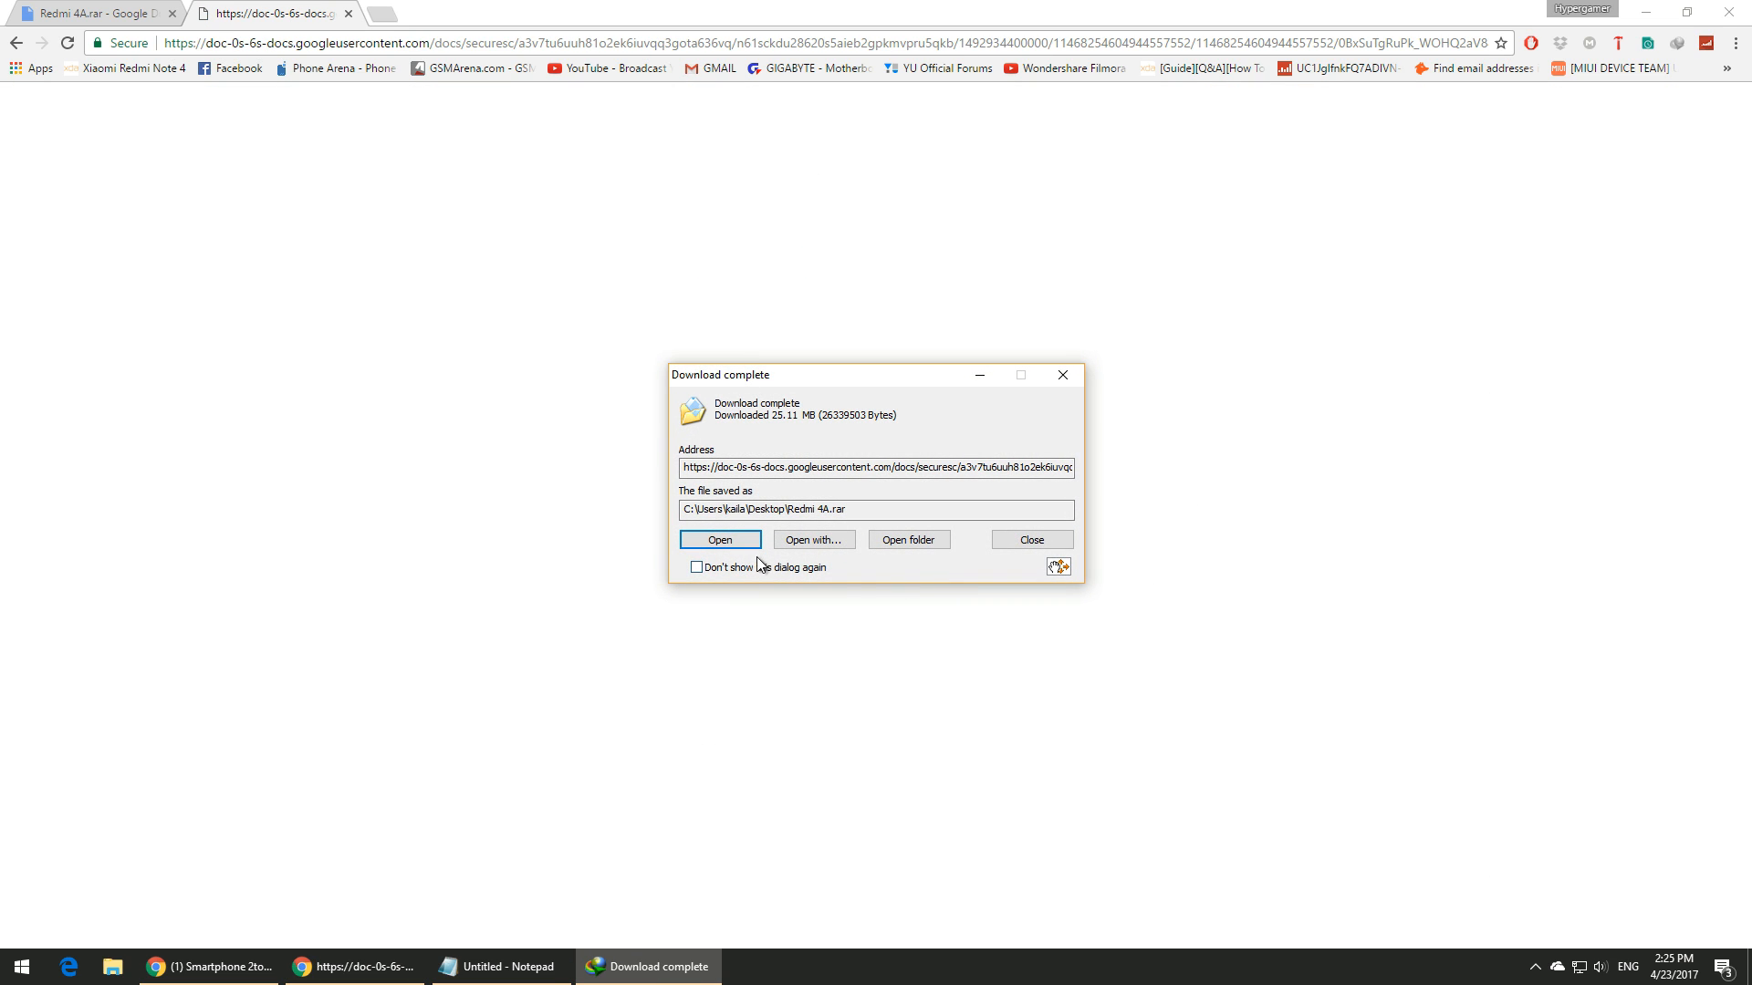
pyautogui.click(500, 967)
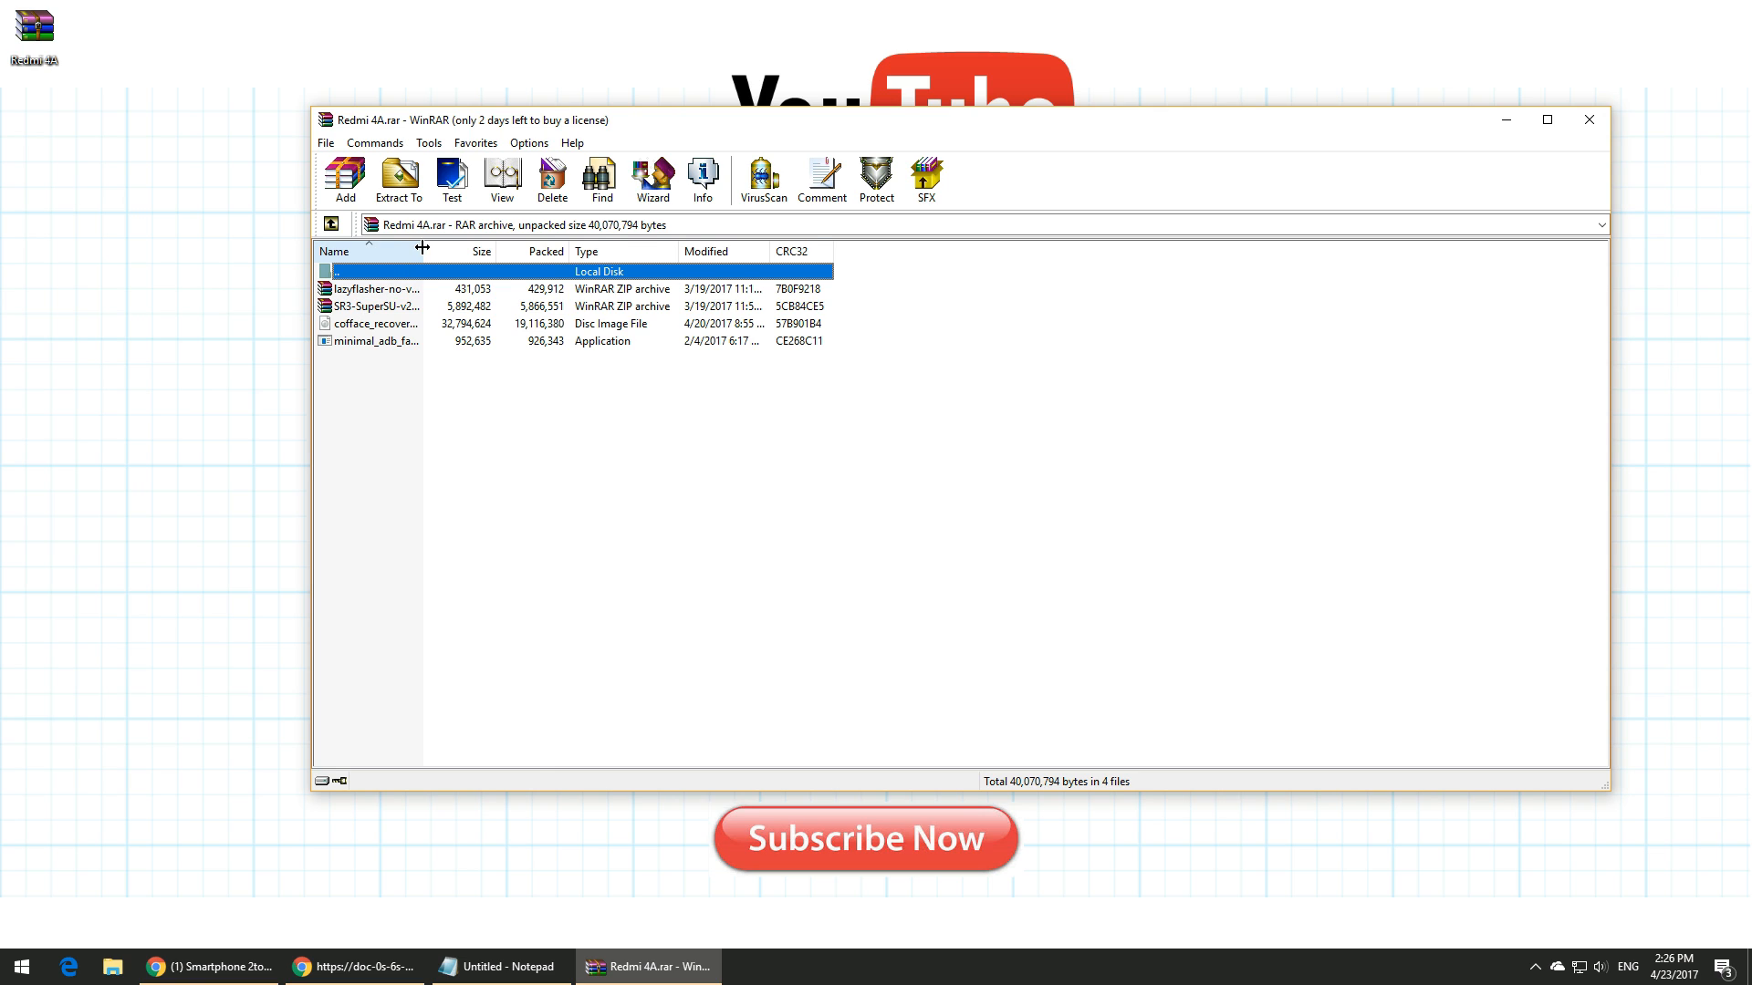
# Widen the Name column, select the archive's files and start Extract To.
pyautogui.moveTo(422, 251); pyautogui.dragTo(545, 252)
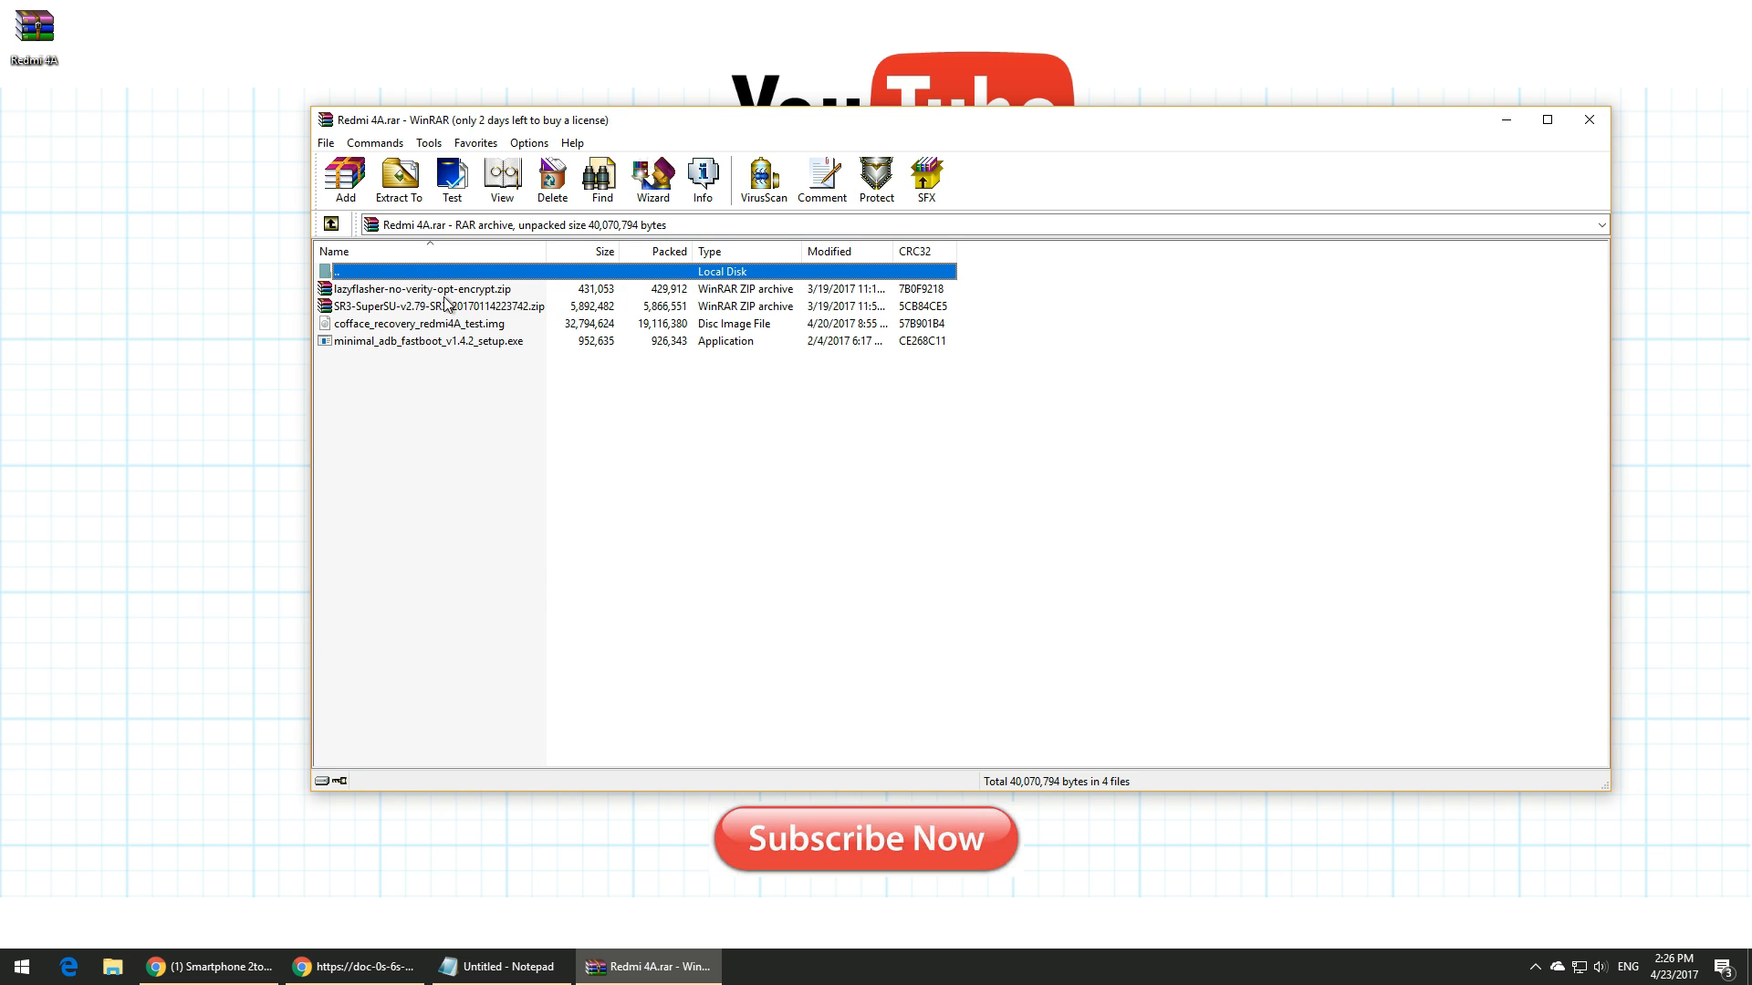
pyautogui.click(436, 307)
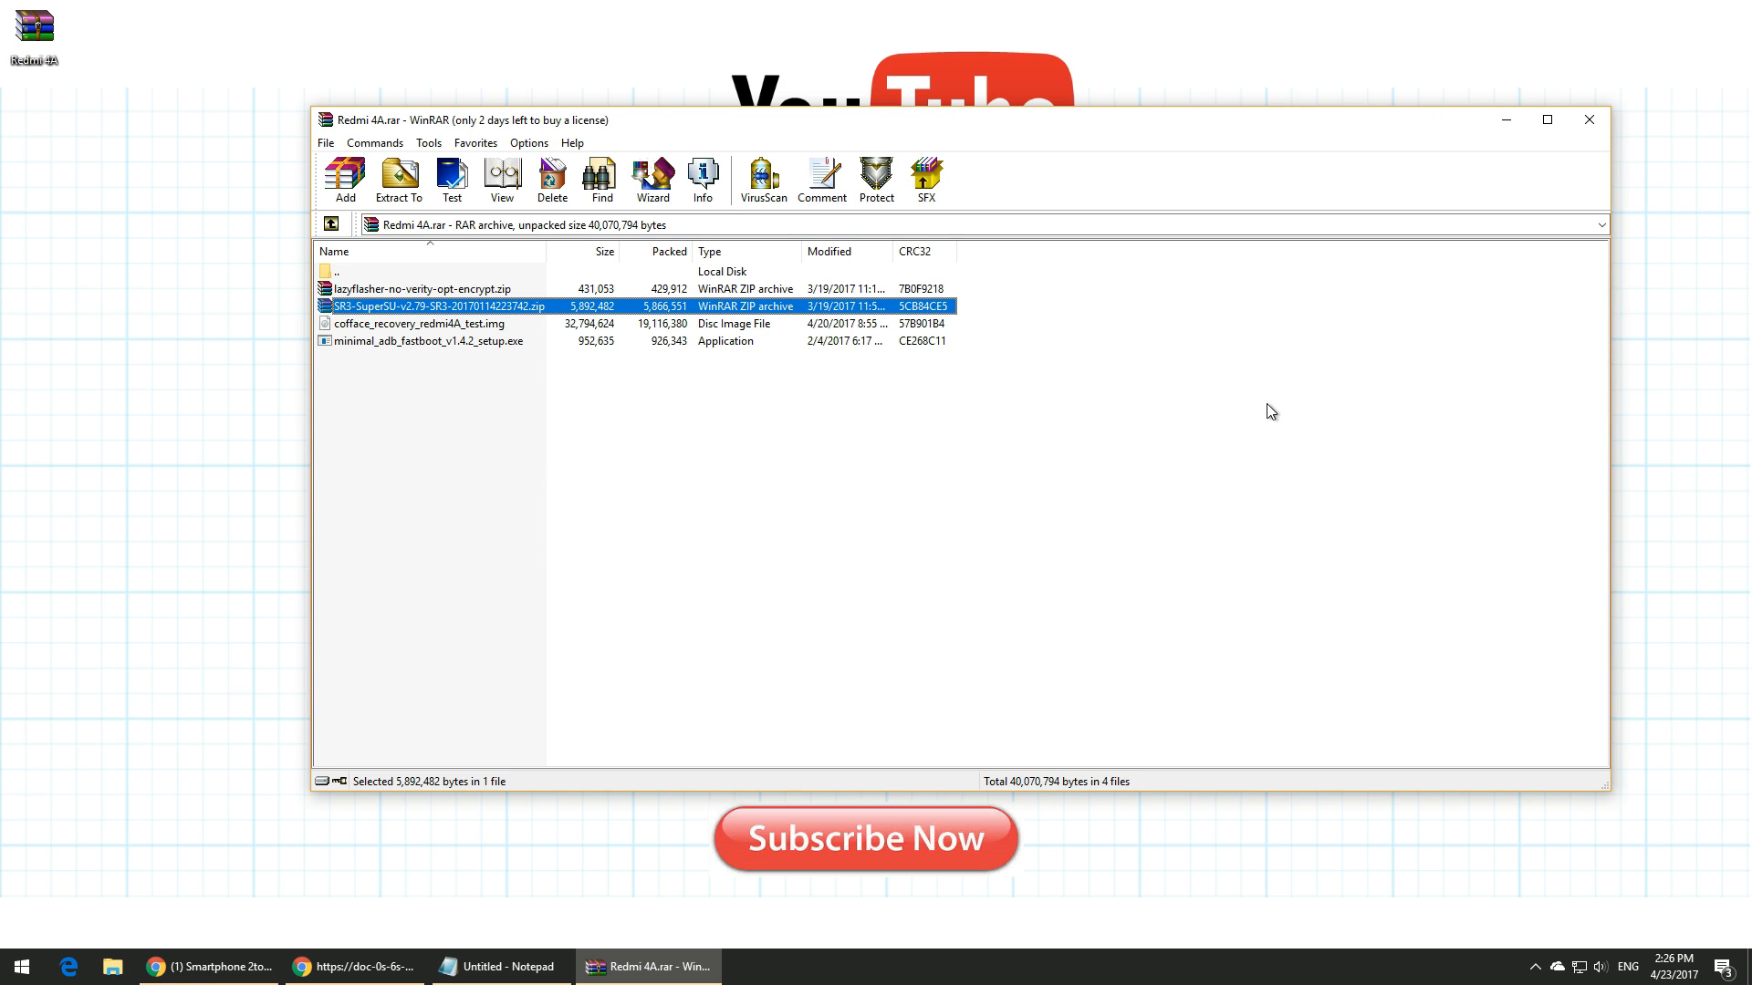
pyautogui.click(426, 341)
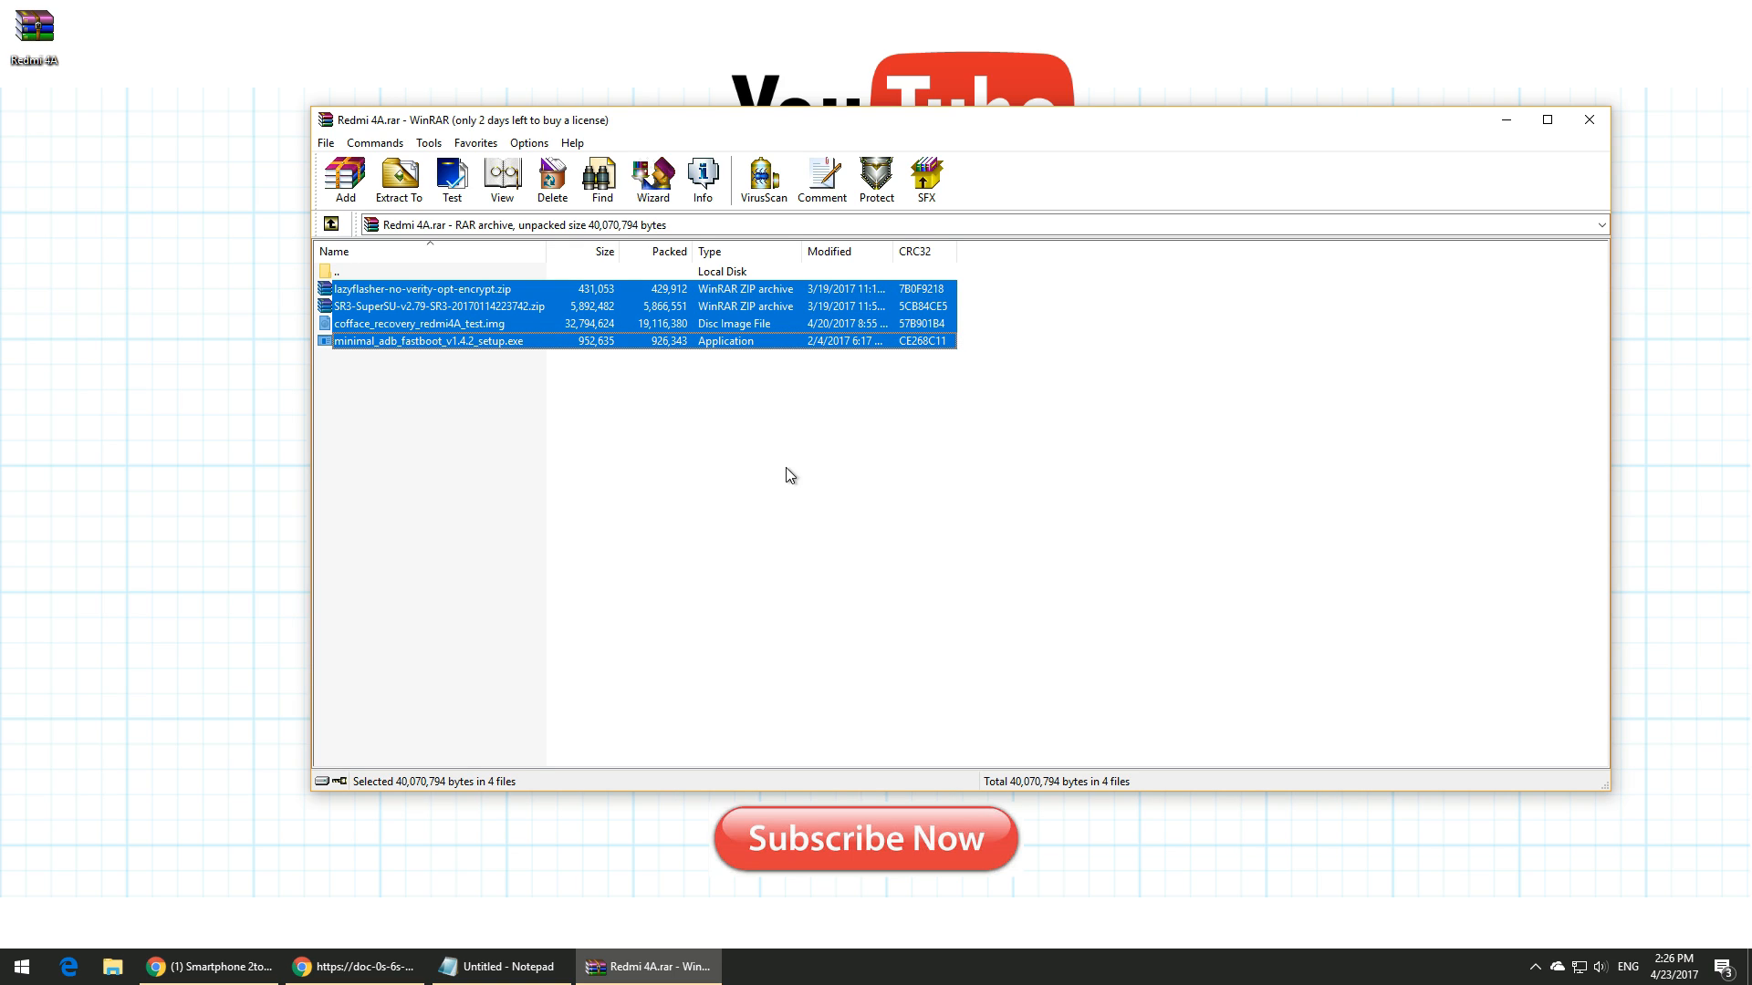
pyautogui.moveTo(589, 400)
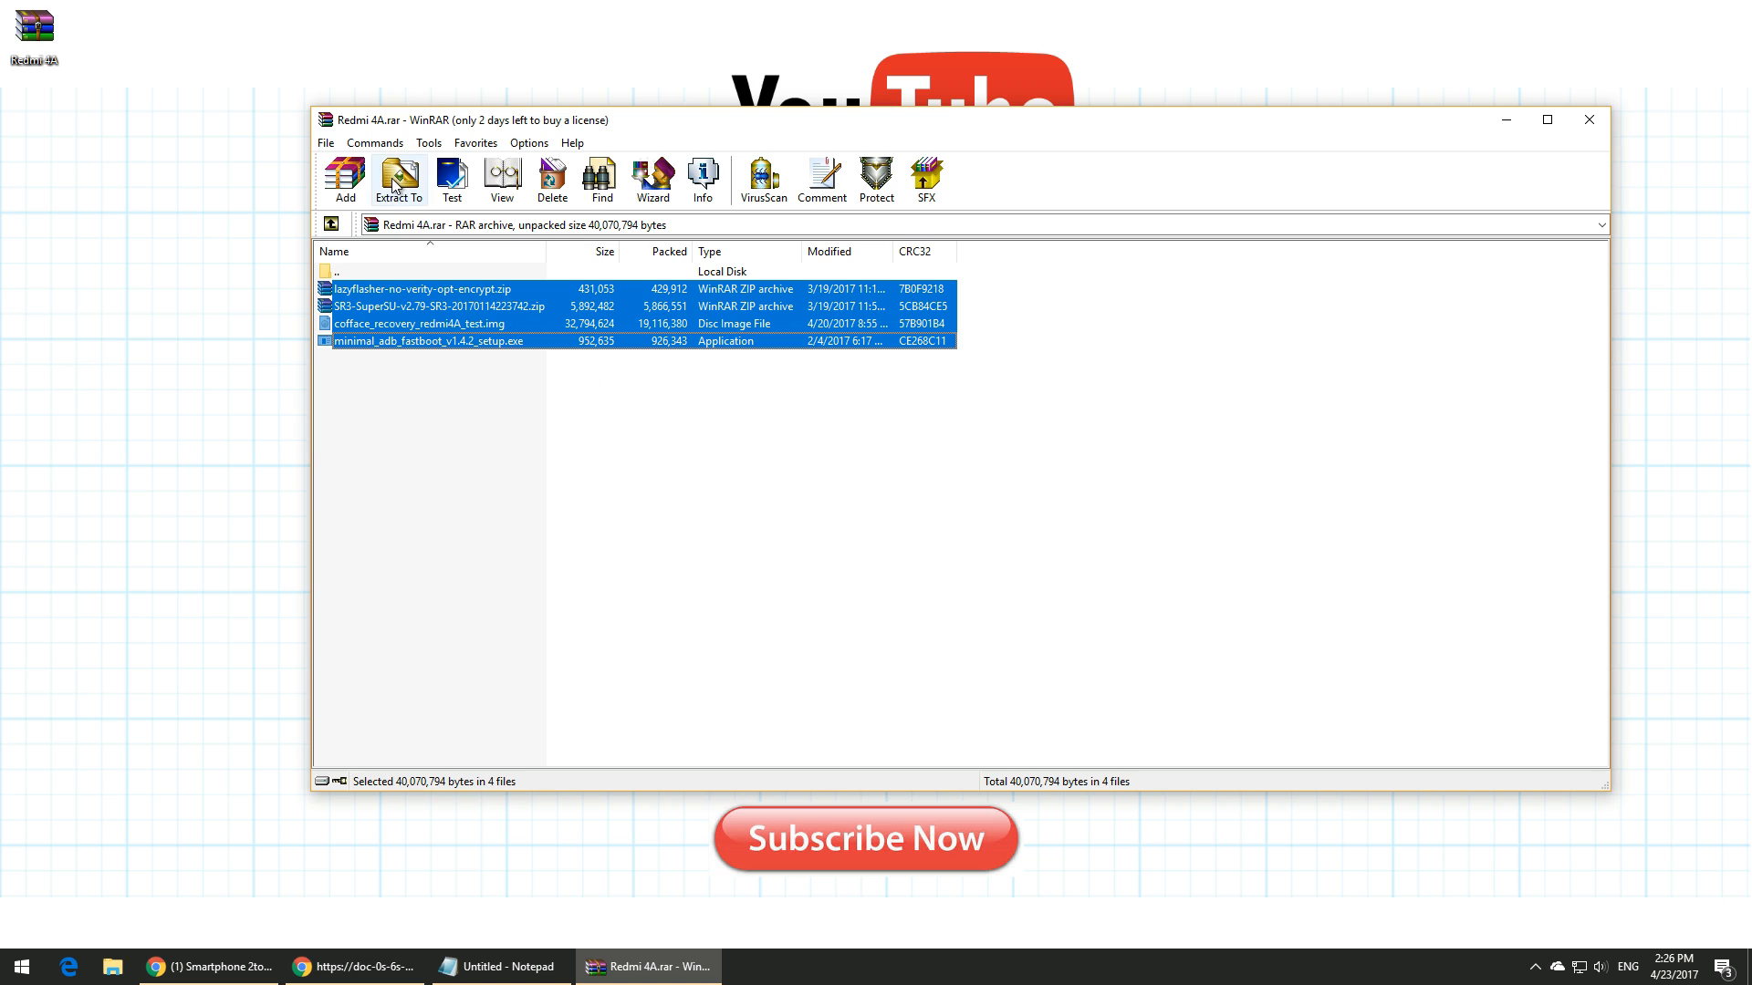
pyautogui.click(398, 179)
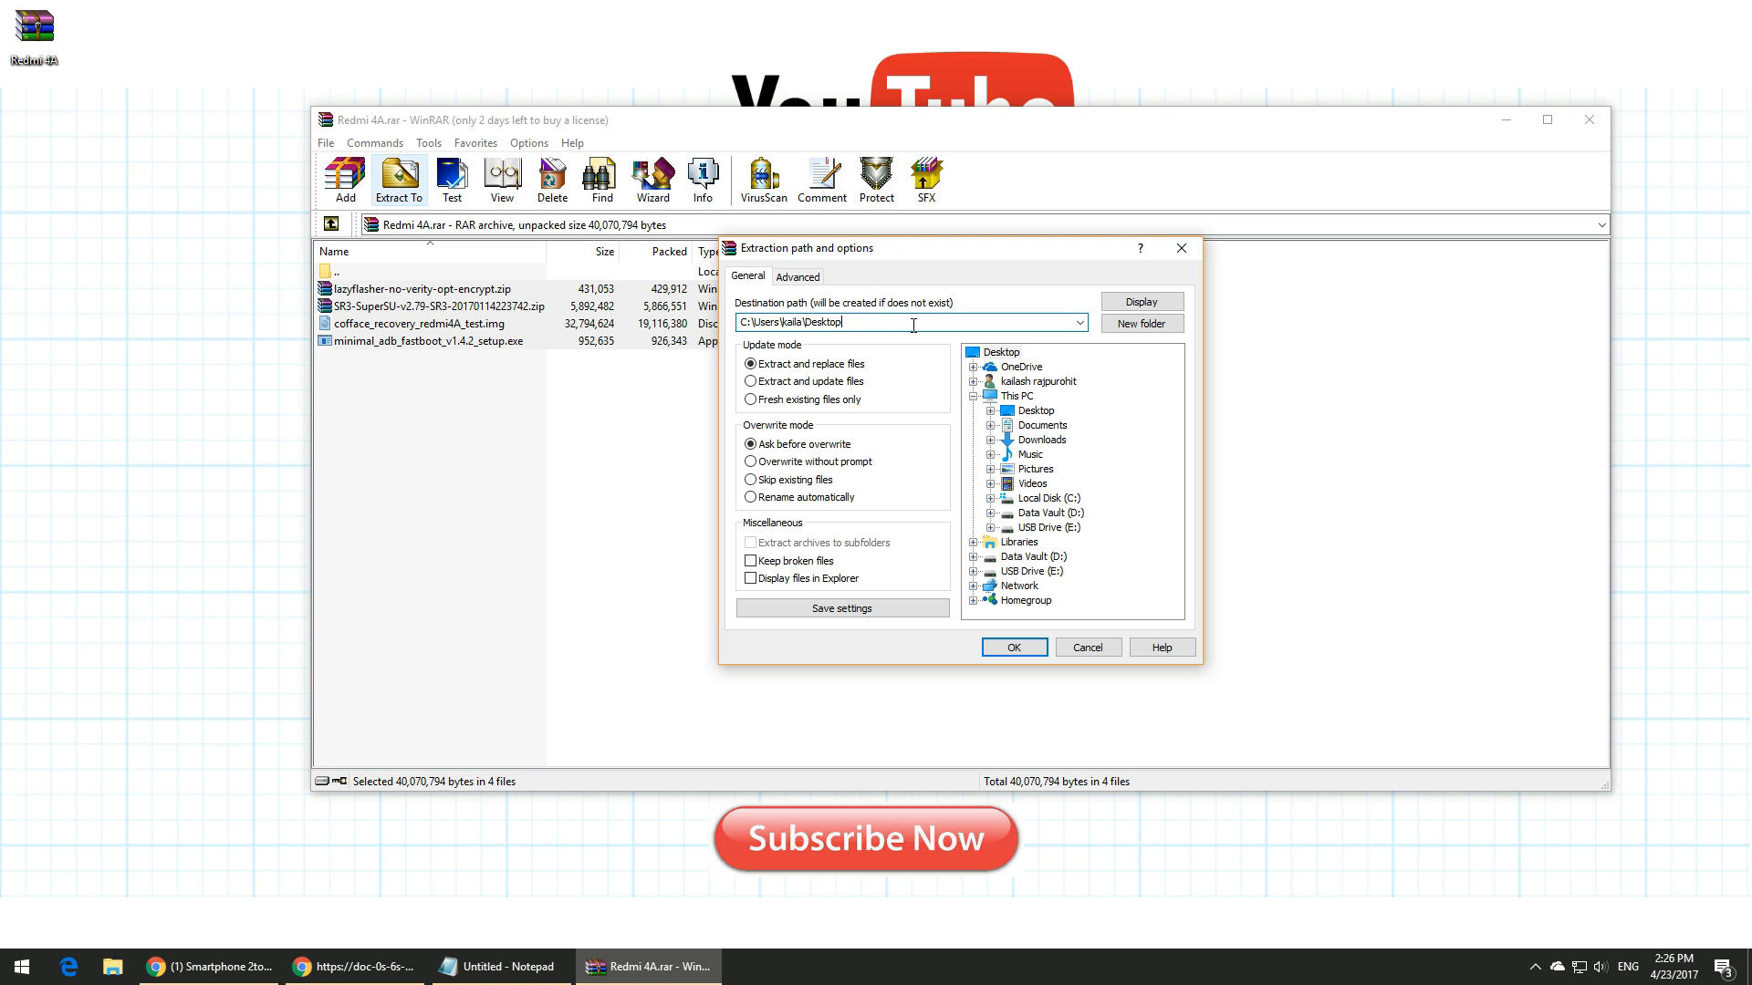
# Extract them into a new Desktop\redmi4a folder and close WinRAR.
pyautogui.write('redmi4a')
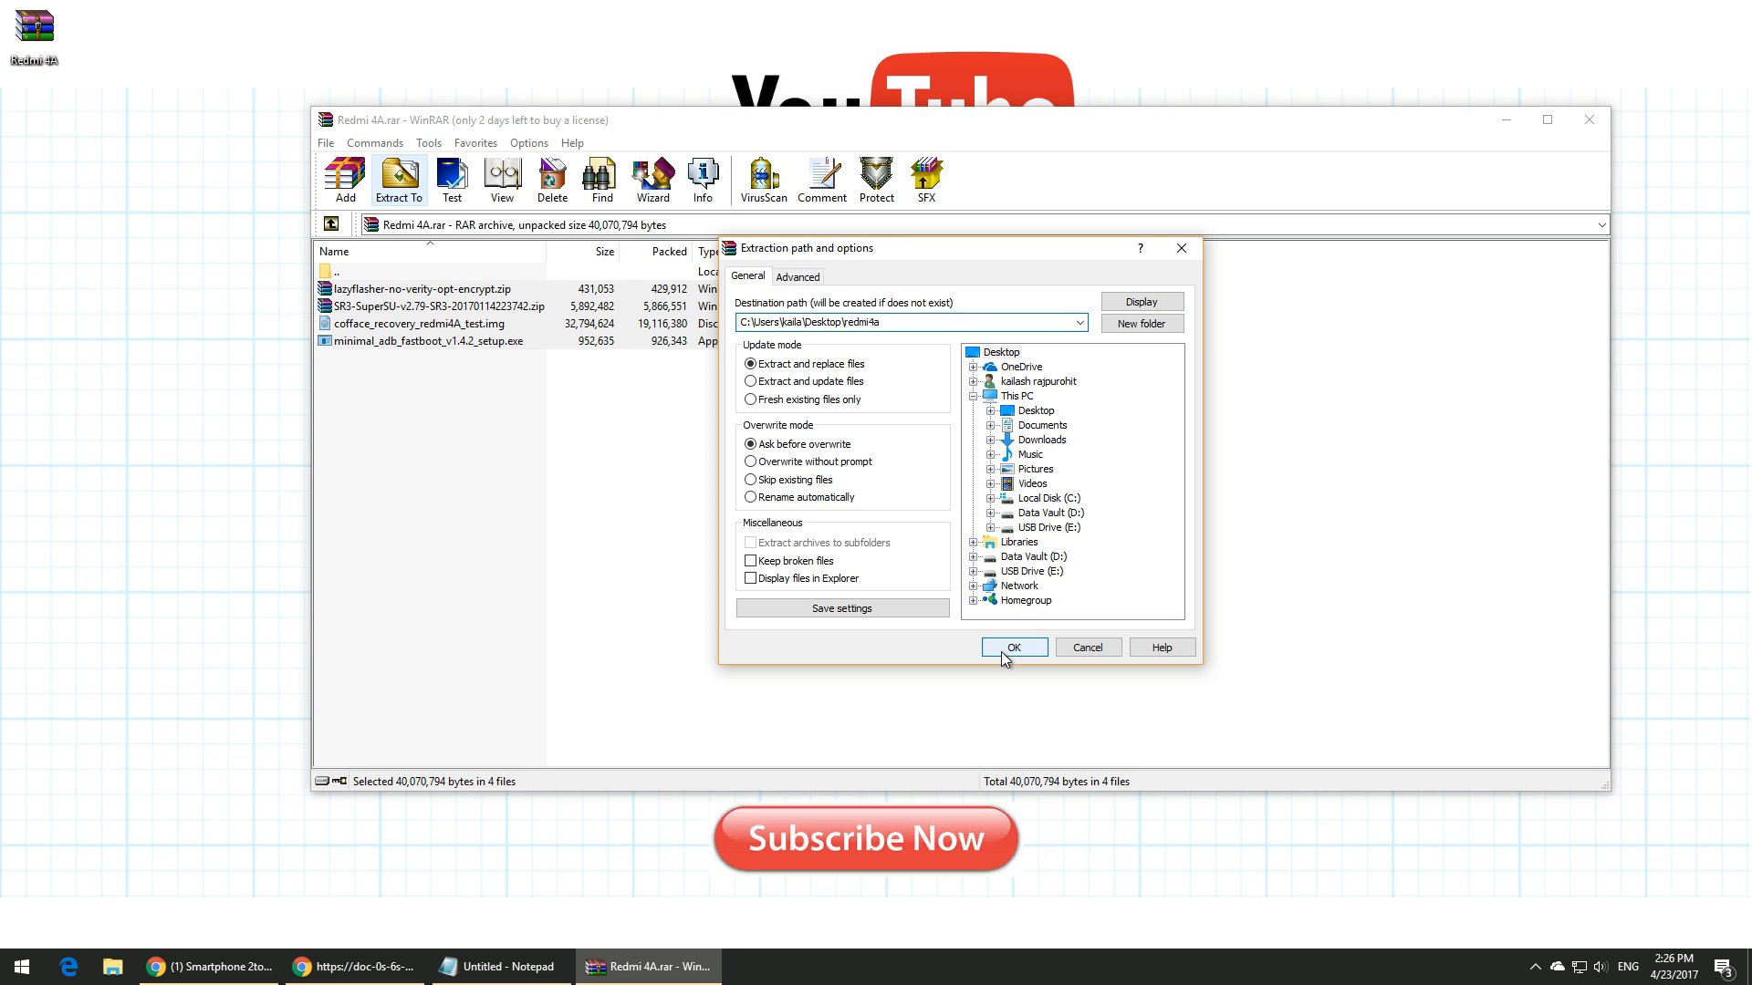
pyautogui.click(1012, 646)
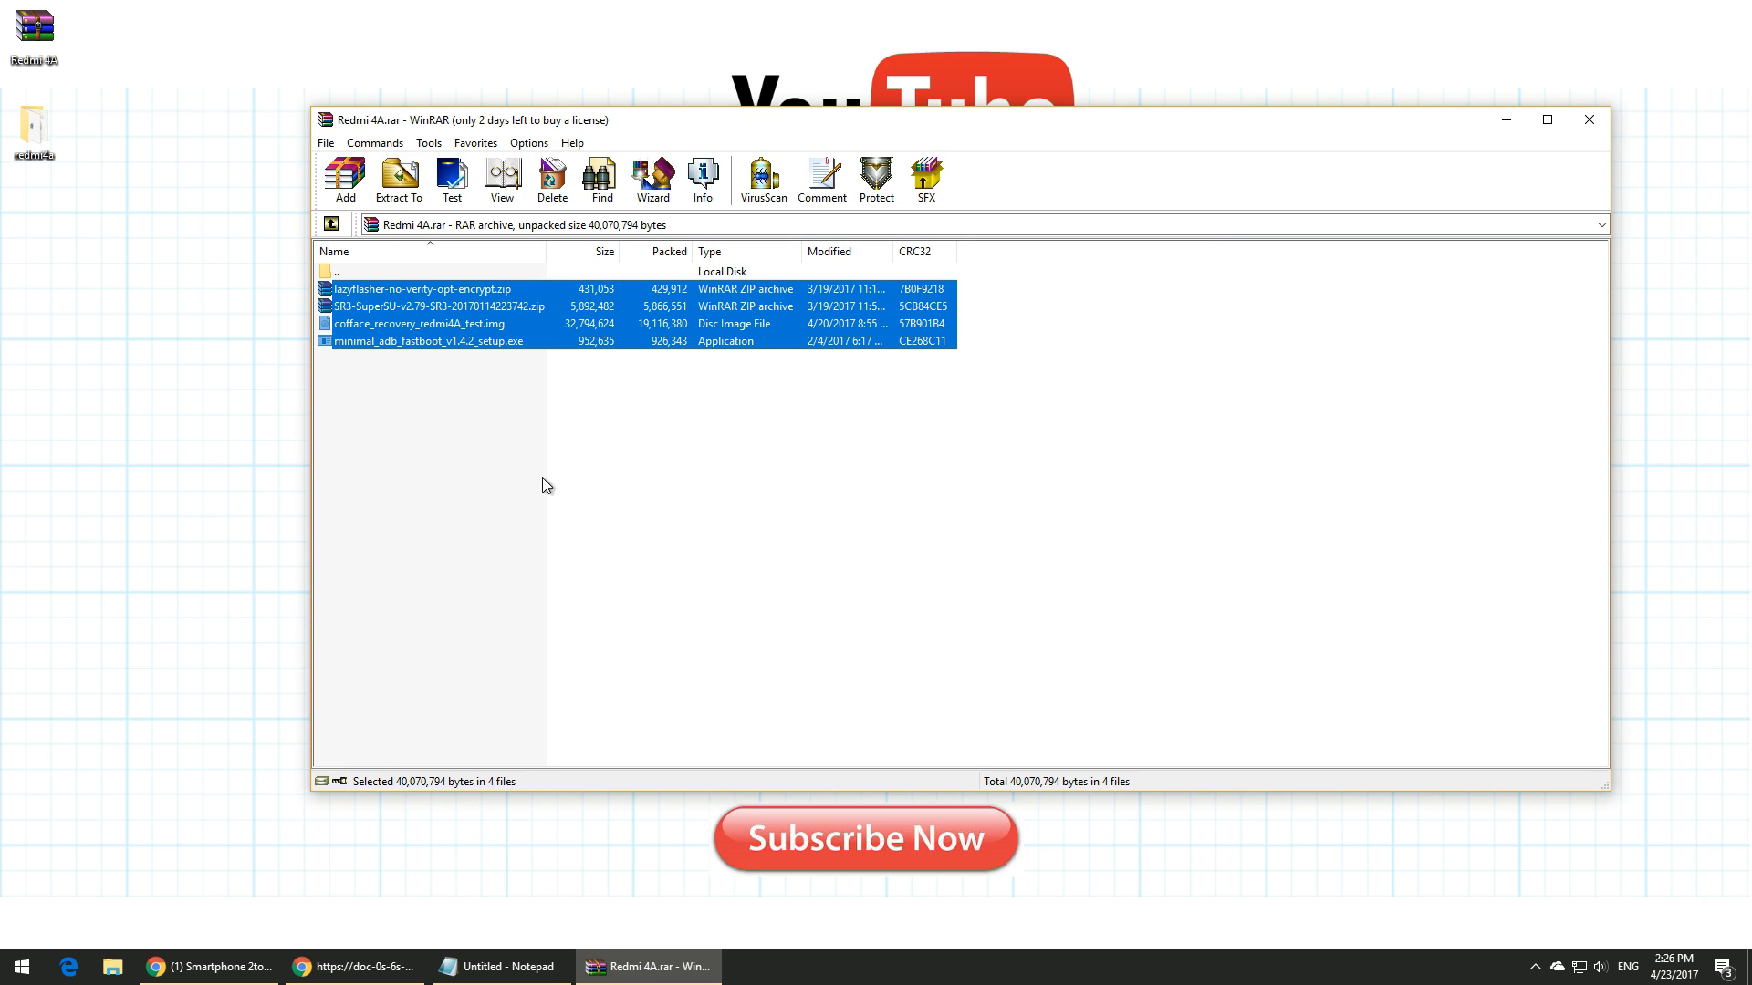
pyautogui.click(1588, 121)
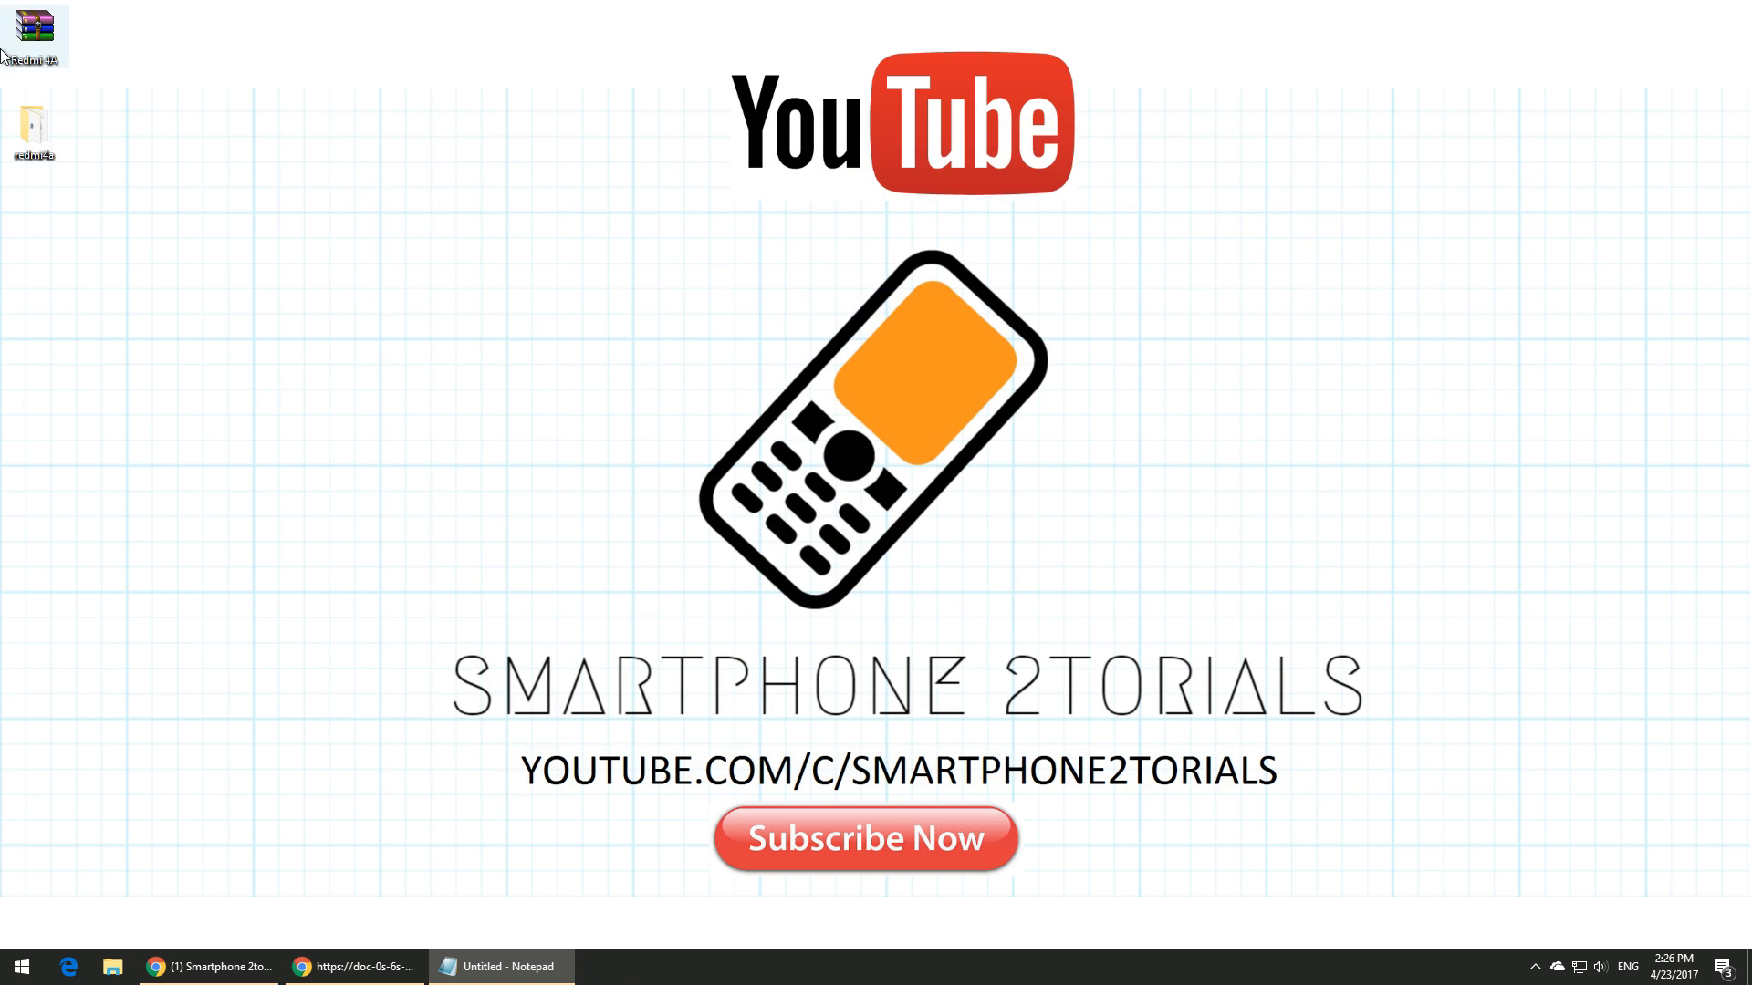
# Browse the extracted redmi4a folder, picking the lazyflasher and SuperSU zips.
pyautogui.doubleClick(32, 122)
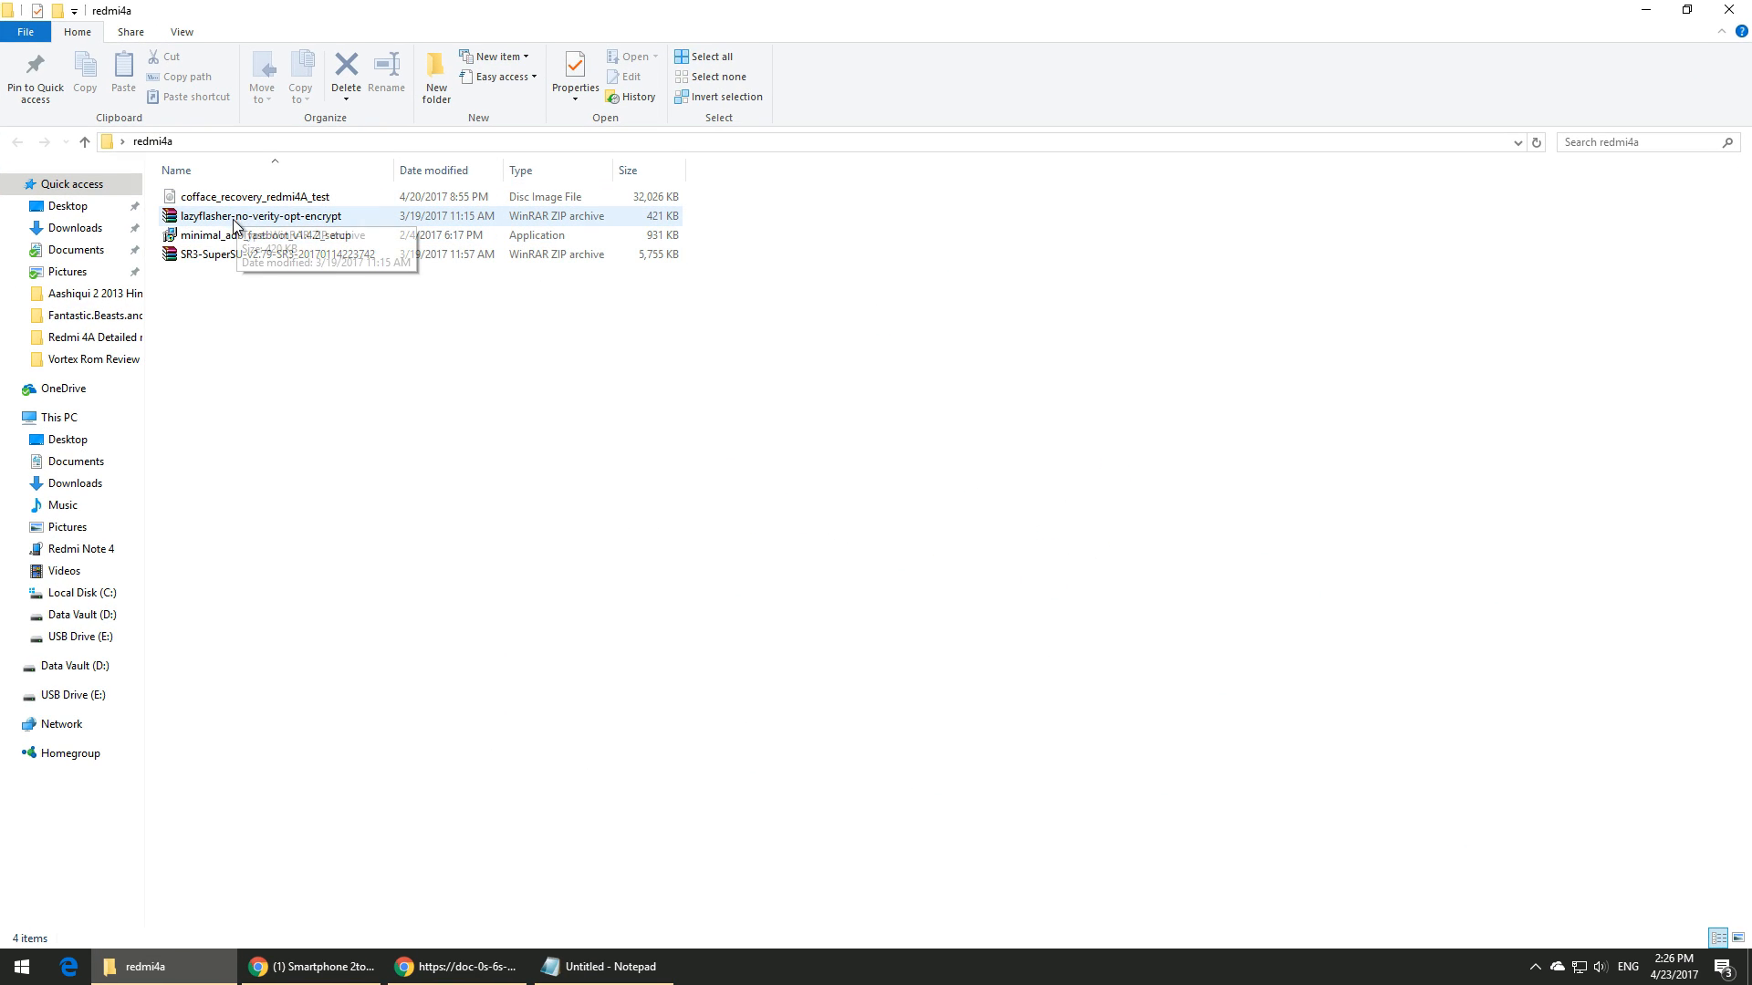
pyautogui.click(268, 253)
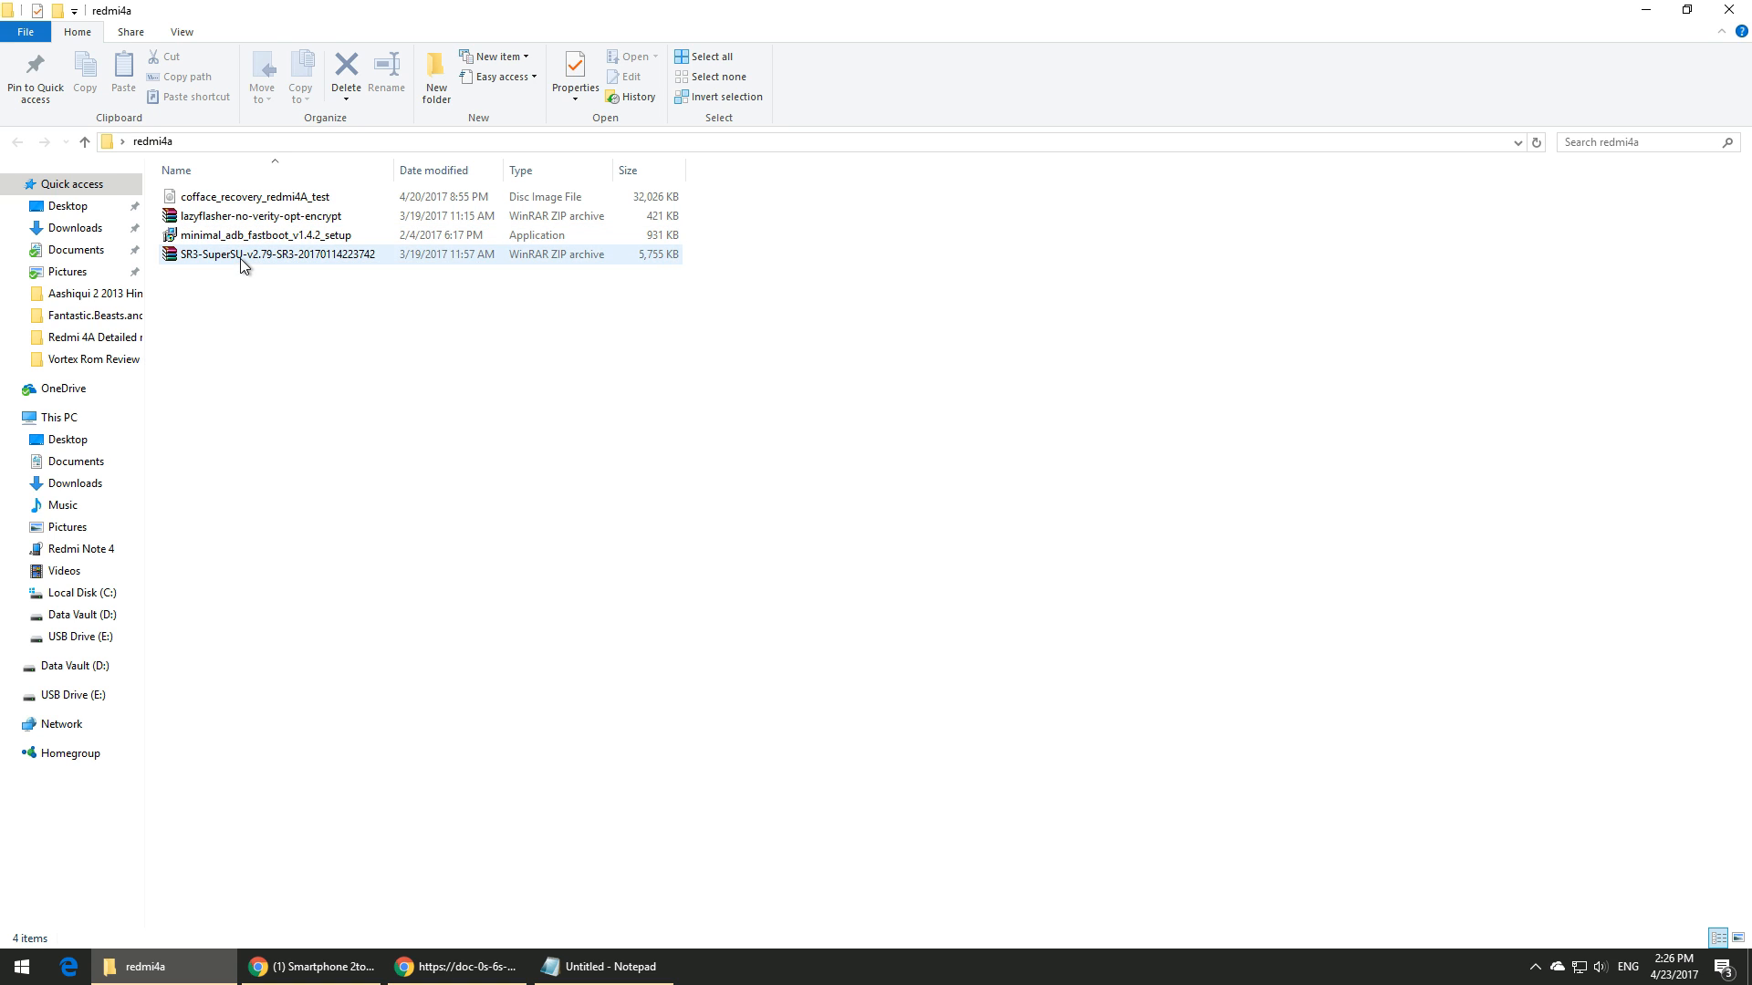
pyautogui.click(268, 253)
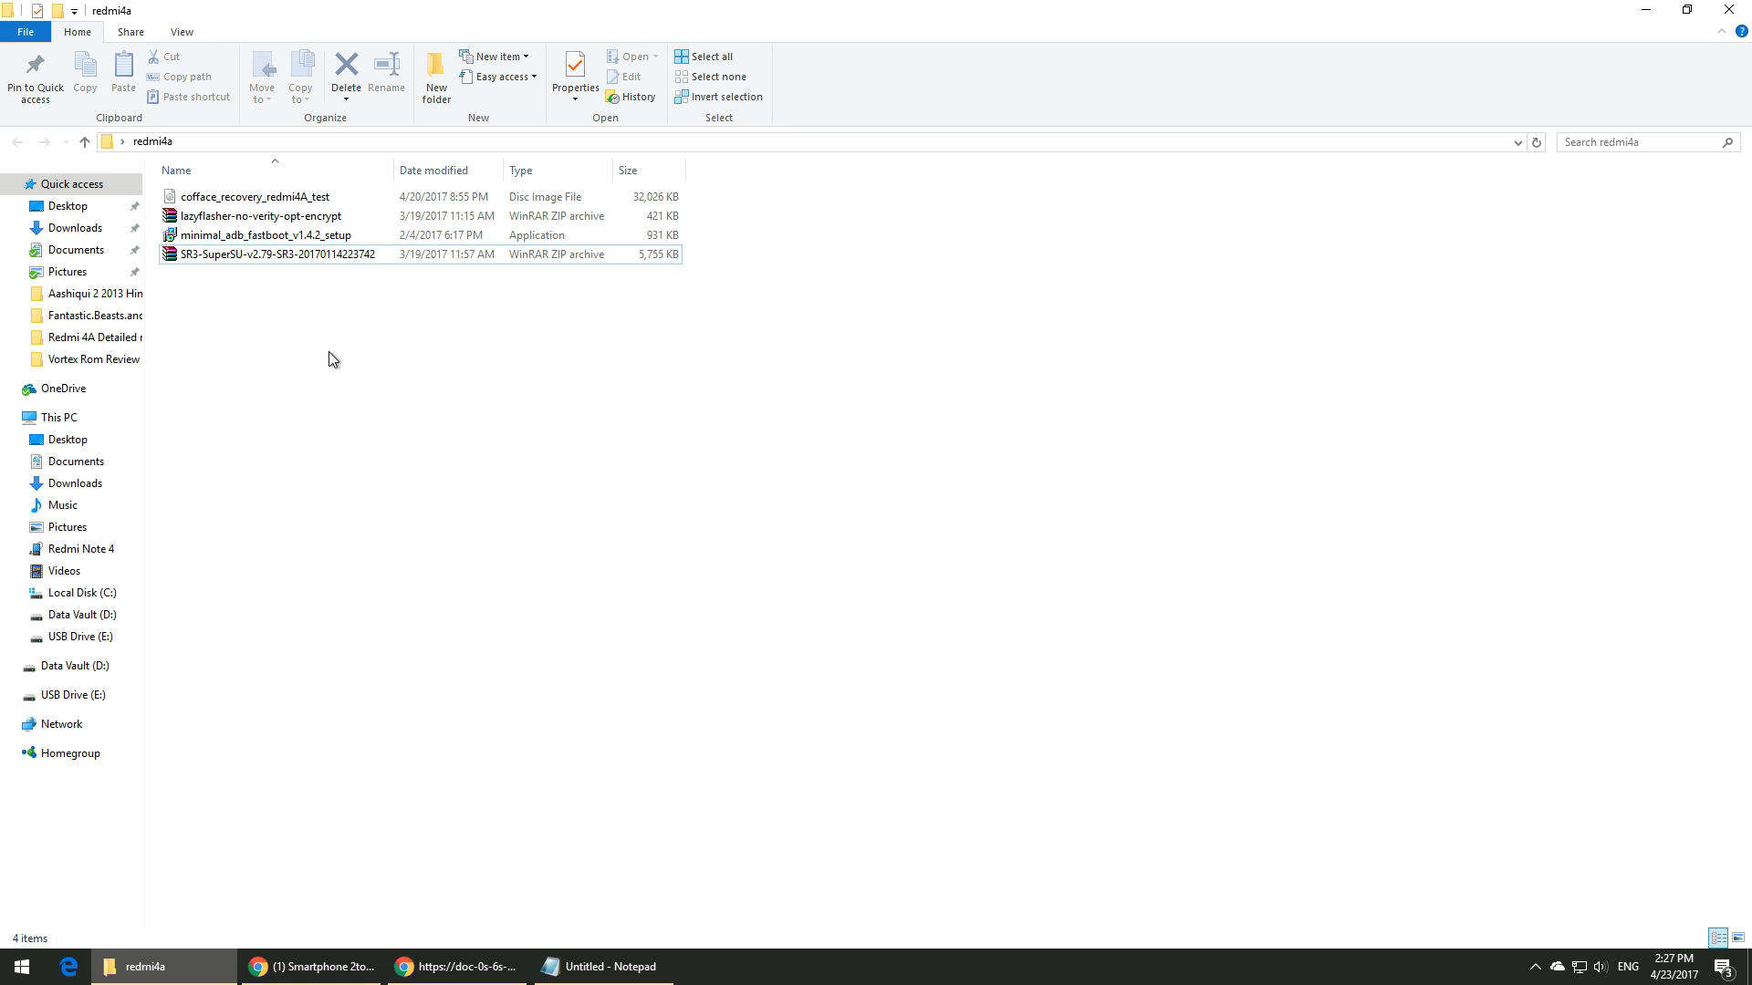
pyautogui.click(274, 254)
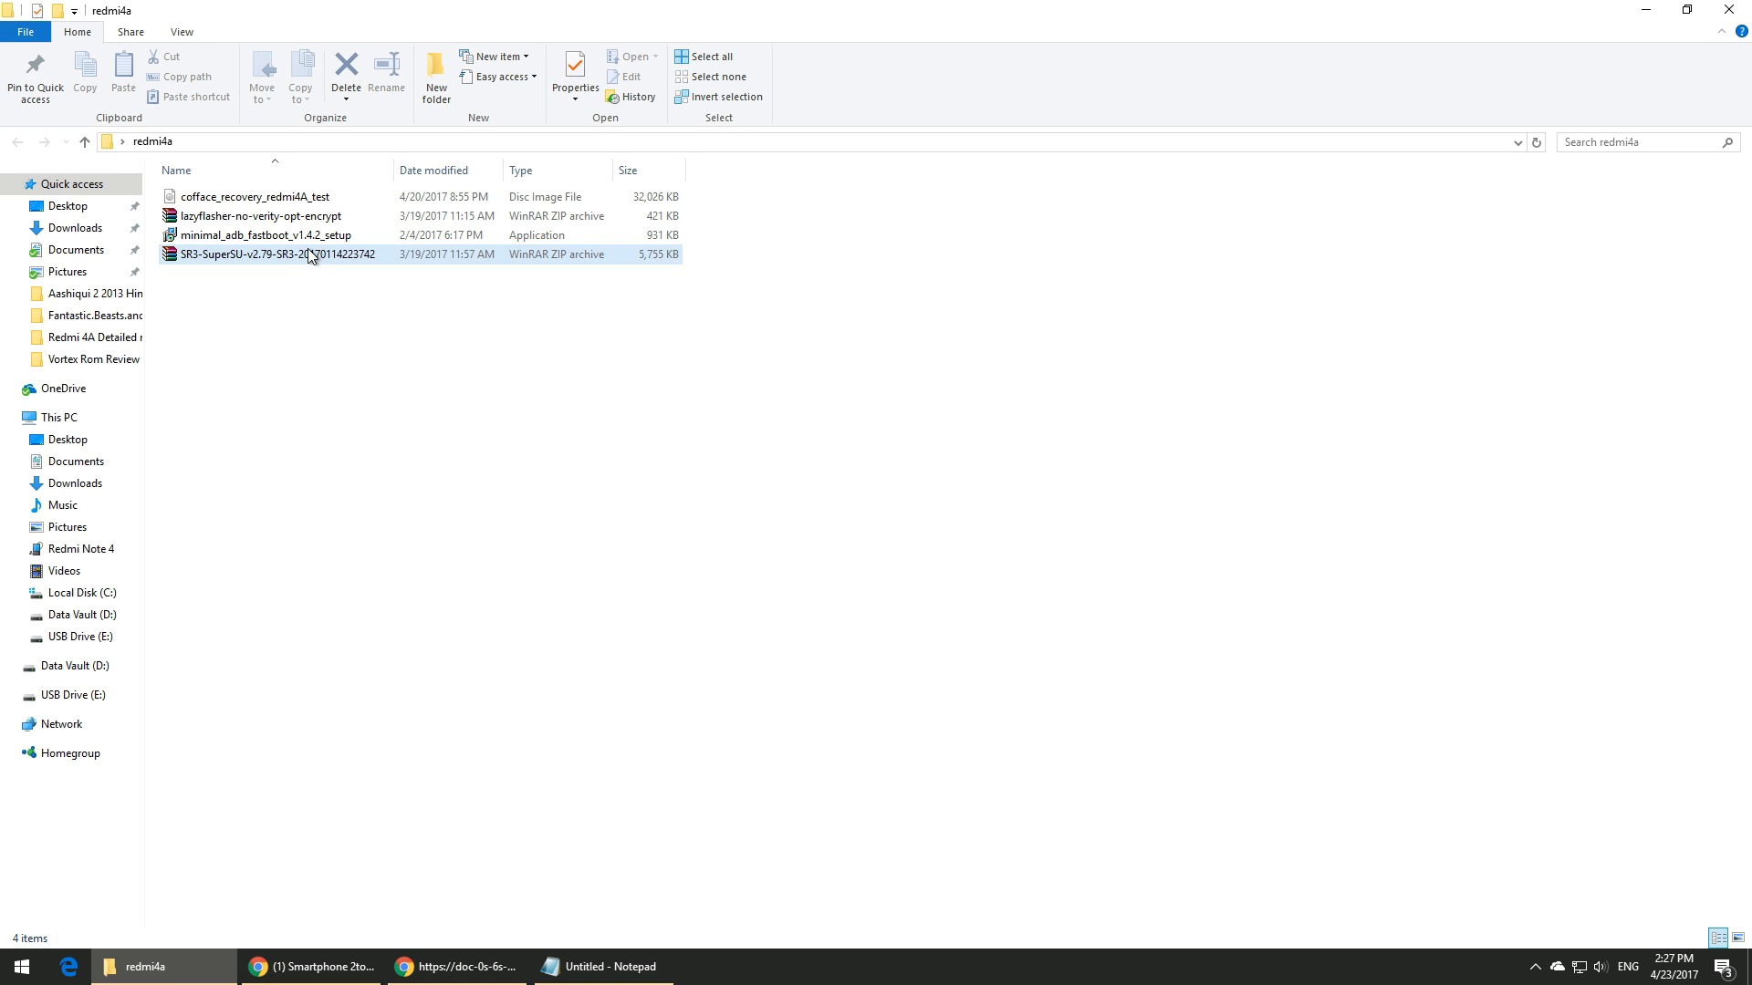
# Run minimal_adb_fastboot_v1.4.2_setup, accept the license, keep default folders and finish.
pyautogui.doubleClick(263, 235)
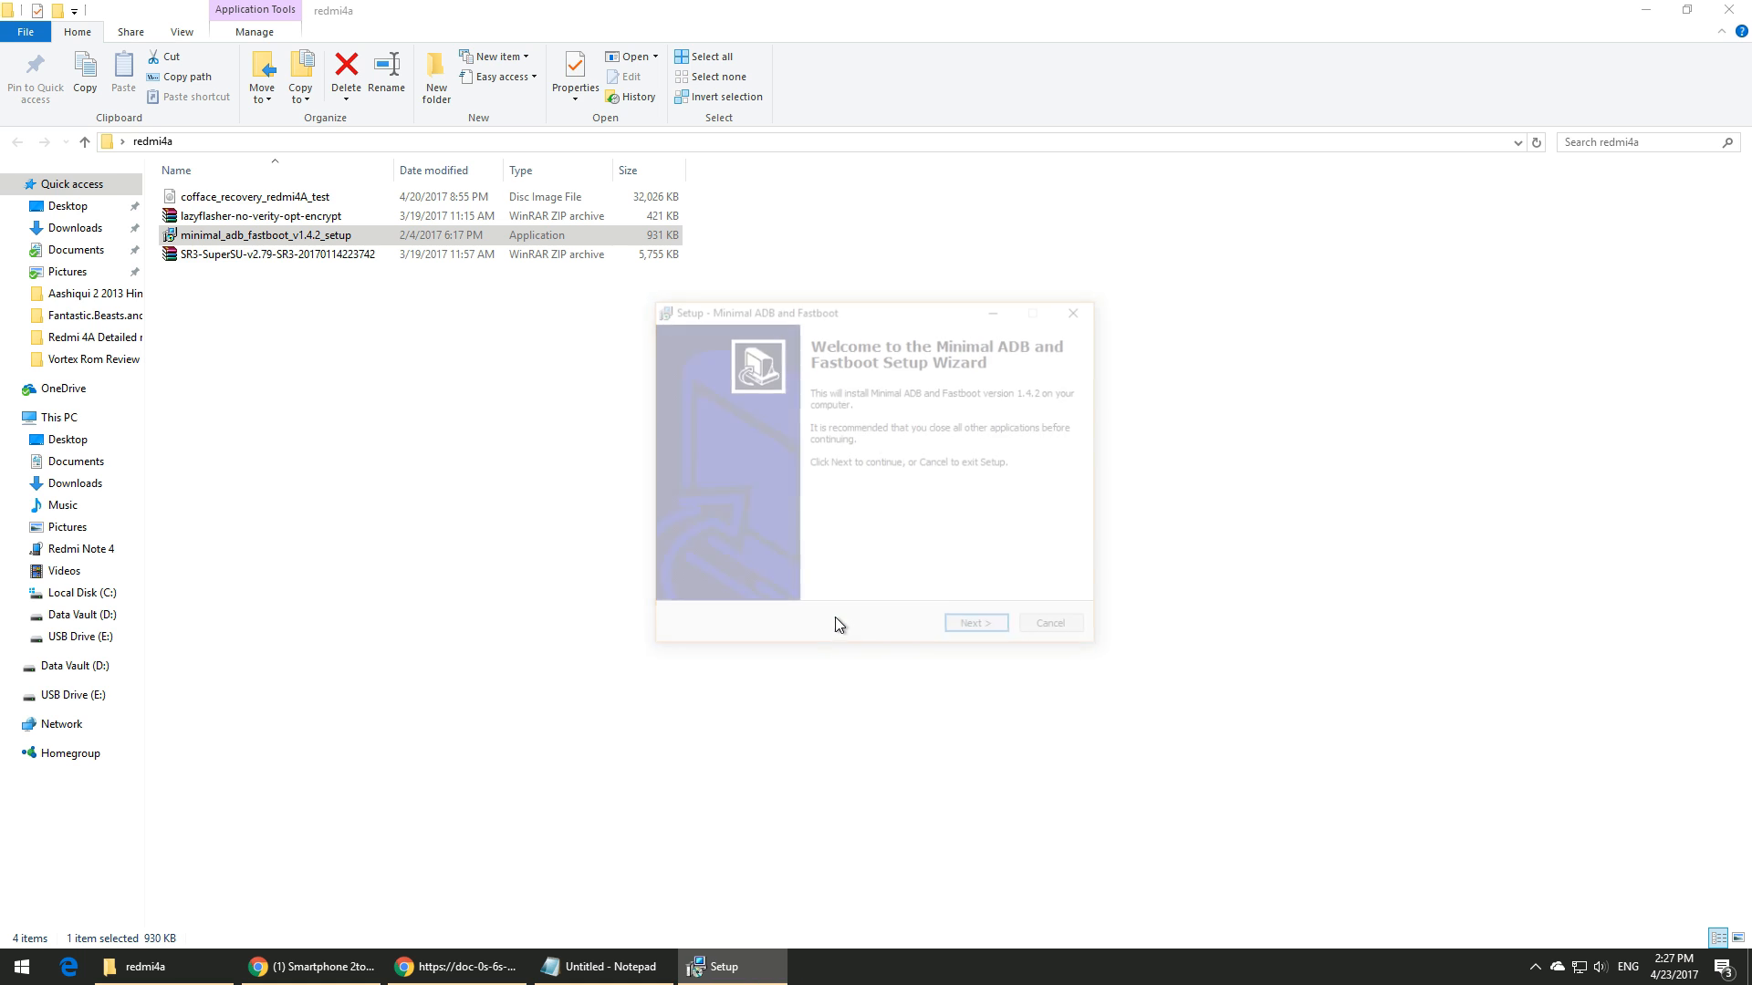
pyautogui.click(974, 622)
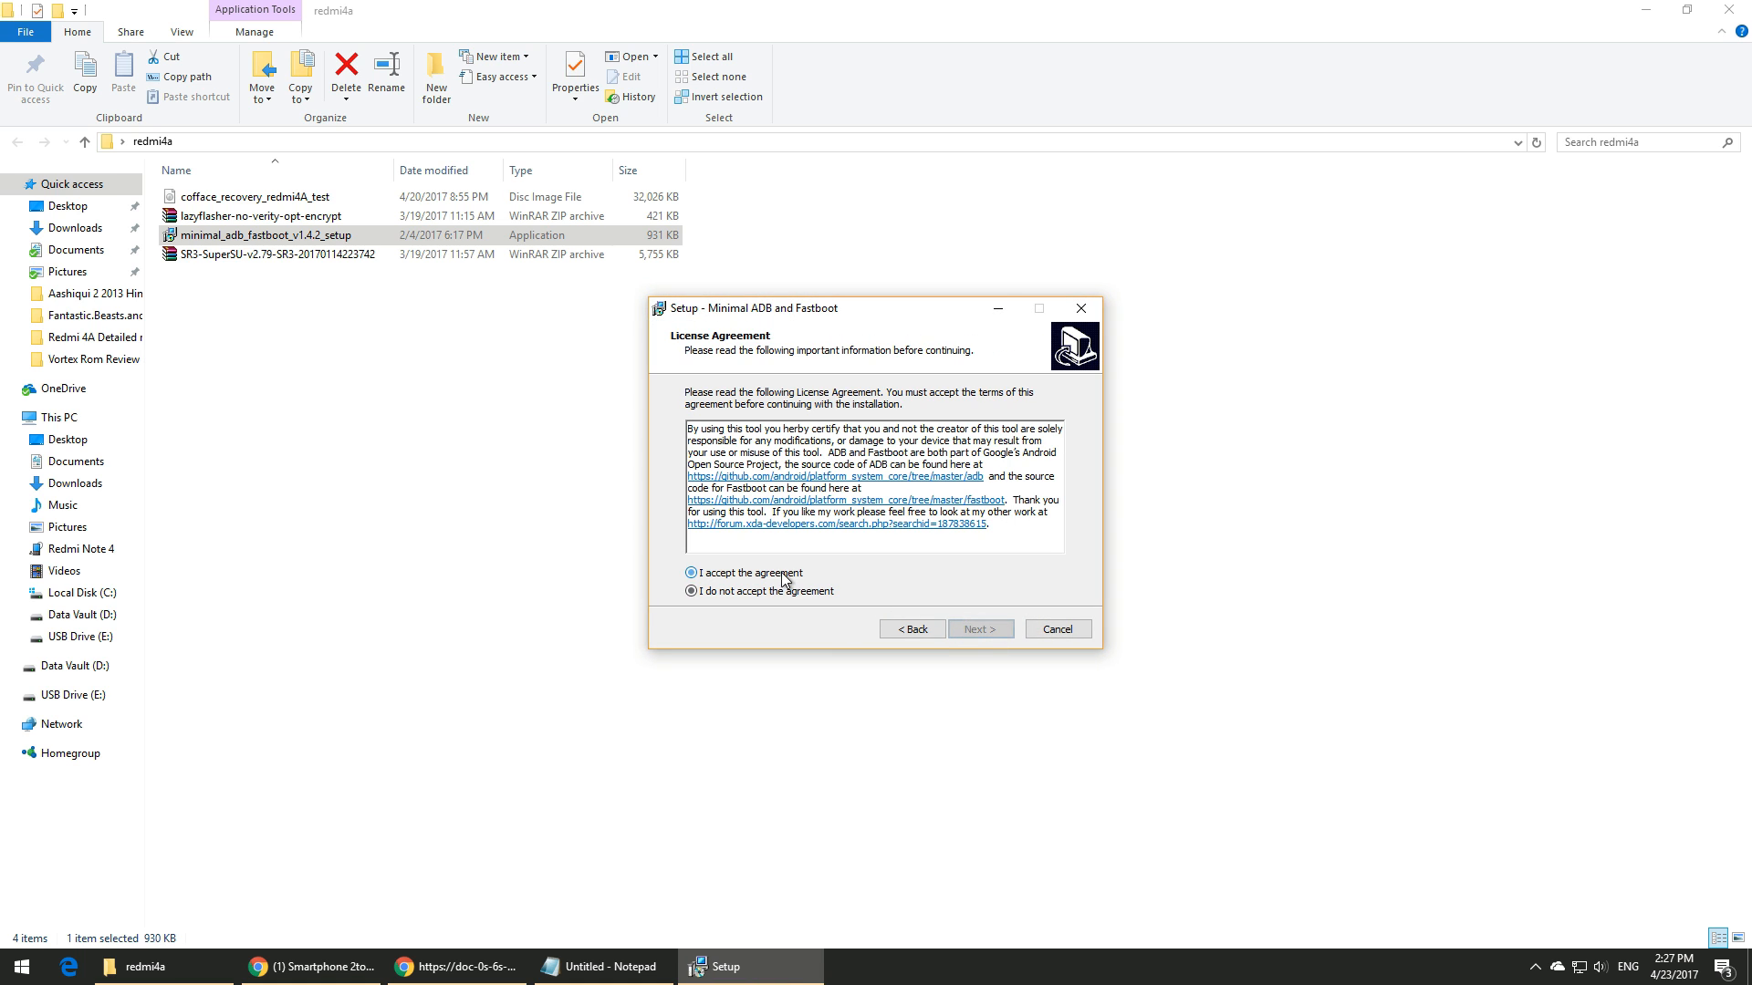
pyautogui.click(978, 630)
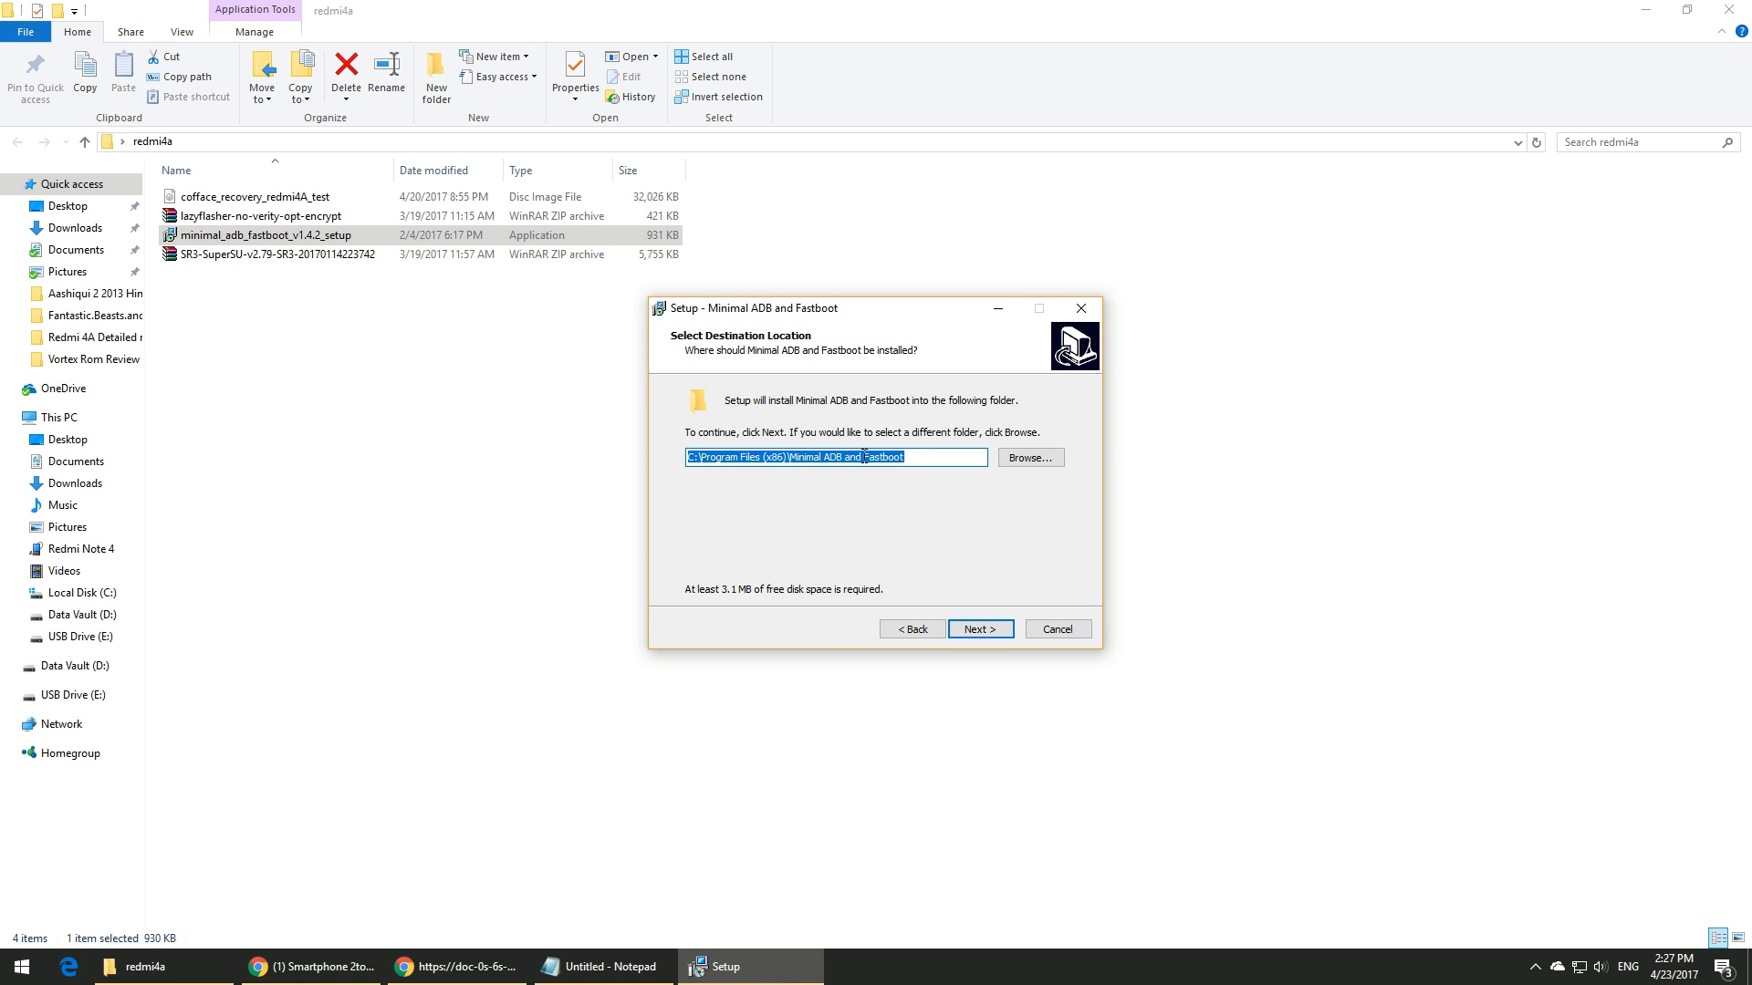
pyautogui.click(976, 630)
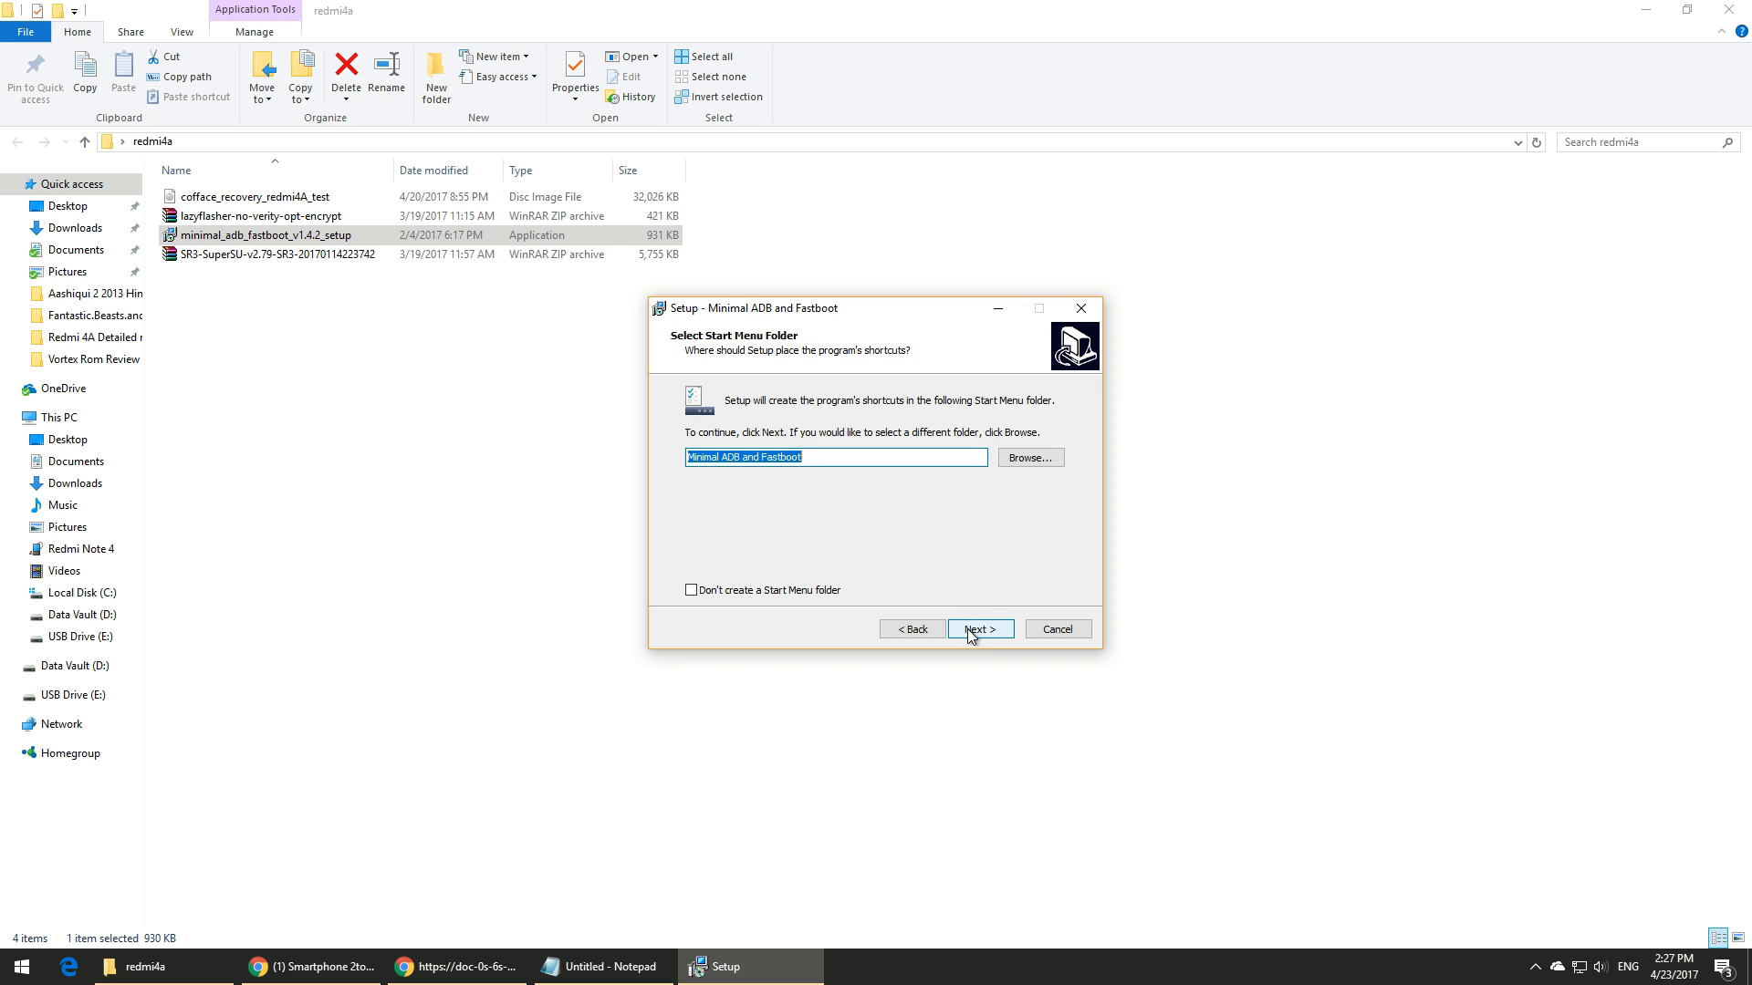
pyautogui.click(978, 629)
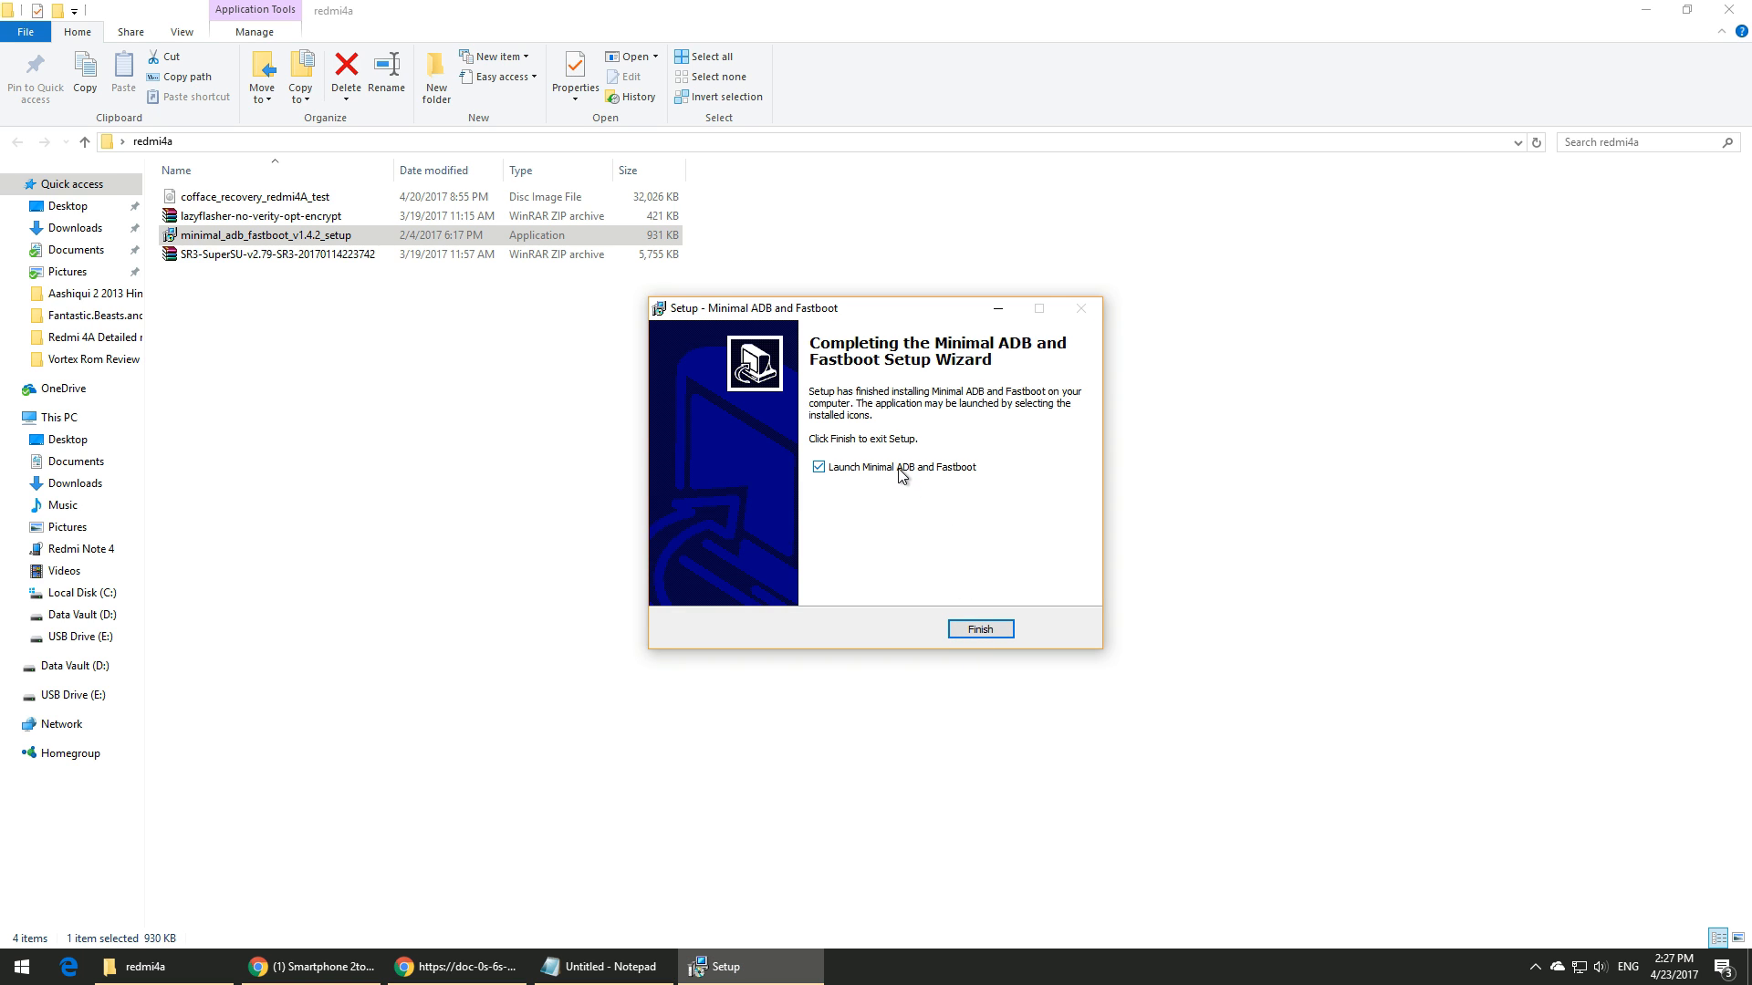
pyautogui.click(978, 628)
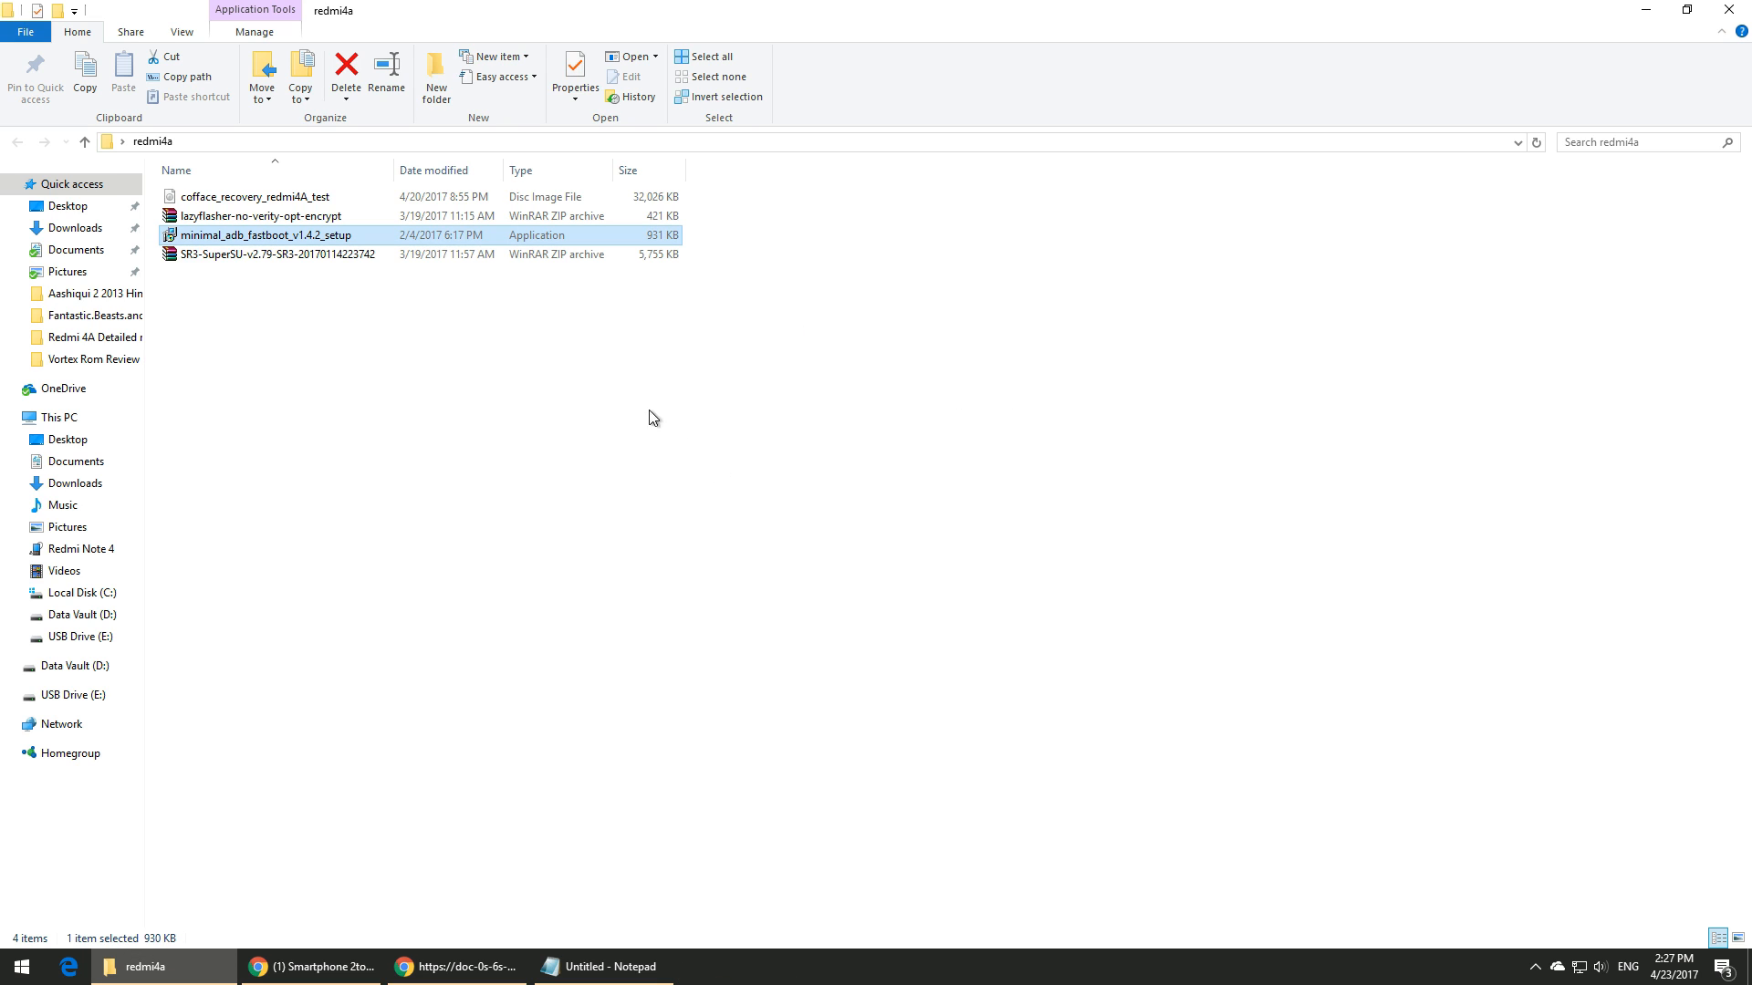
# Copy the cofface recovery image from the redmi4a folder.
pyautogui.click(427, 300)
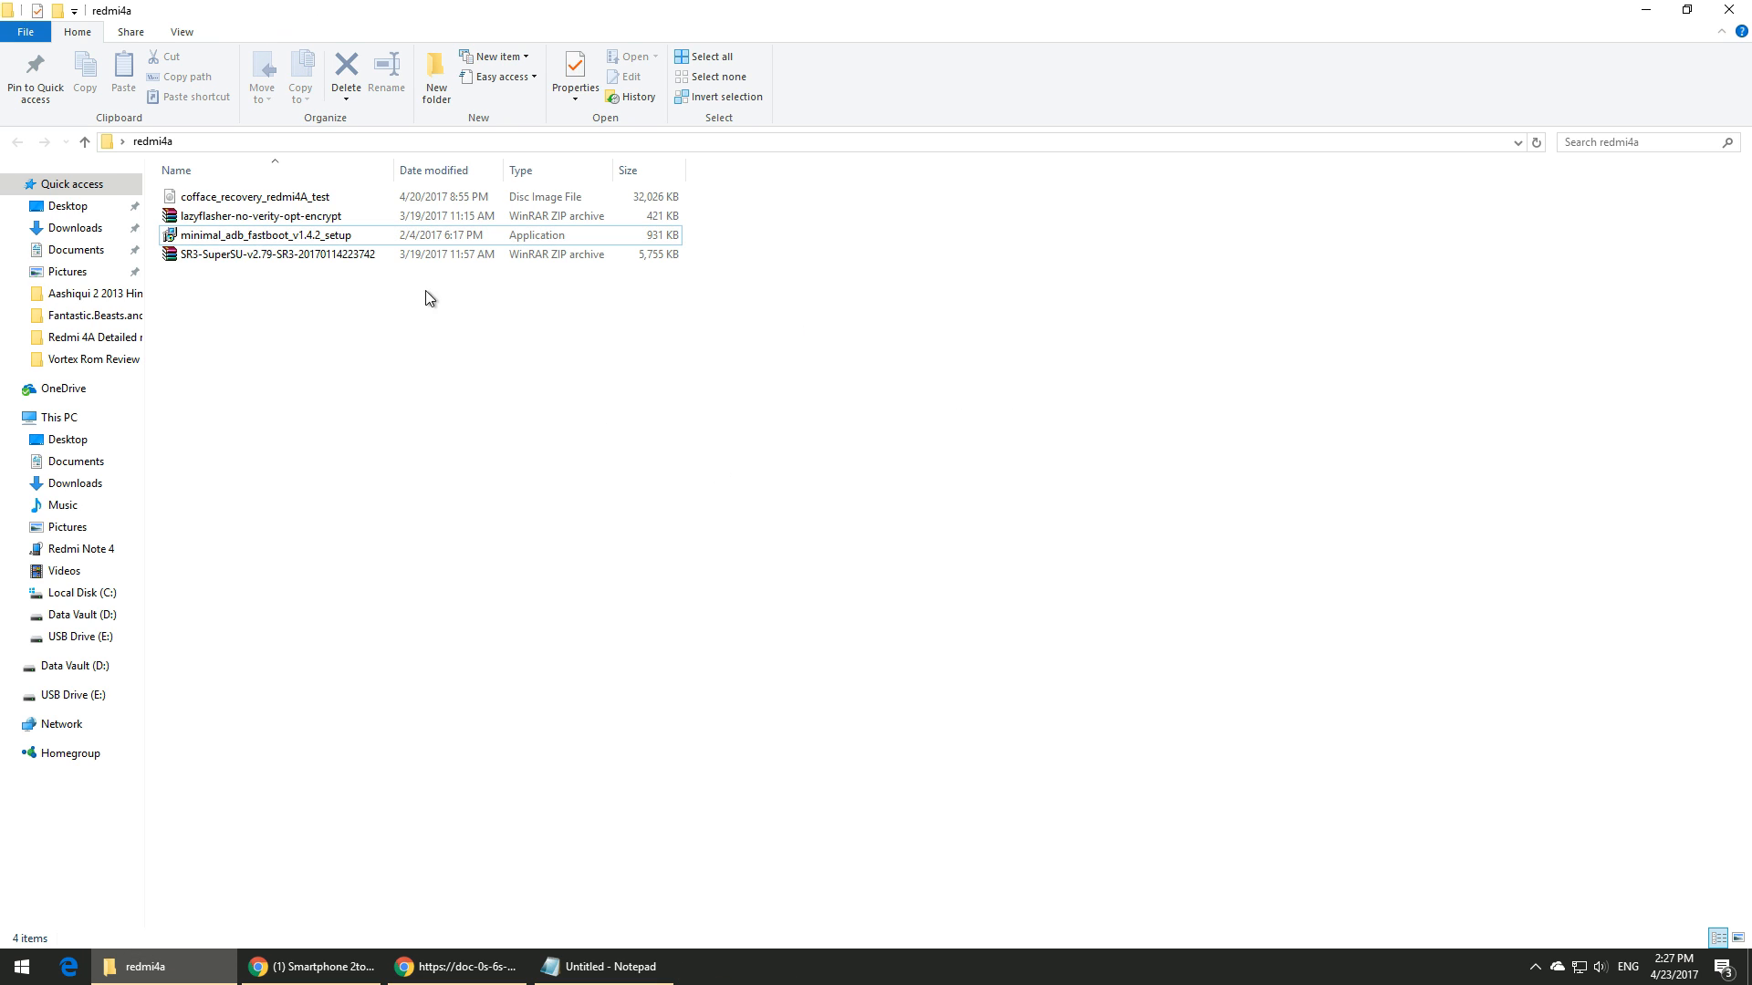
pyautogui.rightClick(253, 197)
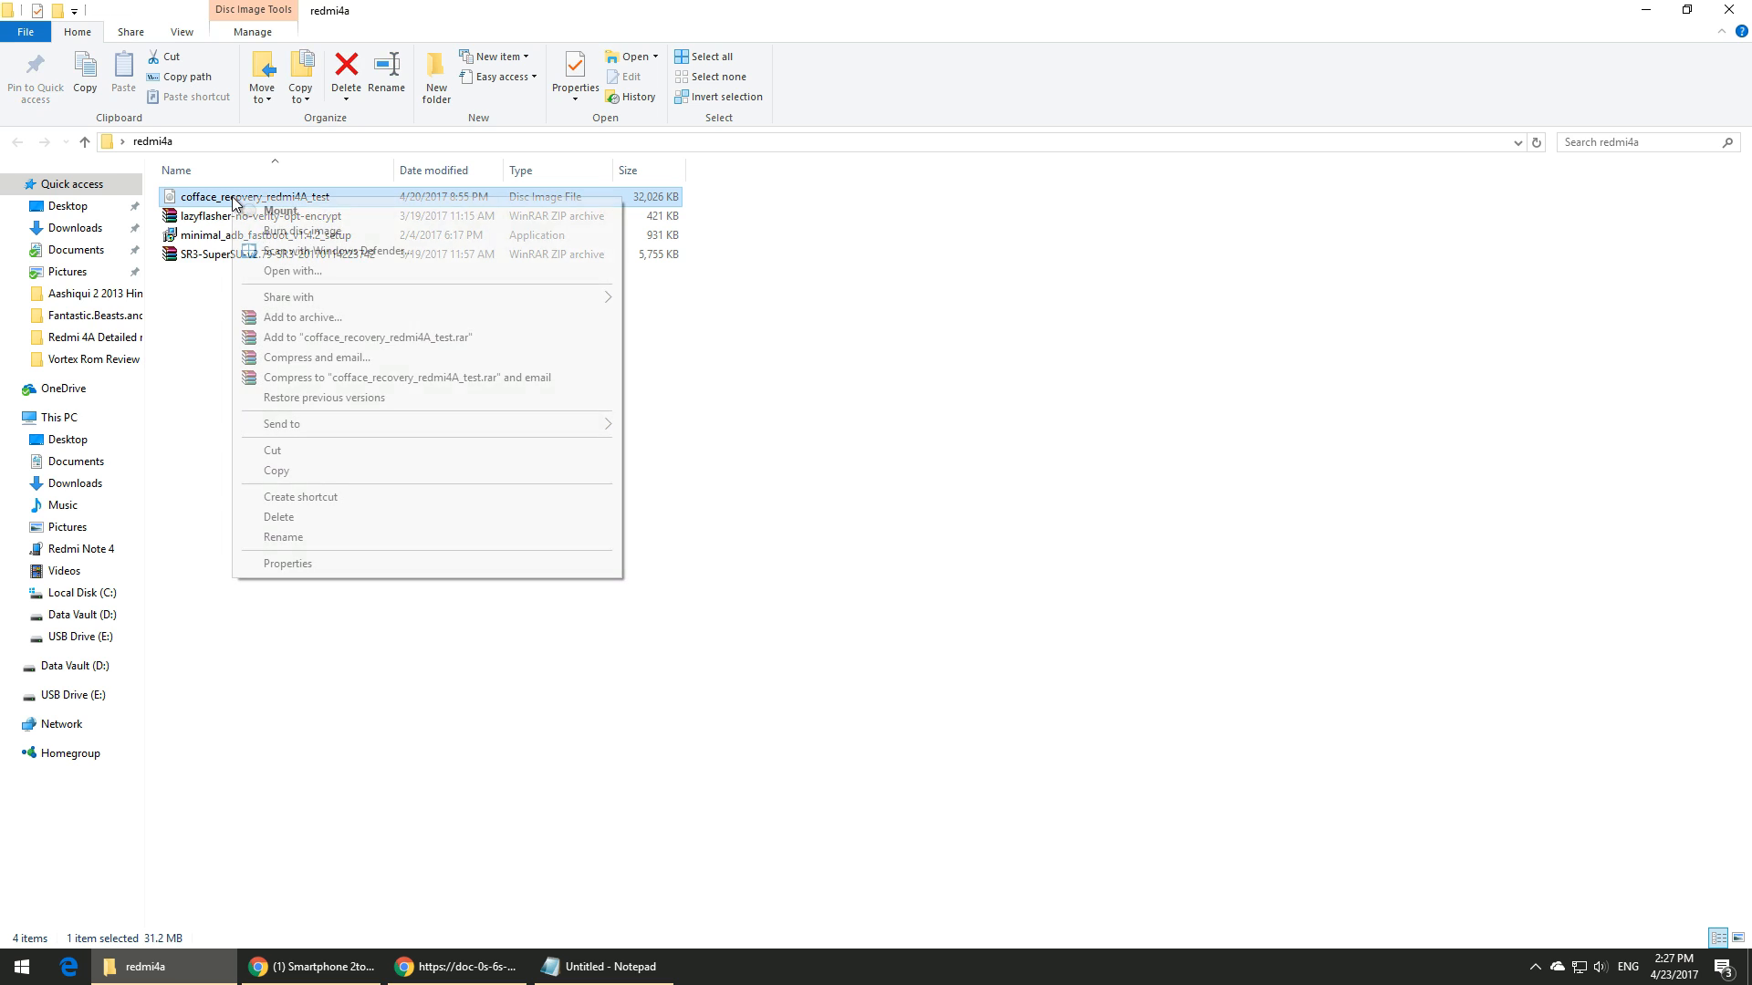
pyautogui.click(57, 416)
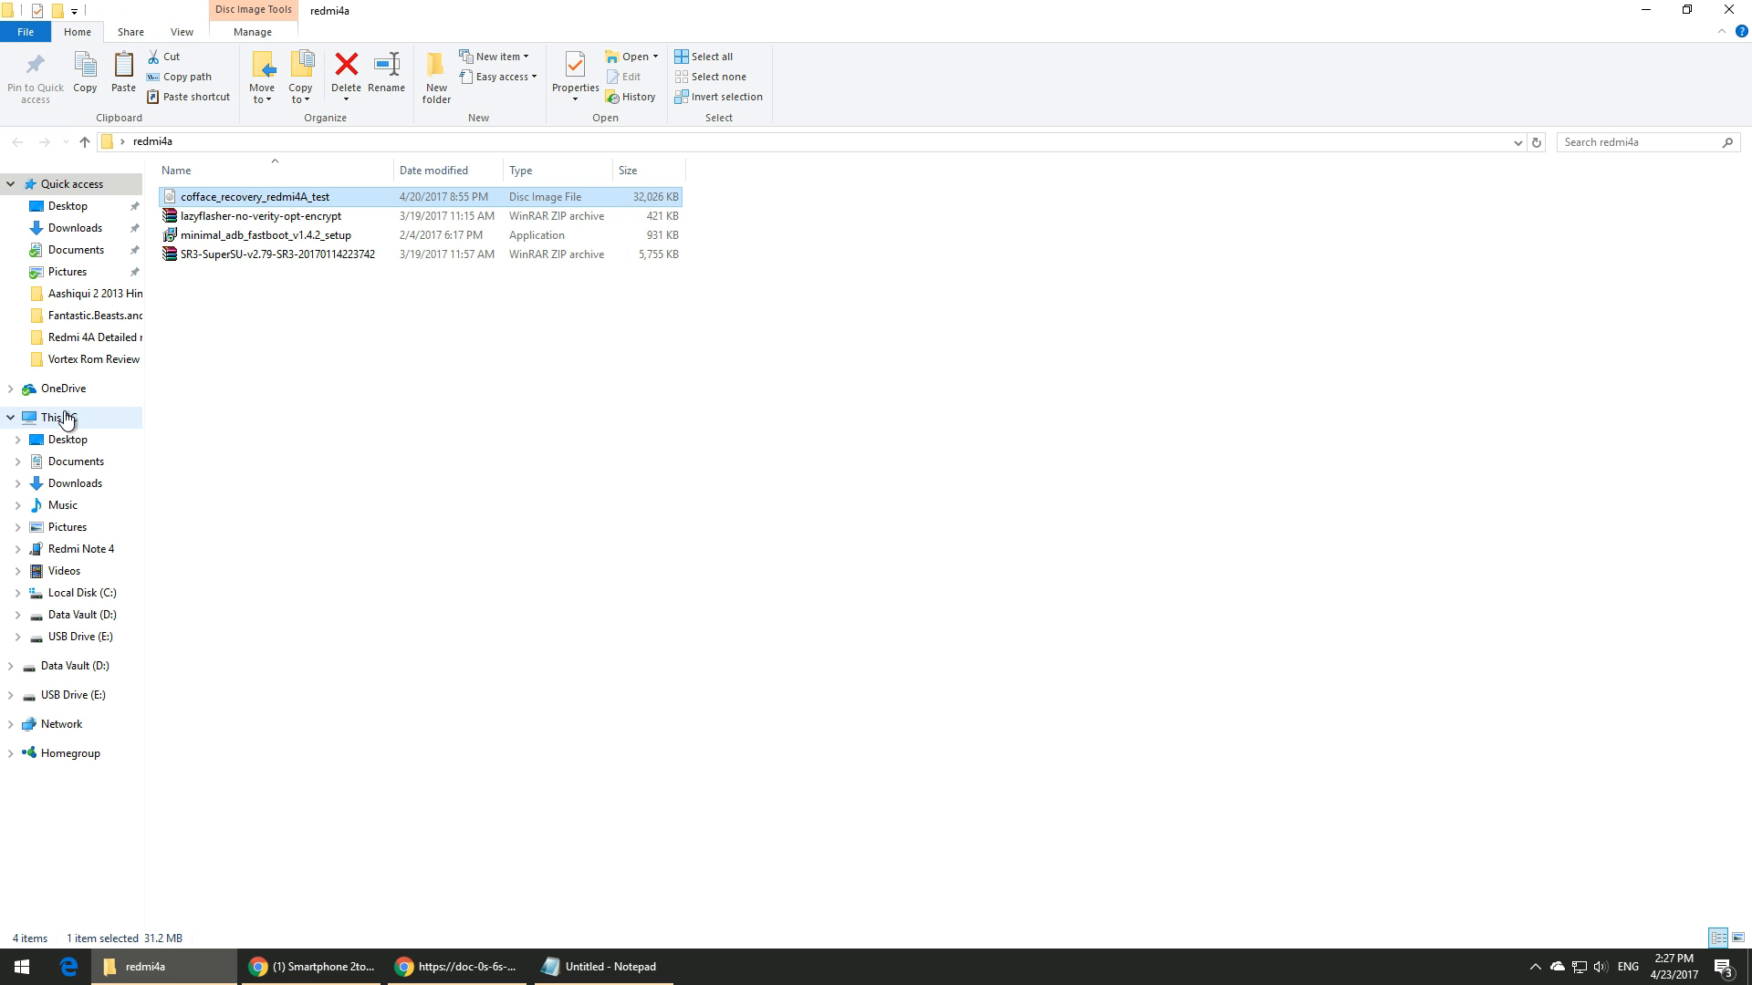
pyautogui.click(83, 550)
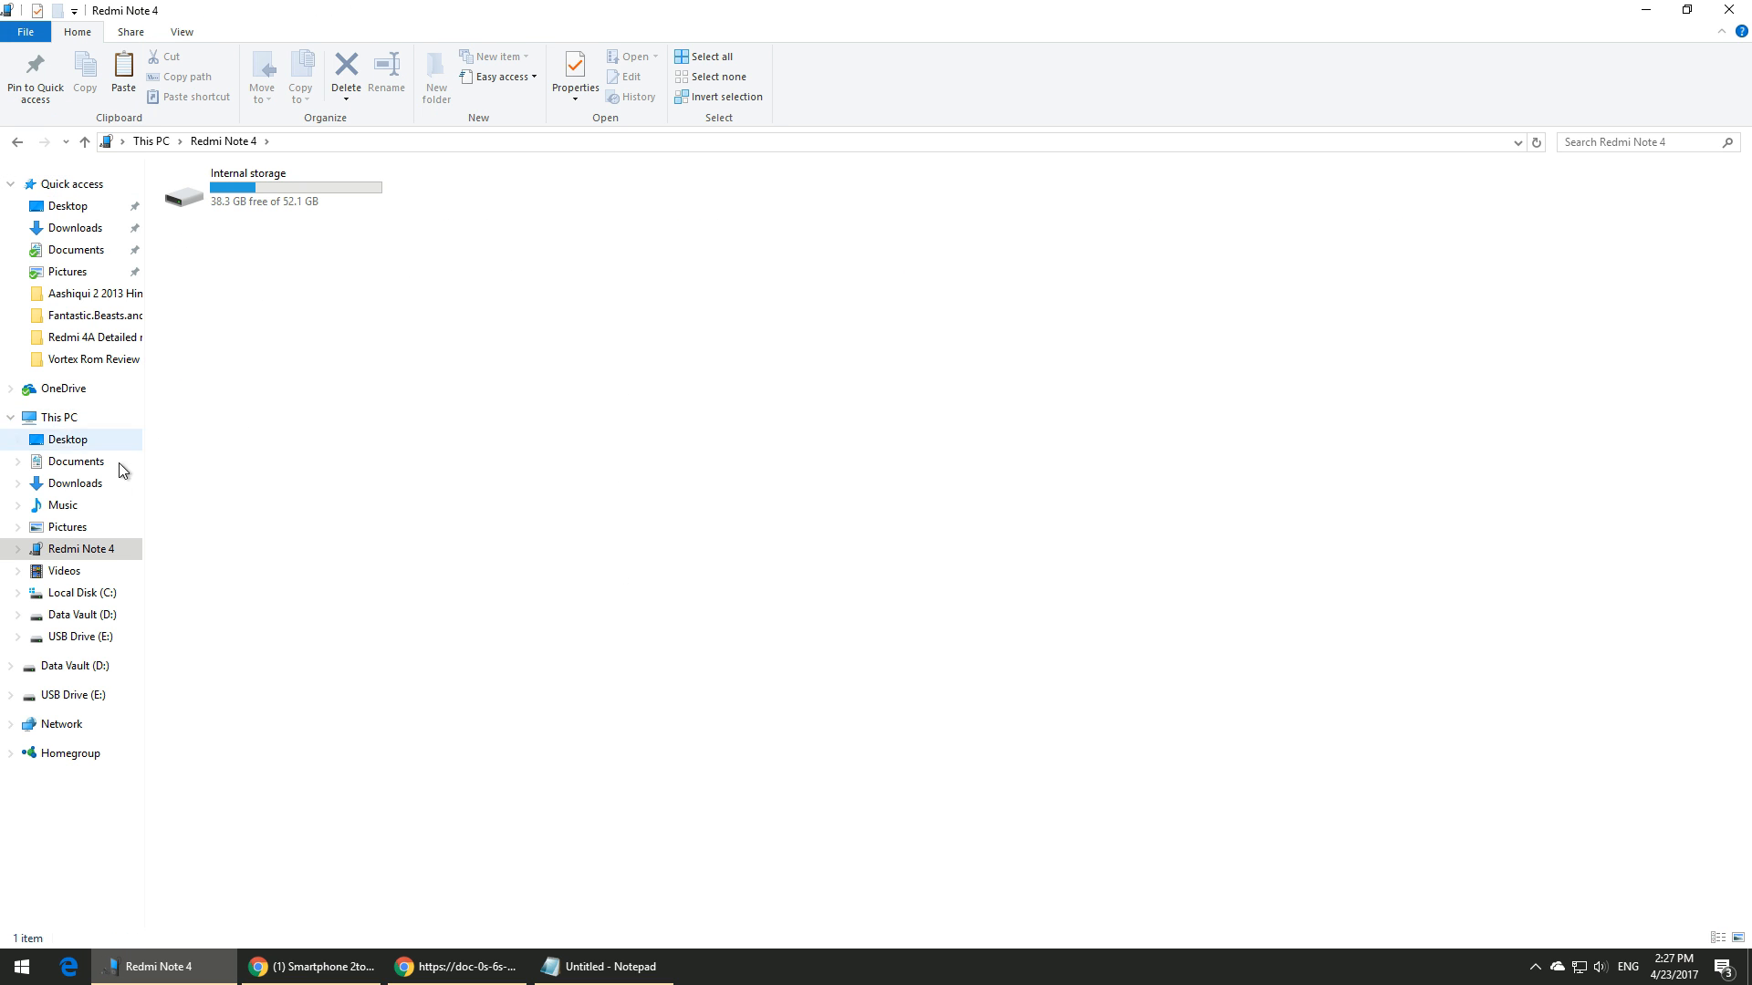
# Paste it into C:\Program Files (x86)\Minimal ADB and Fastboot.
pyautogui.click(55, 416)
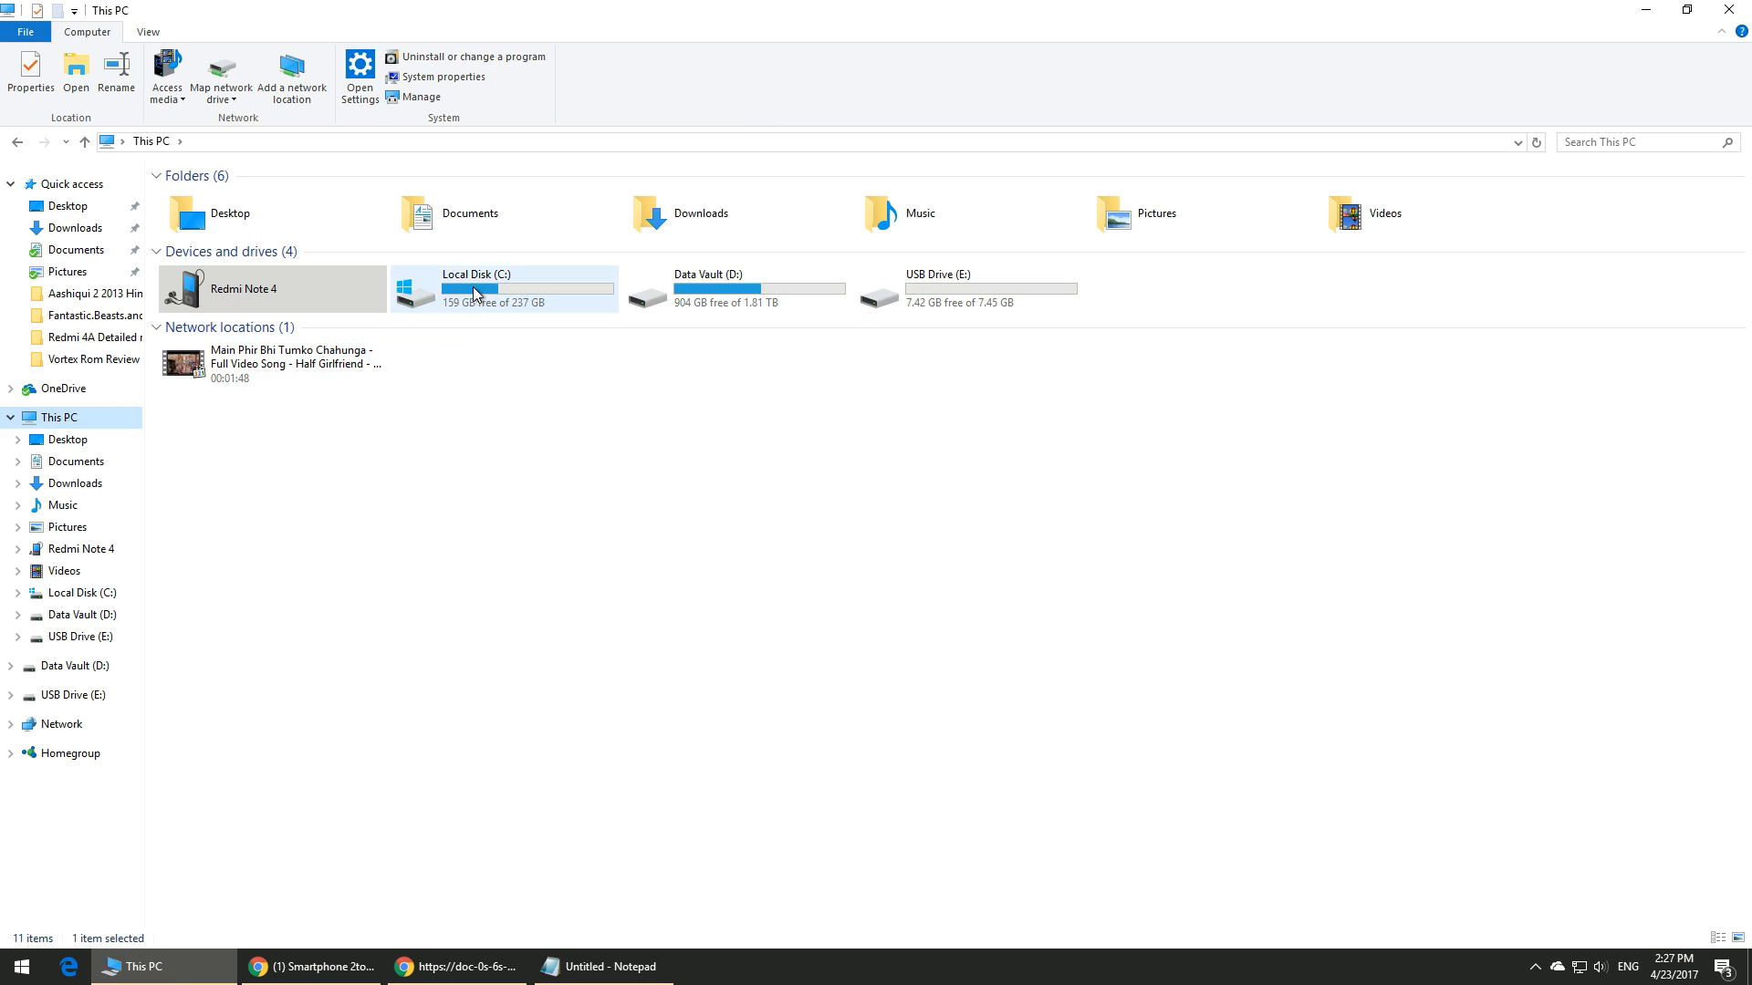
pyautogui.doubleClick(474, 288)
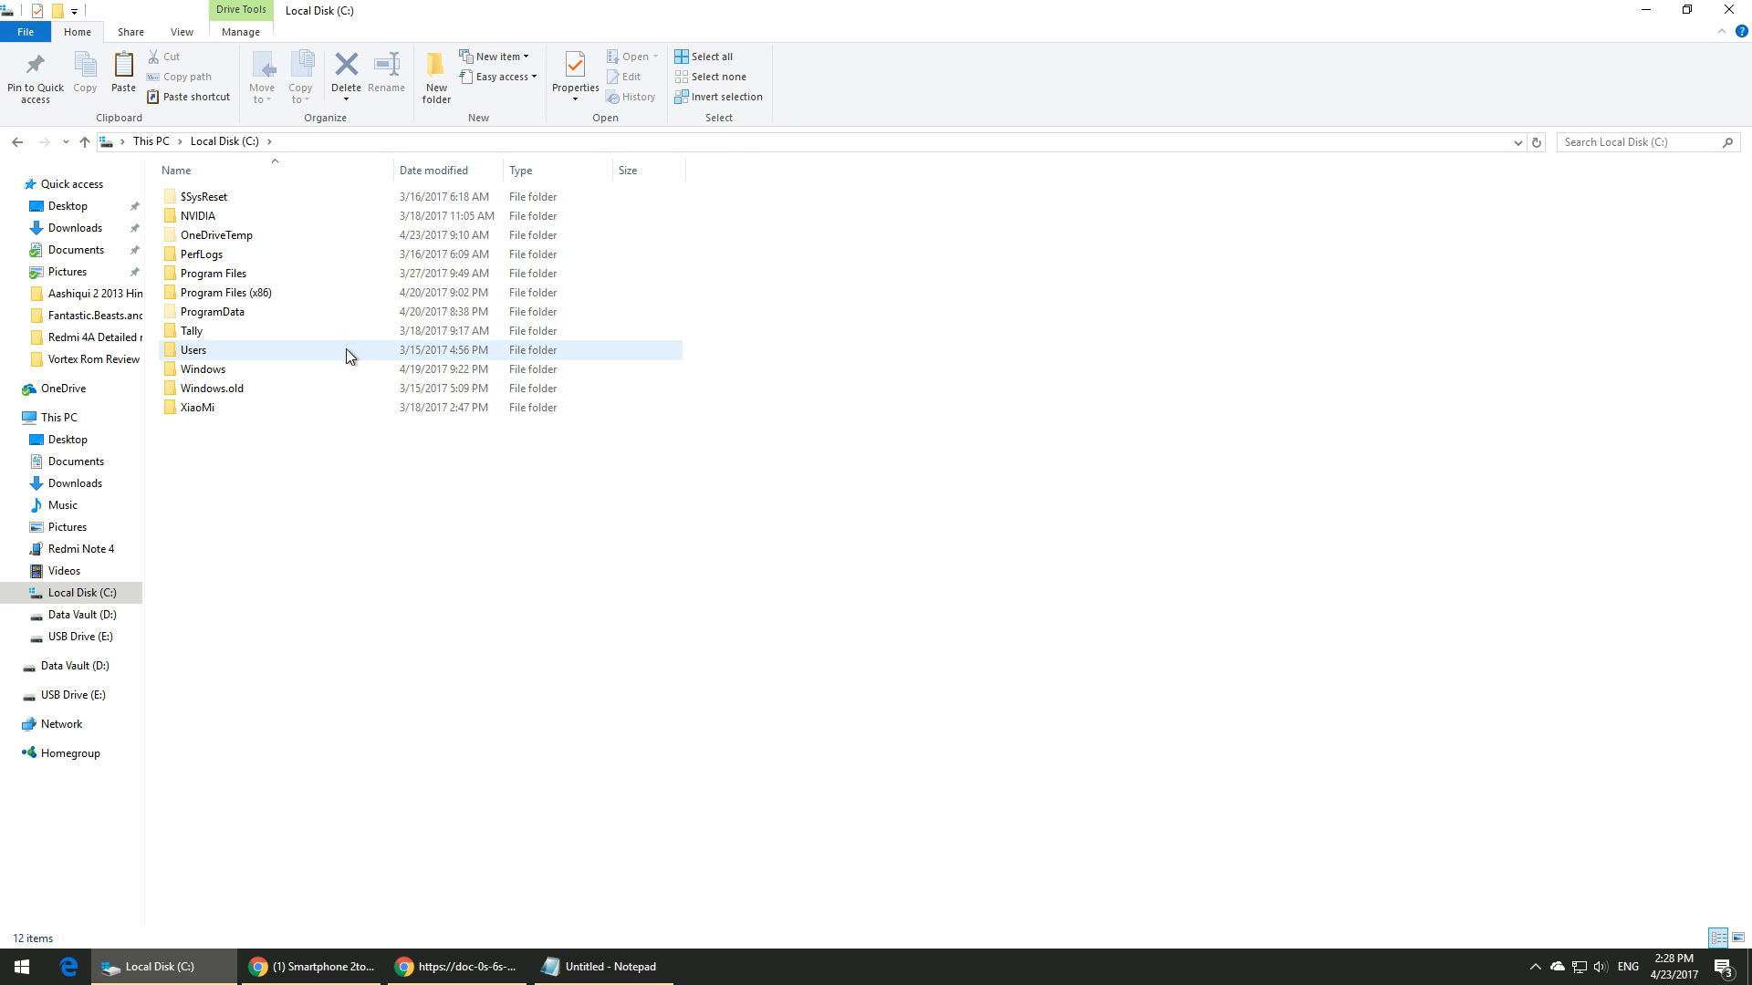
pyautogui.doubleClick(225, 291)
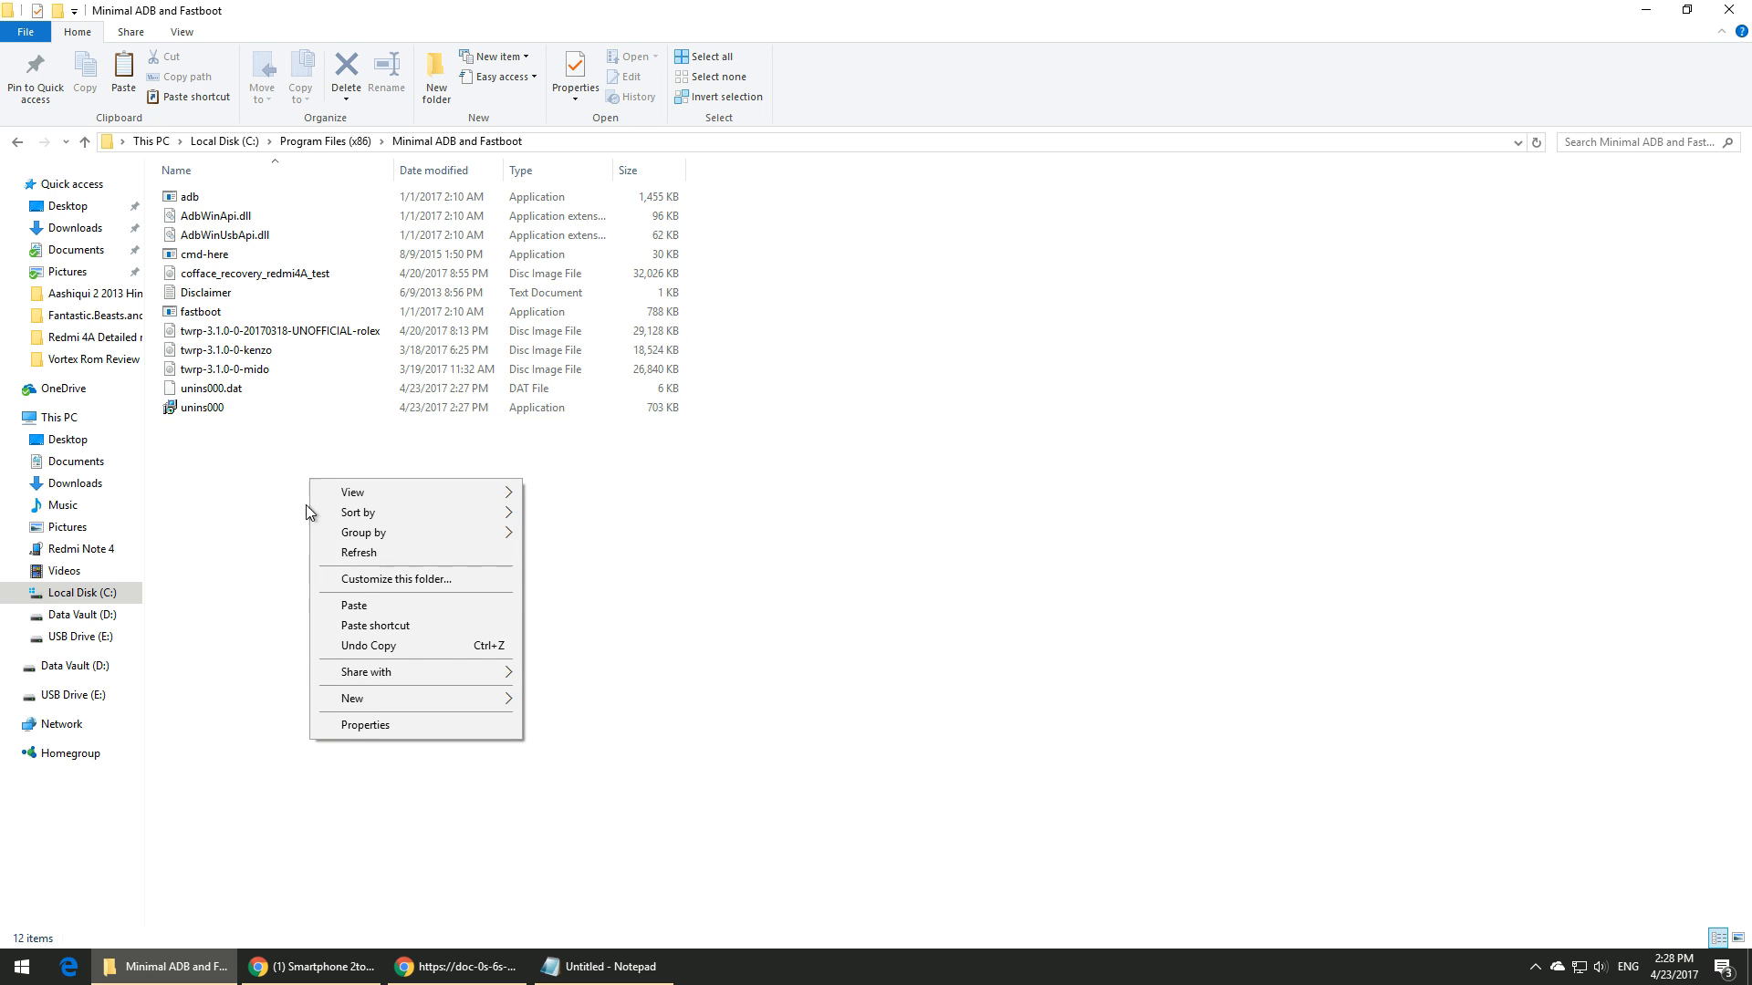
pyautogui.click(352, 604)
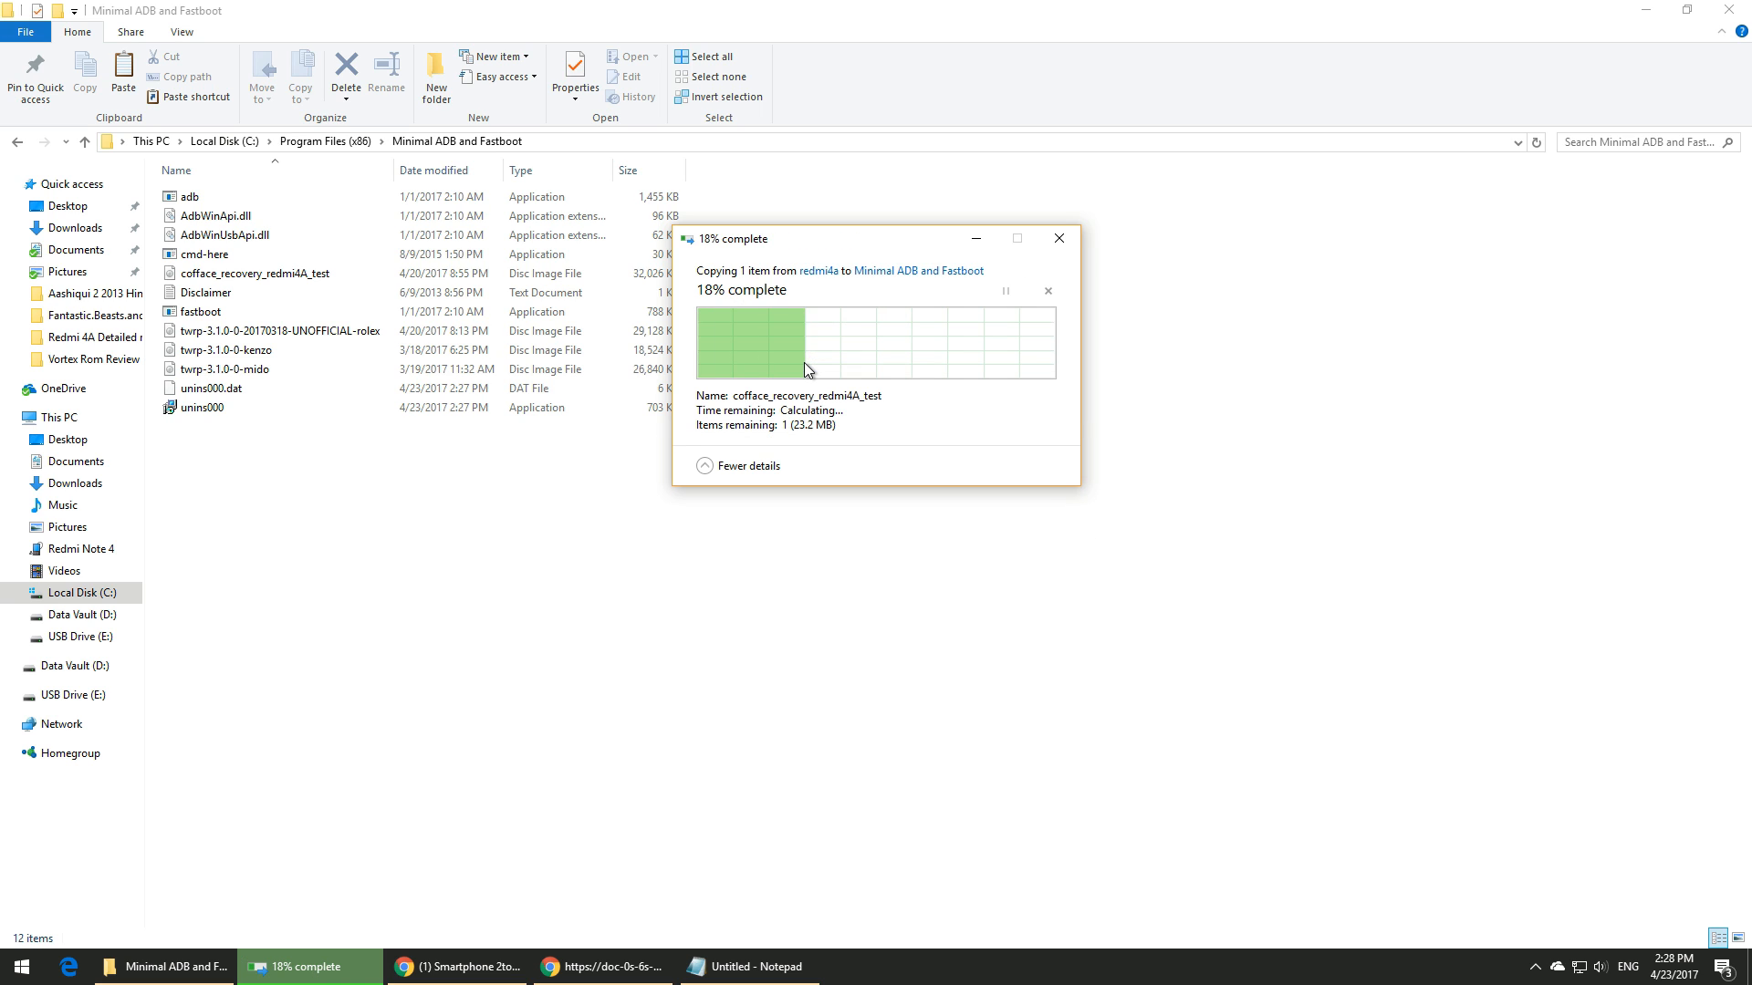
pyautogui.click(256, 274)
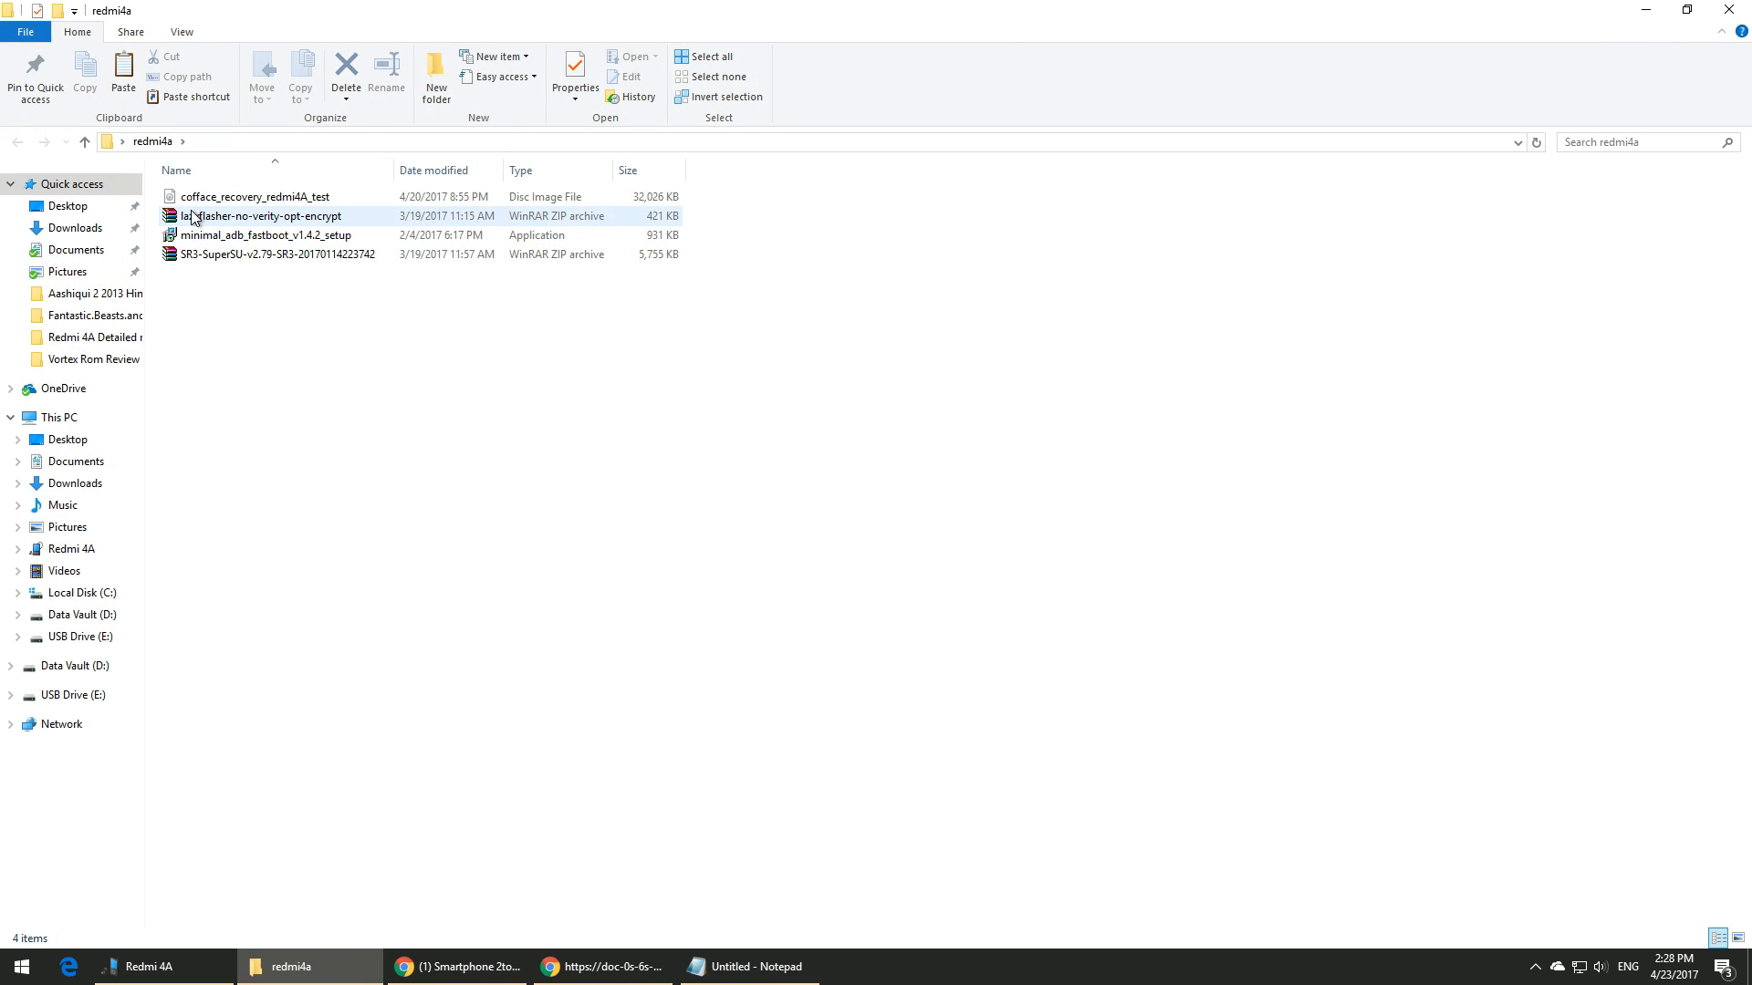
# Copy the lazyflasher and SuperSU zips into the Redmi 4A's Internal storage.
pyautogui.rightClick(273, 253)
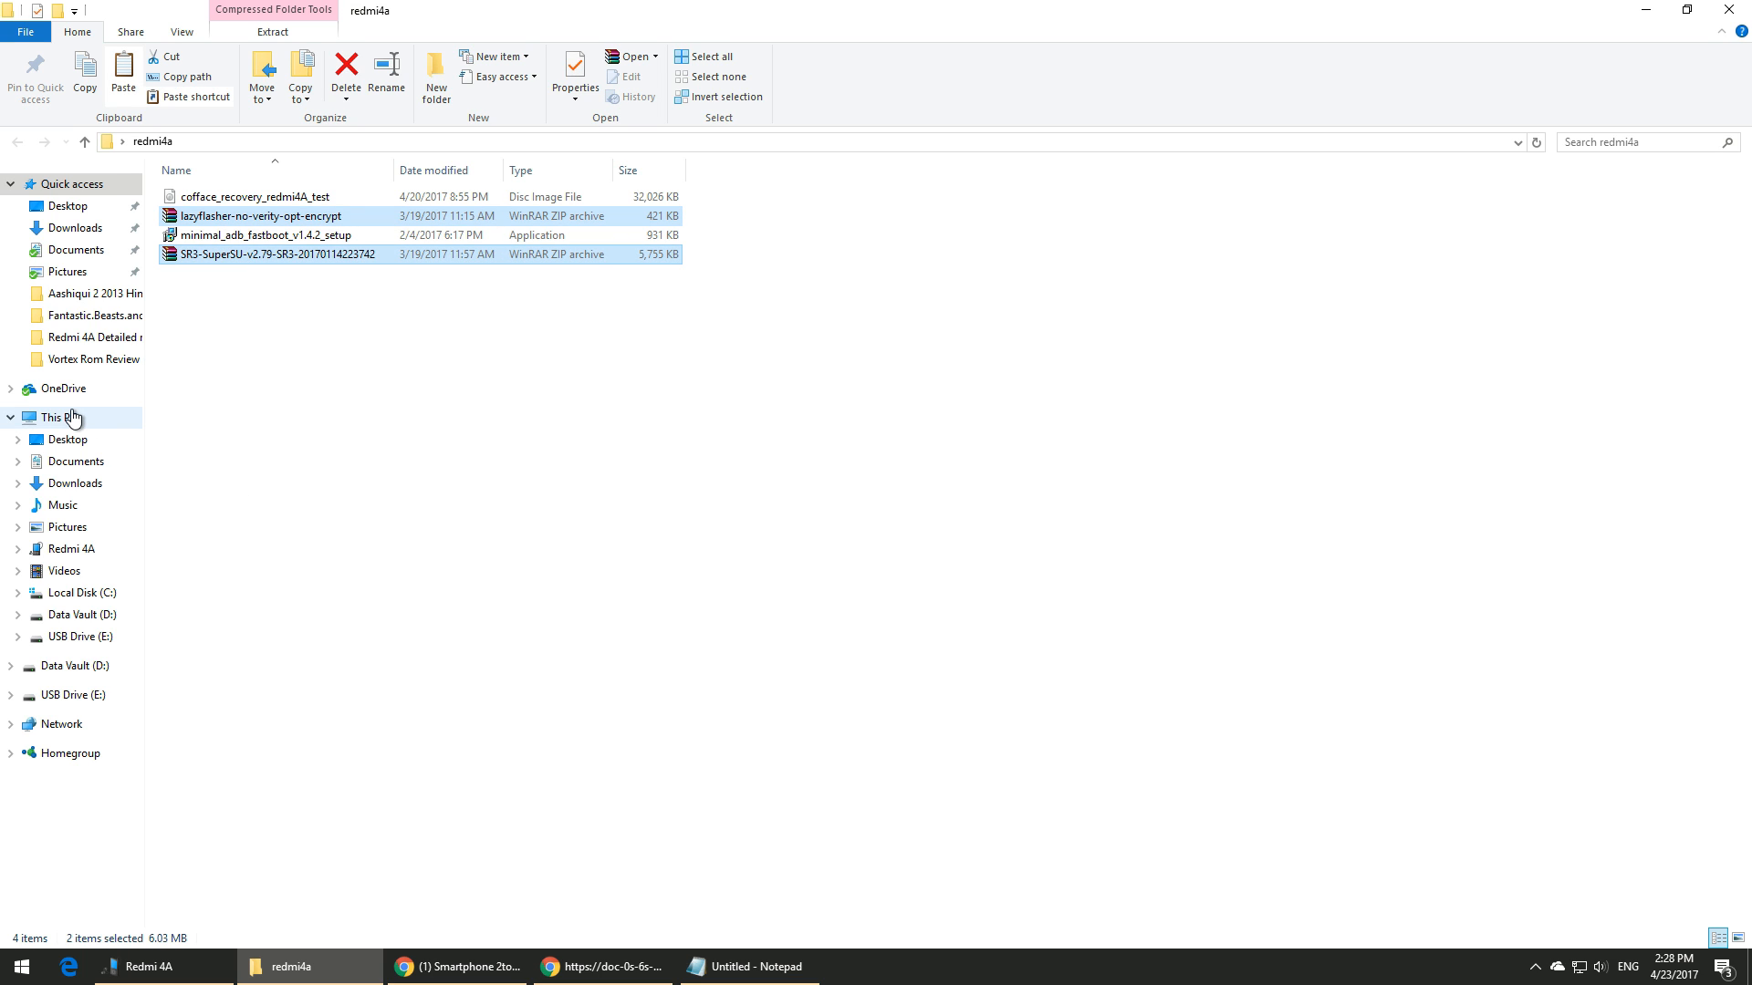
pyautogui.click(70, 549)
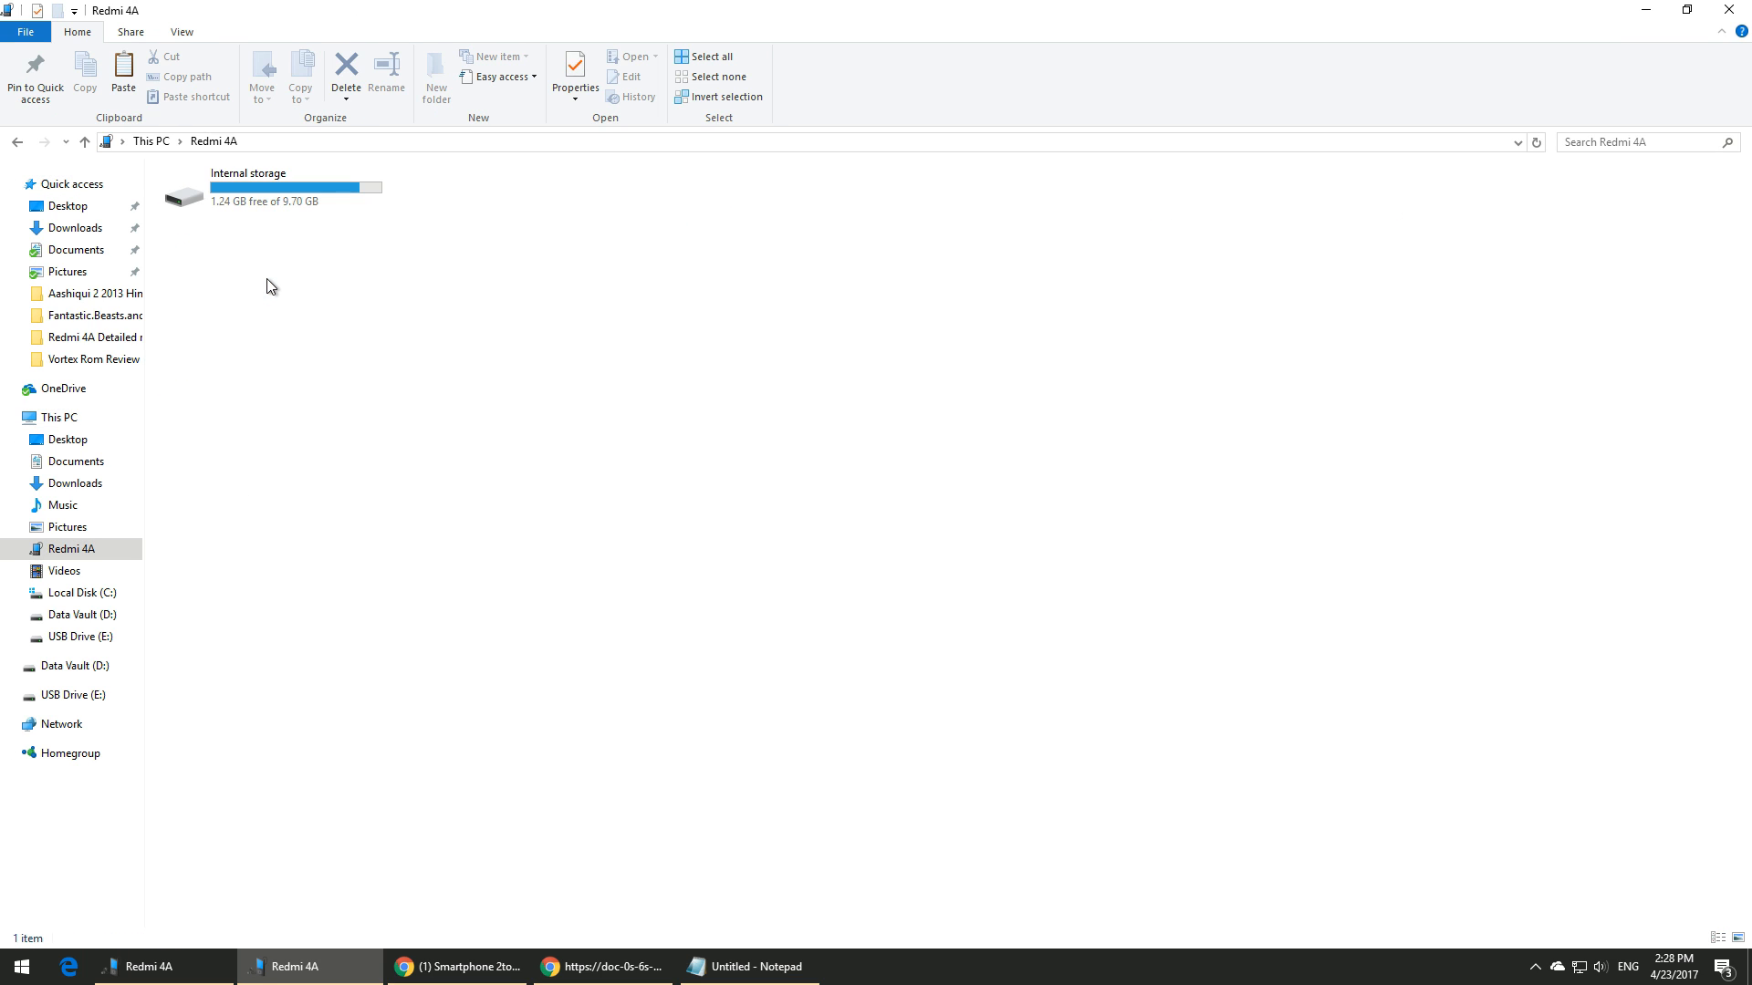
pyautogui.doubleClick(182, 188)
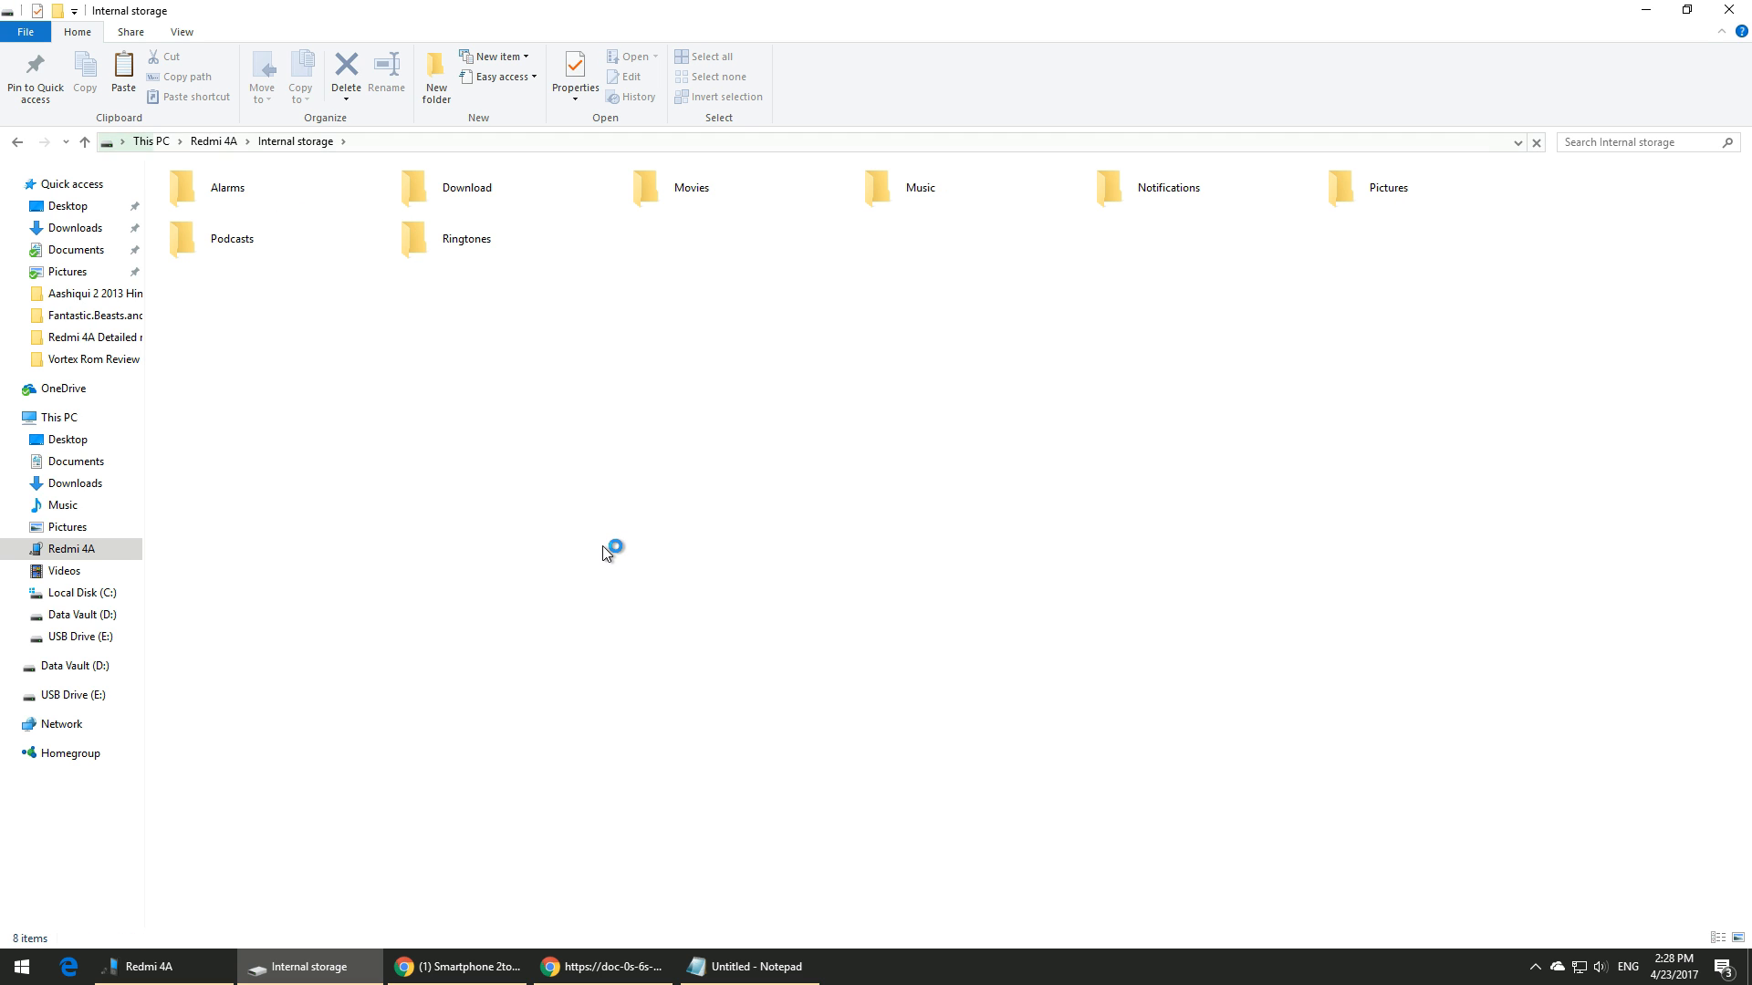
pyautogui.rightClick(612, 551)
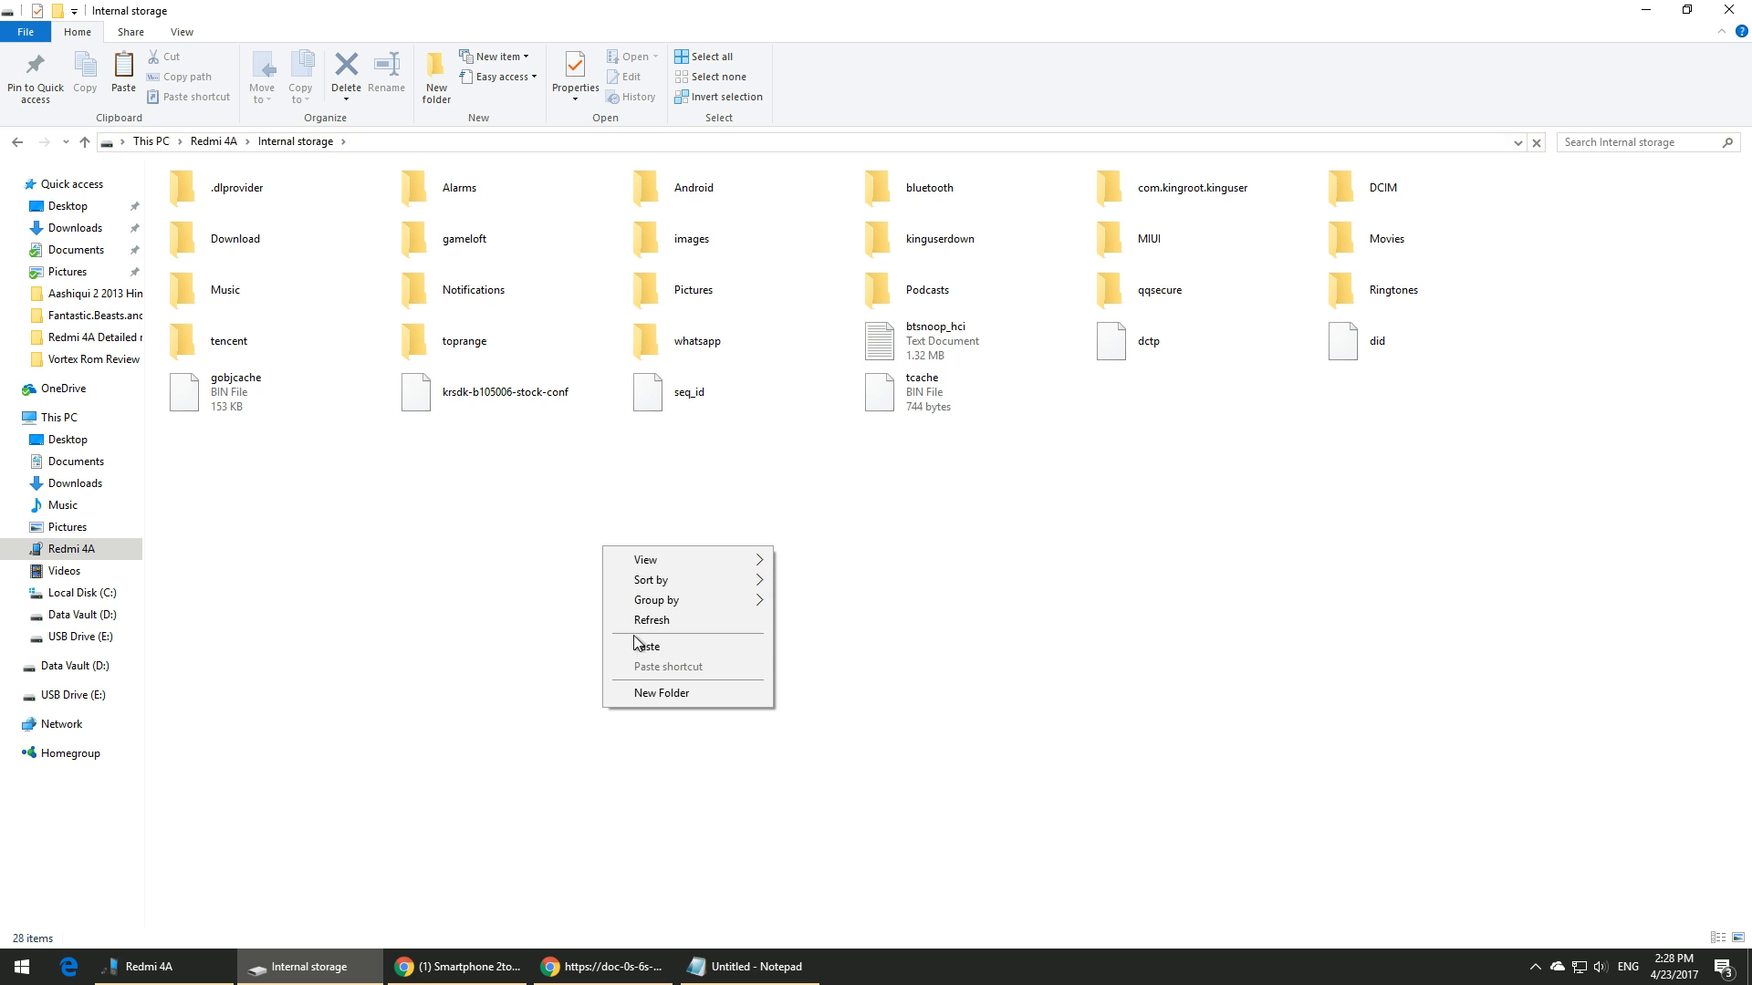
pyautogui.click(648, 646)
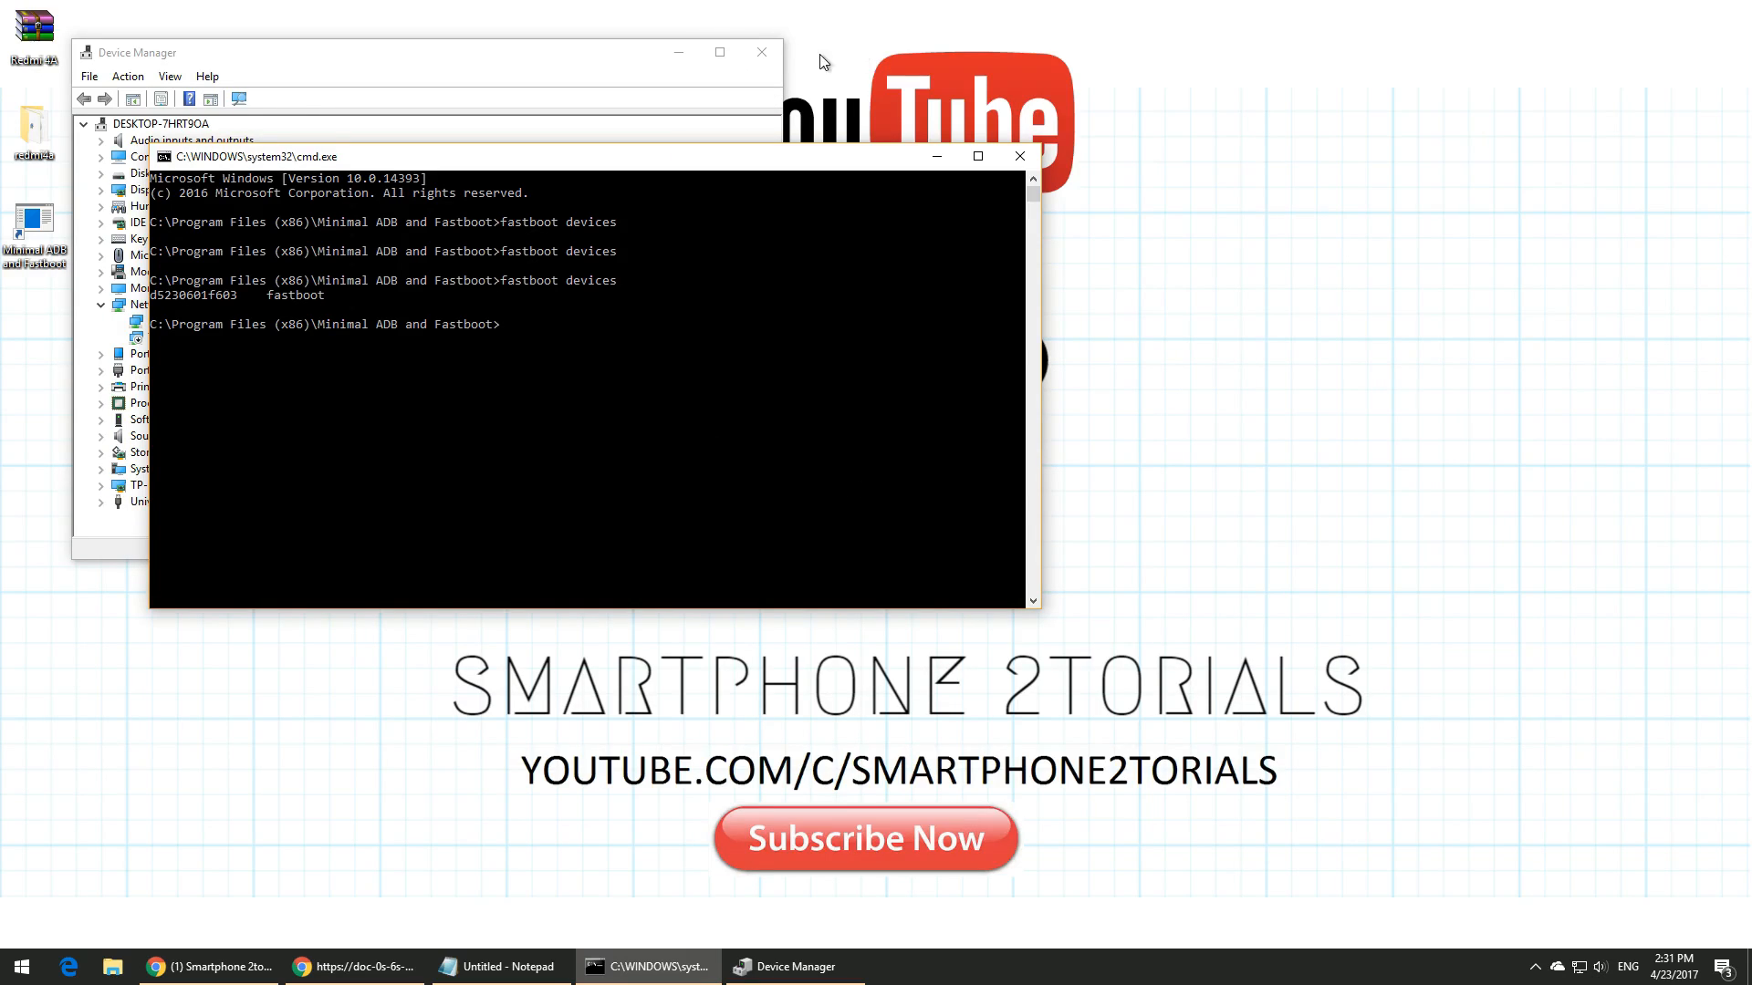
# Bring the redmi4a folder window forward beside the fastboot Command Prompt.
pyautogui.click(763, 51)
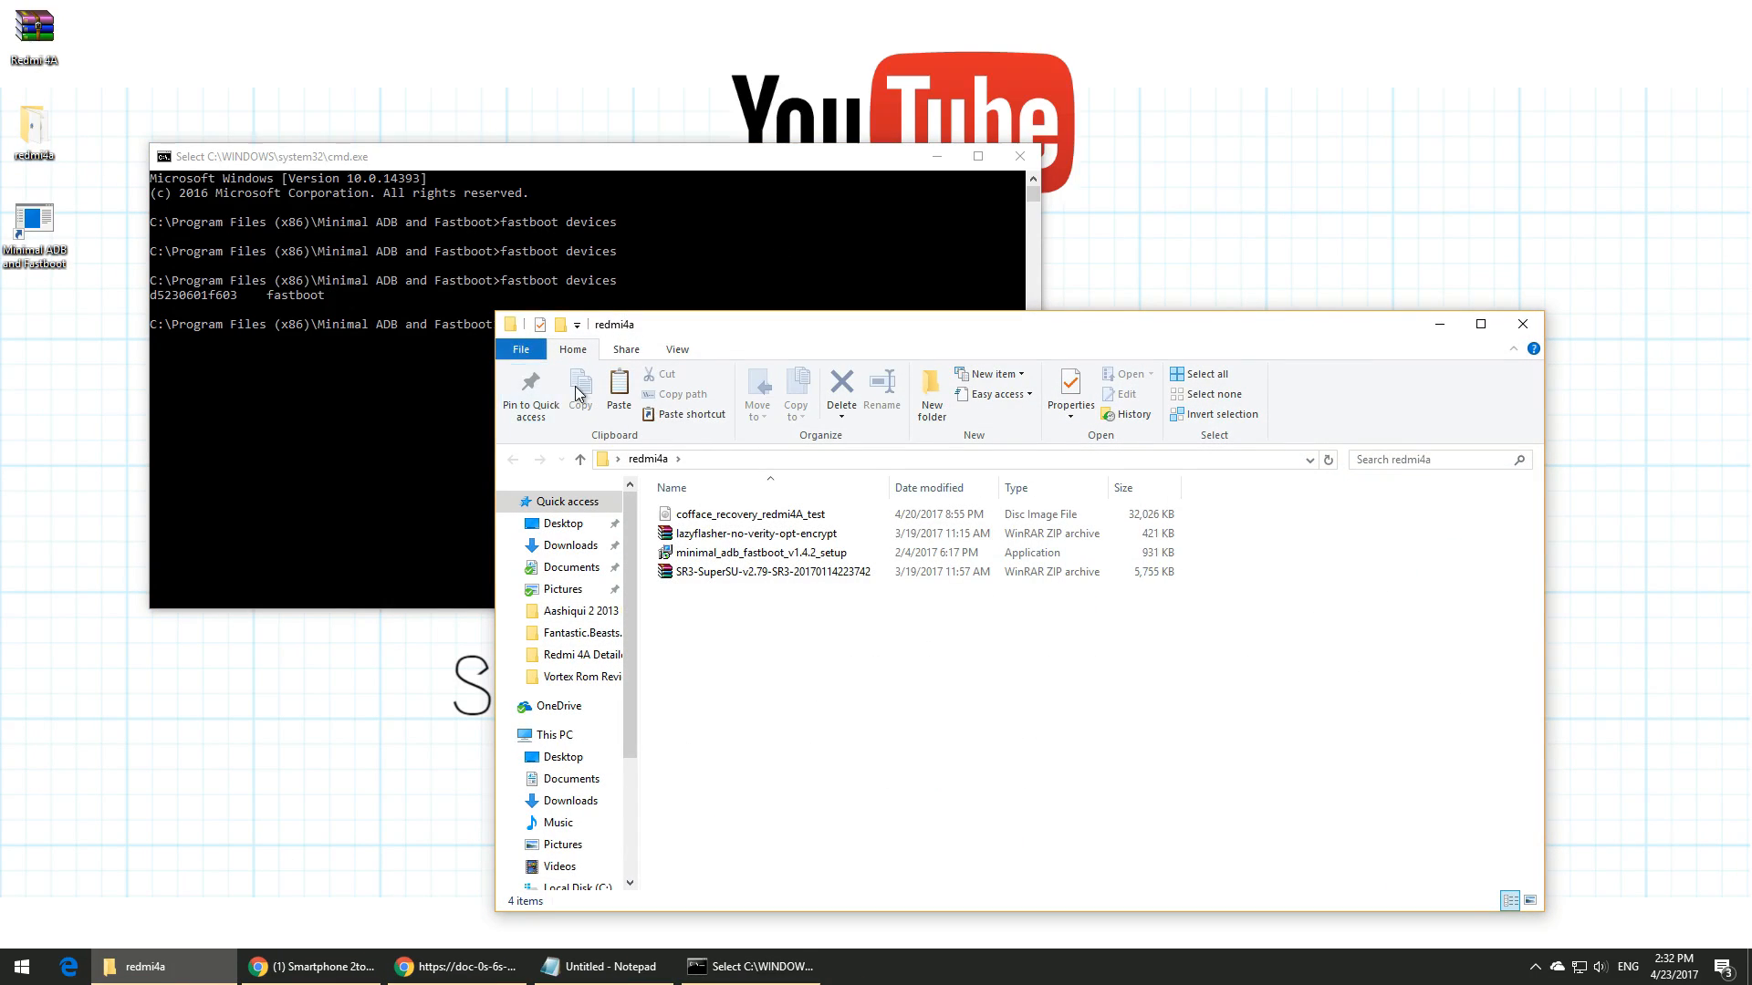
# Run 'fastboot flash recovery cofface_recovery_redmi4A_test.img' to flash the recovery partition.
pyautogui.rightClick(743, 514)
pyautogui.write('fastboot flas')
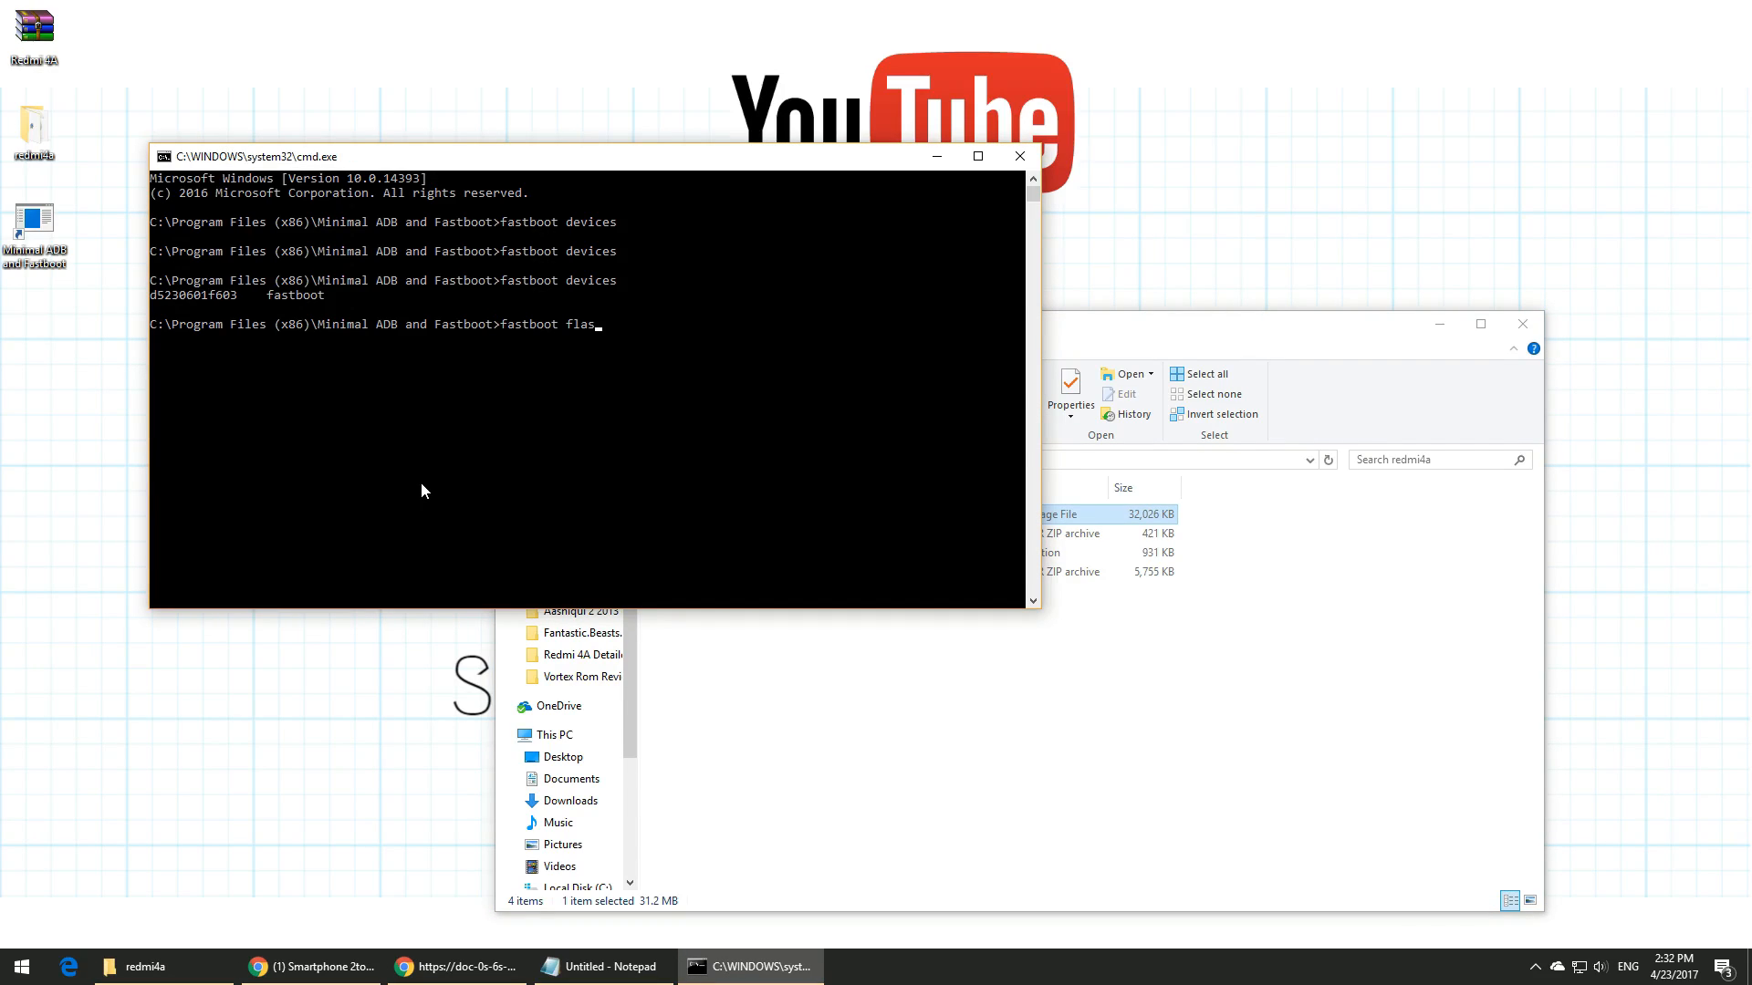
pyautogui.write('h recovery cofface_recovery_redmi4A_test')
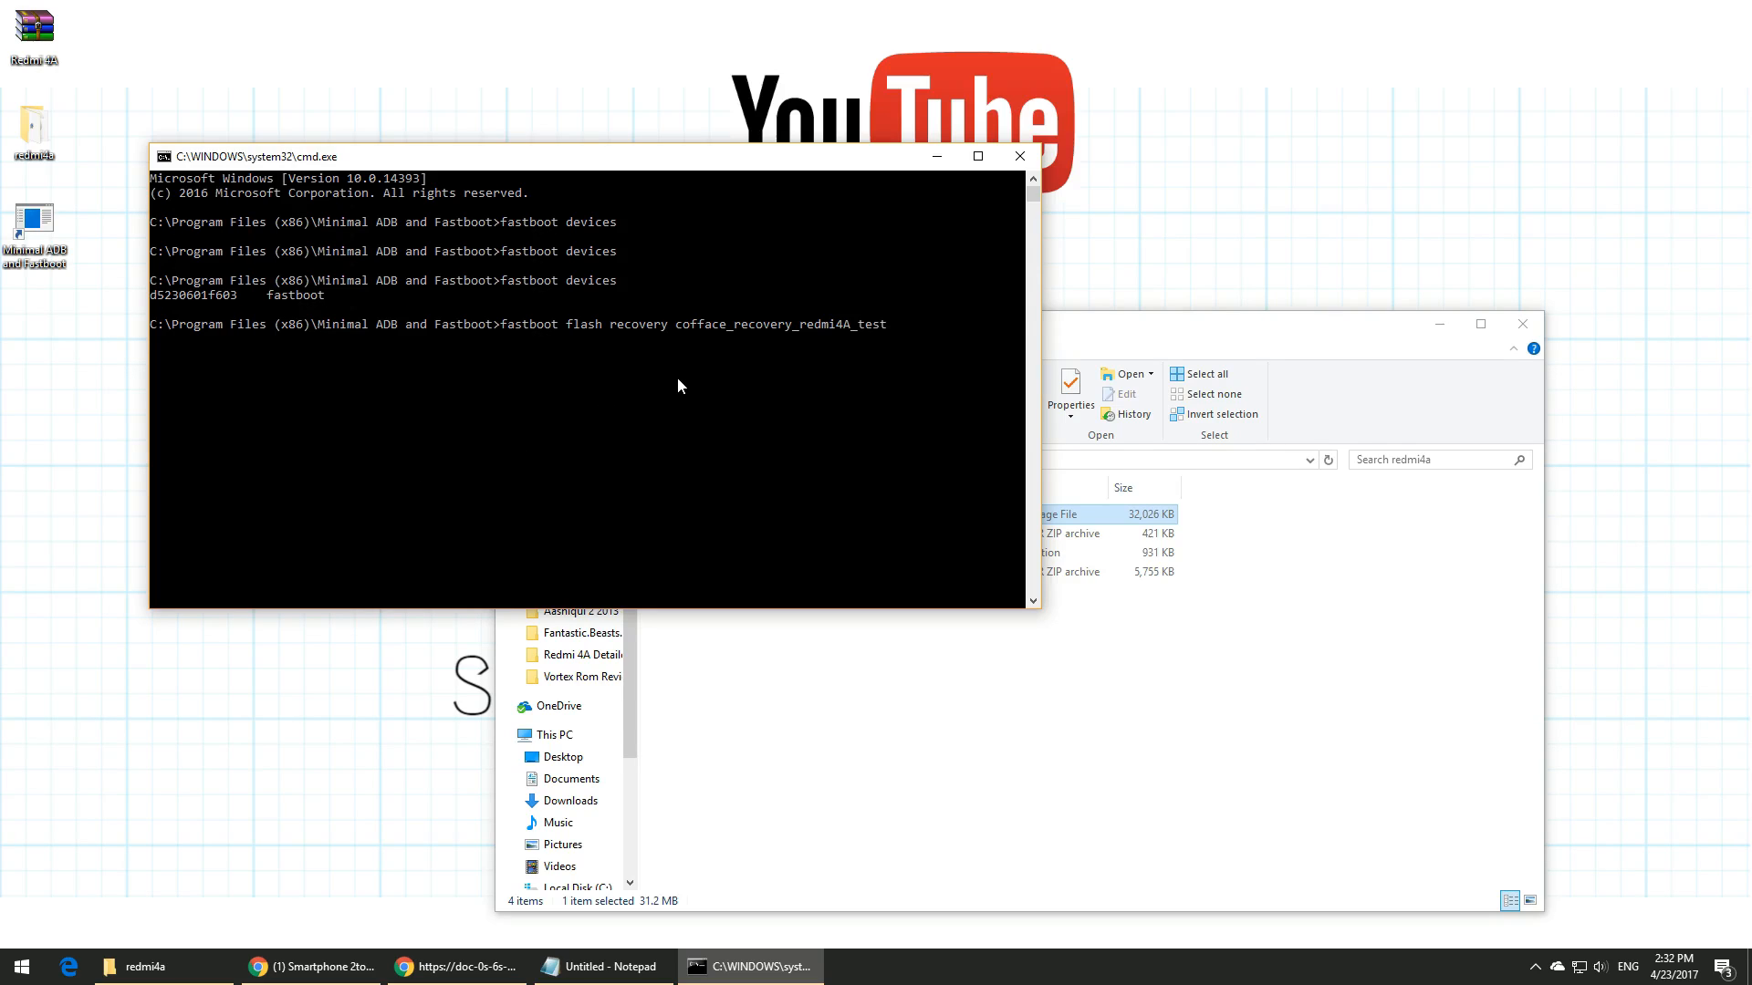
pyautogui.write('.img')
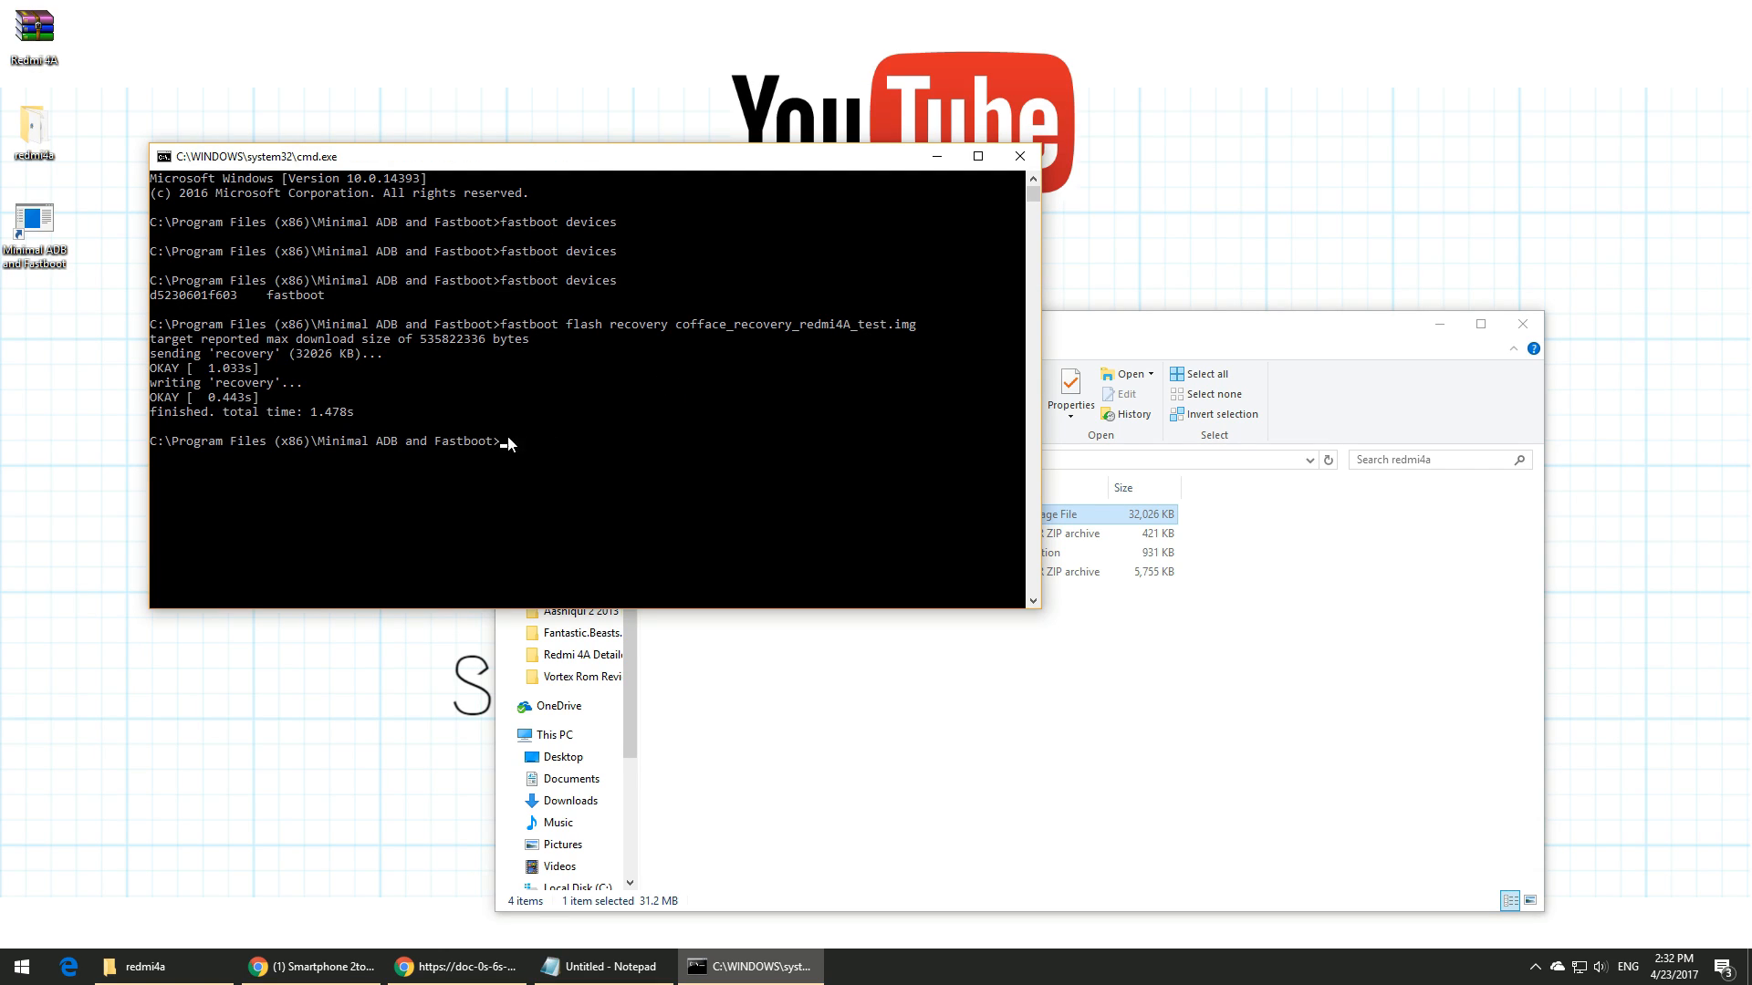
pyautogui.moveTo(332, 425)
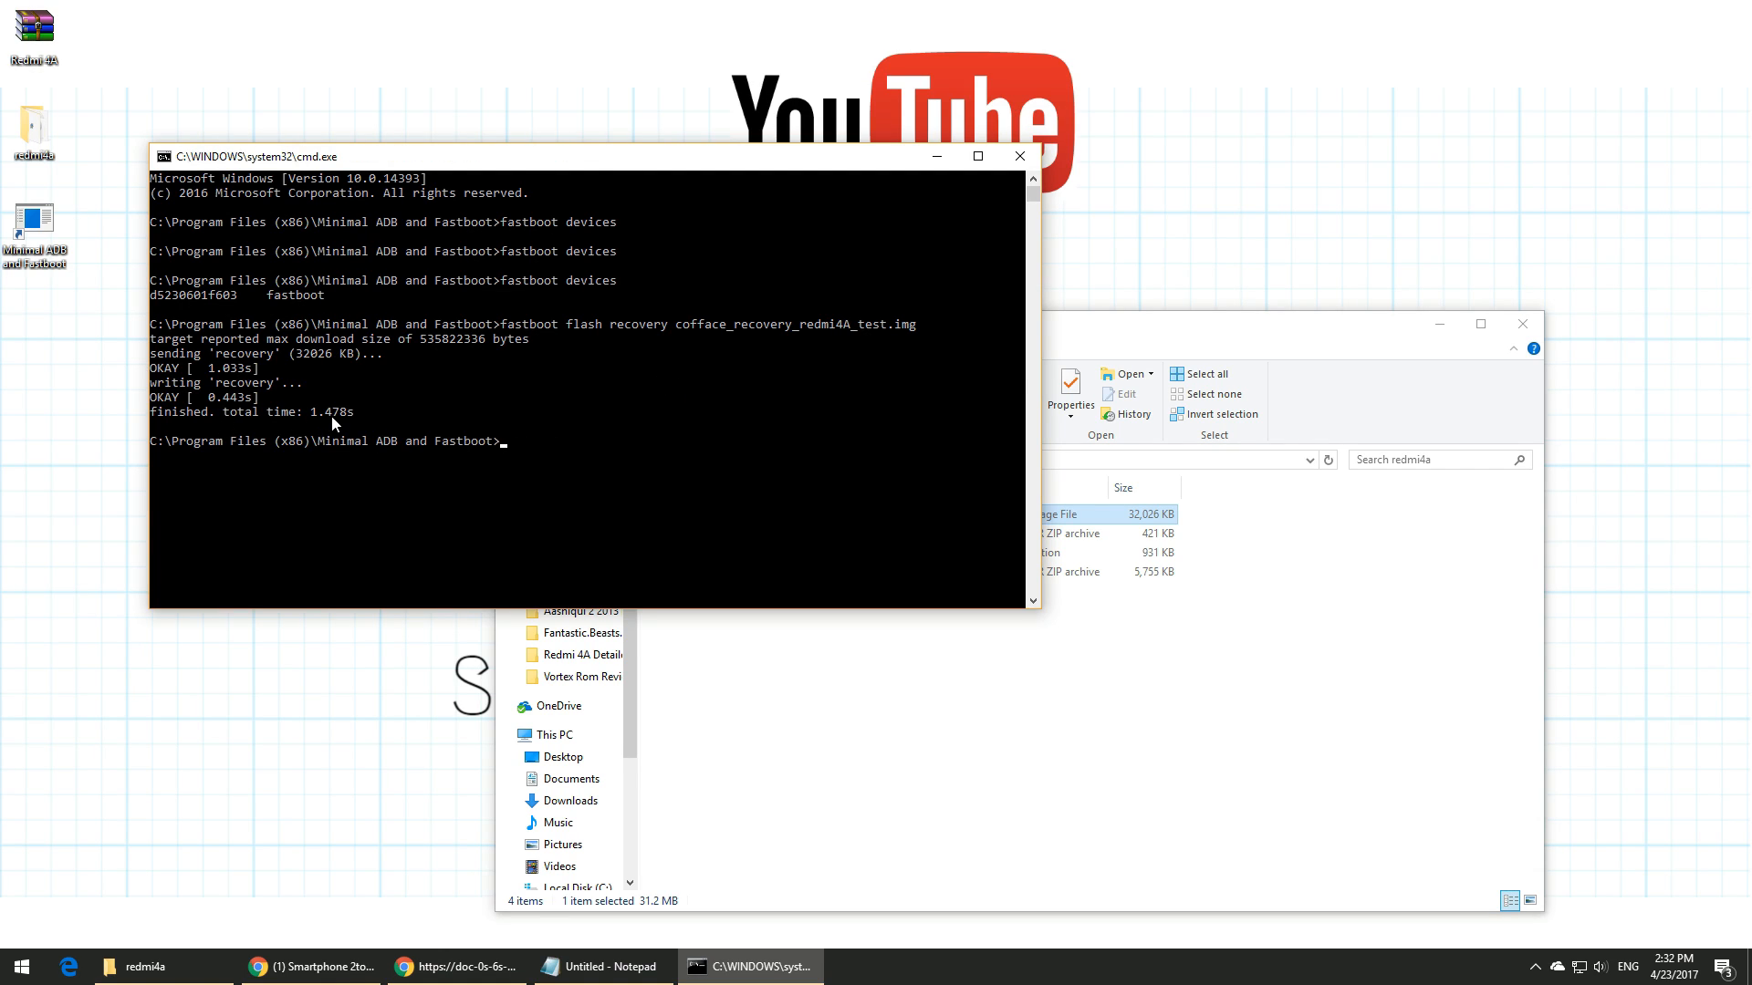